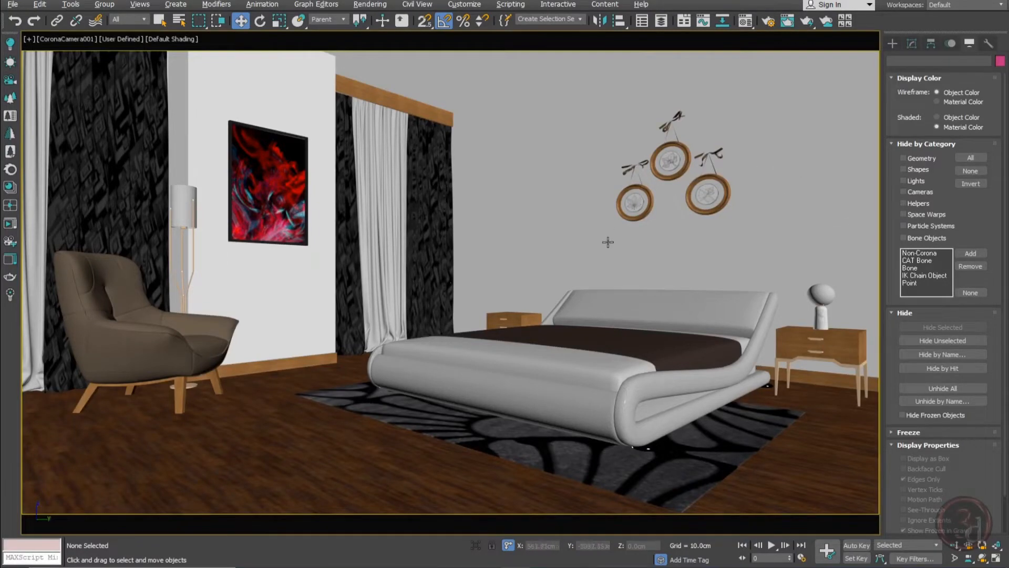
pyautogui.moveTo(607, 241)
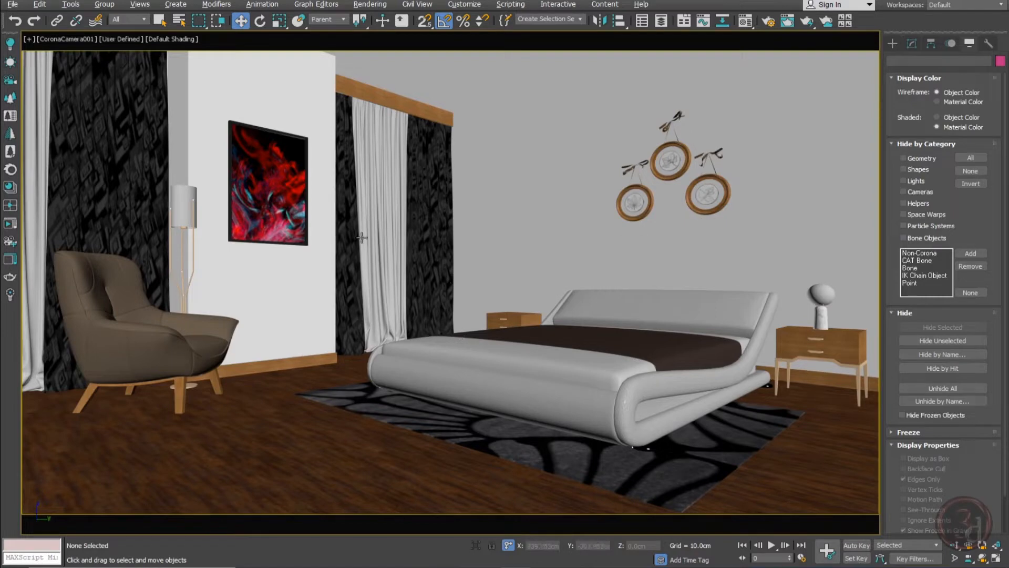
pyautogui.moveTo(515, 353)
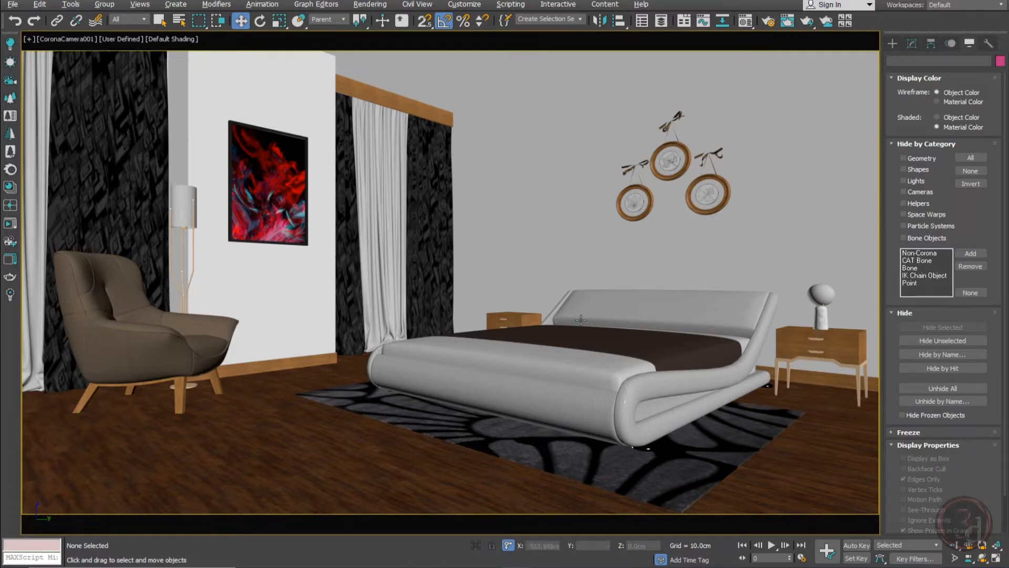
pyautogui.moveTo(551, 305)
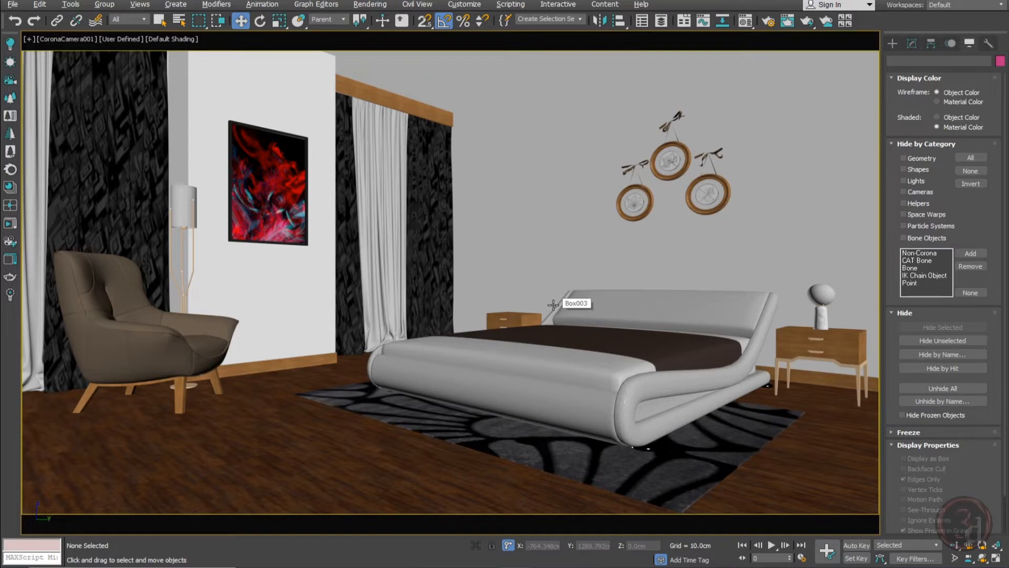
pyautogui.moveTo(838, 321)
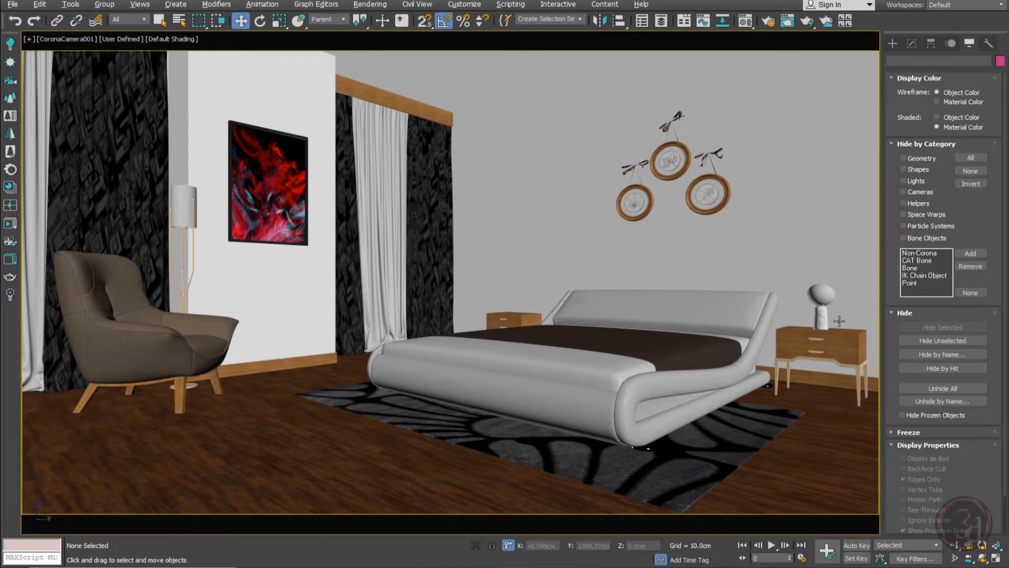
pyautogui.moveTo(622, 286)
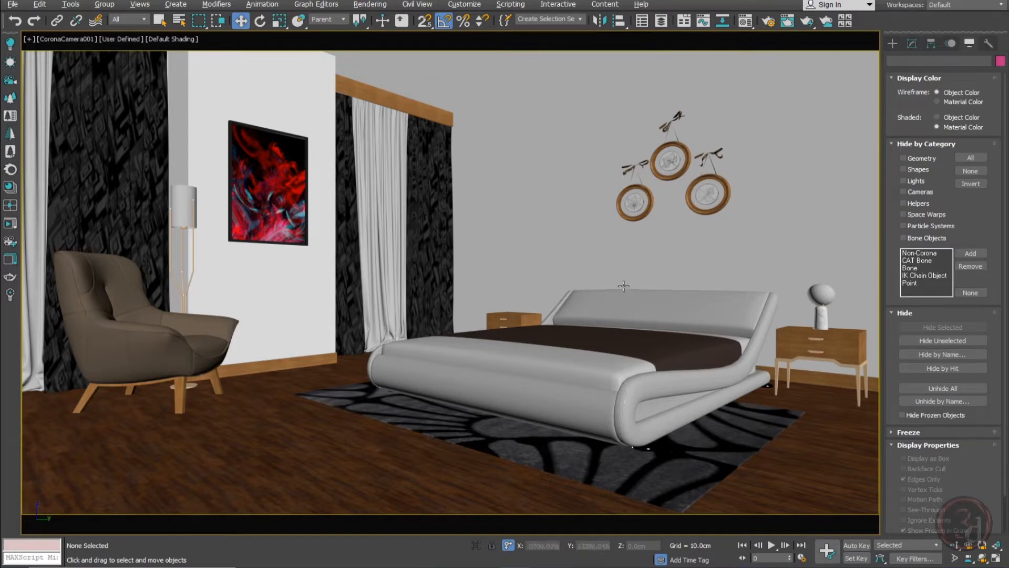
pyautogui.moveTo(605, 330)
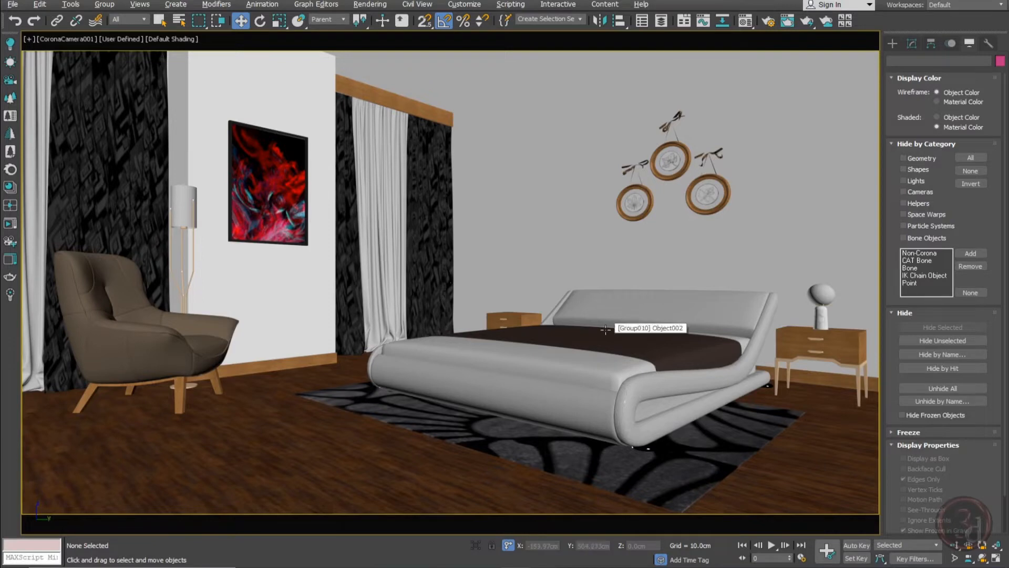
pyautogui.moveTo(604, 204)
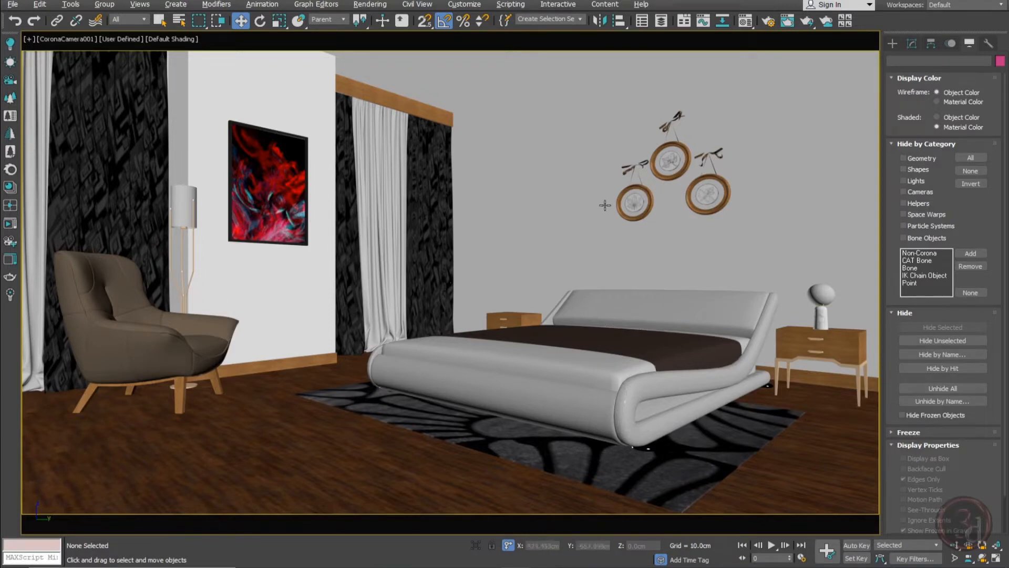
pyautogui.moveTo(604, 204)
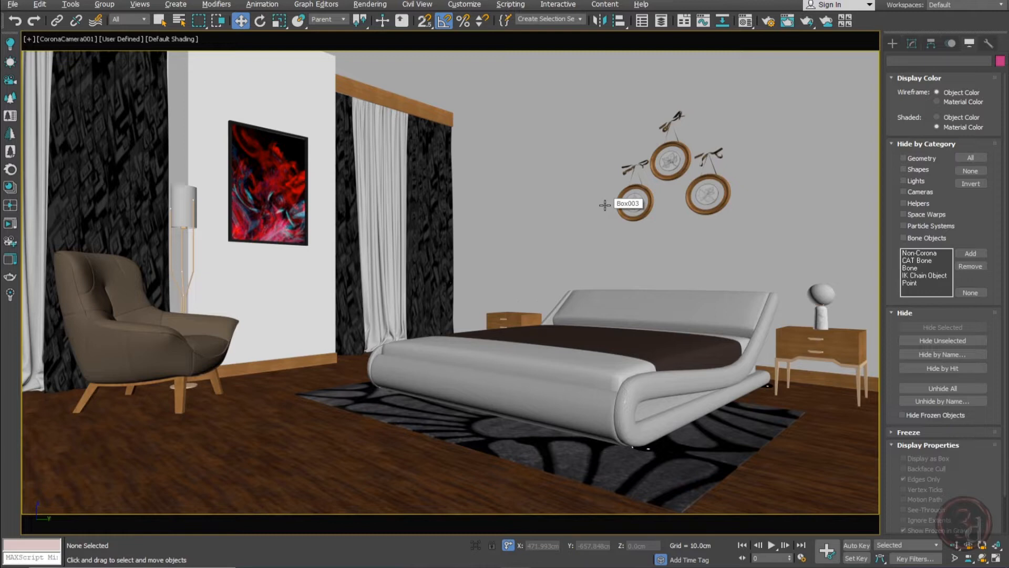
pyautogui.moveTo(329, 95)
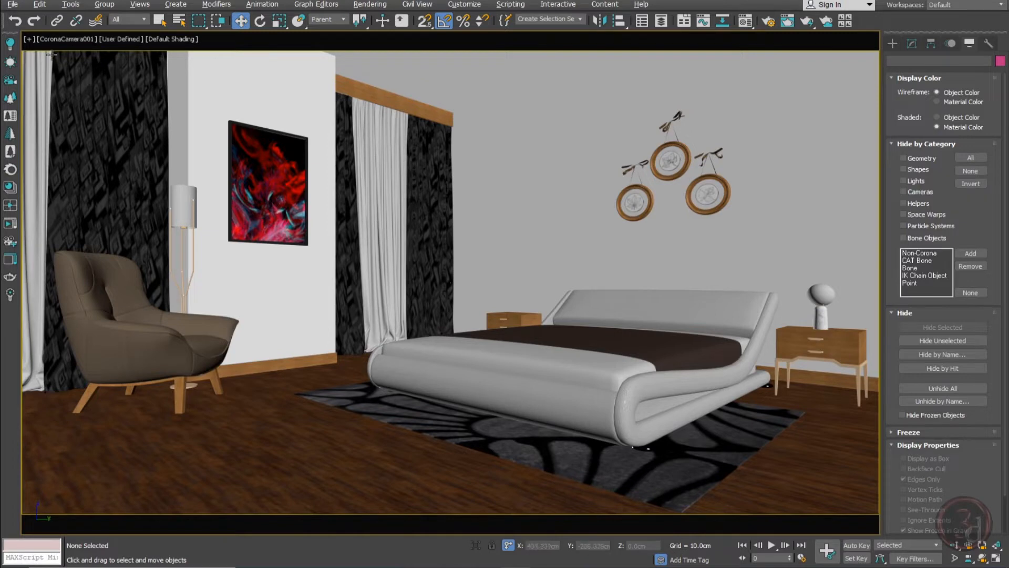
pyautogui.moveTo(572, 190)
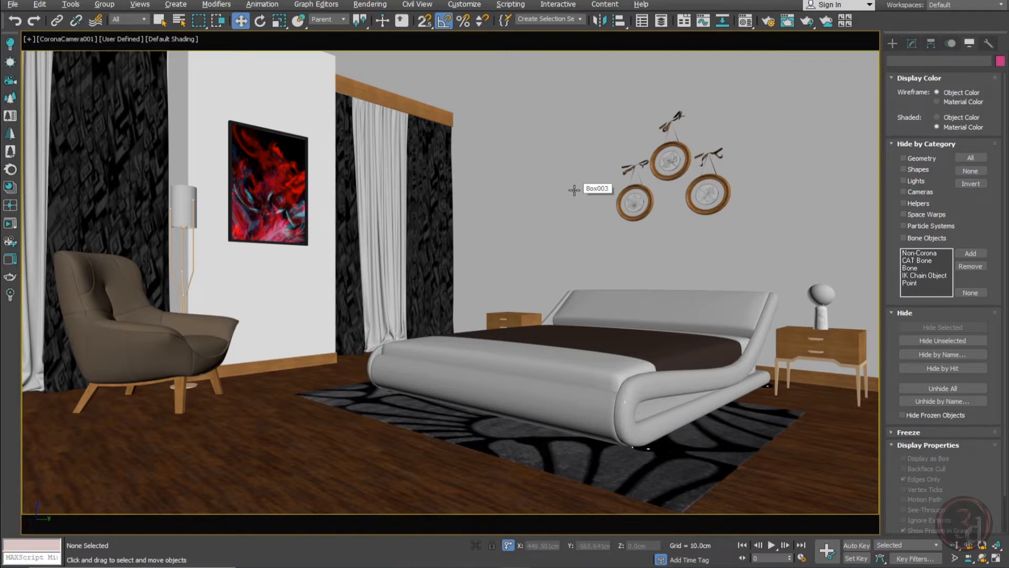
pyautogui.moveTo(561, 190)
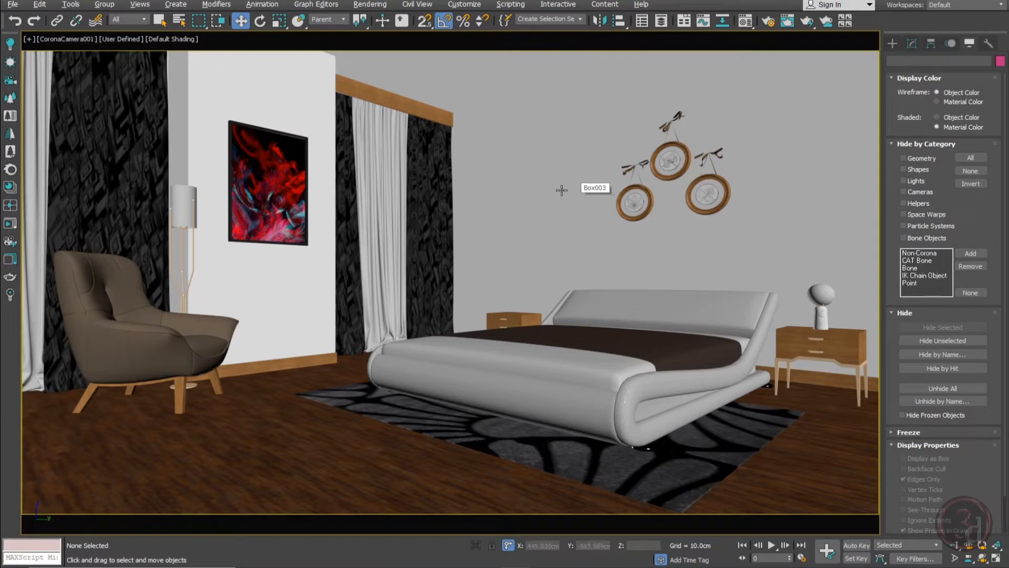
pyautogui.moveTo(457, 261)
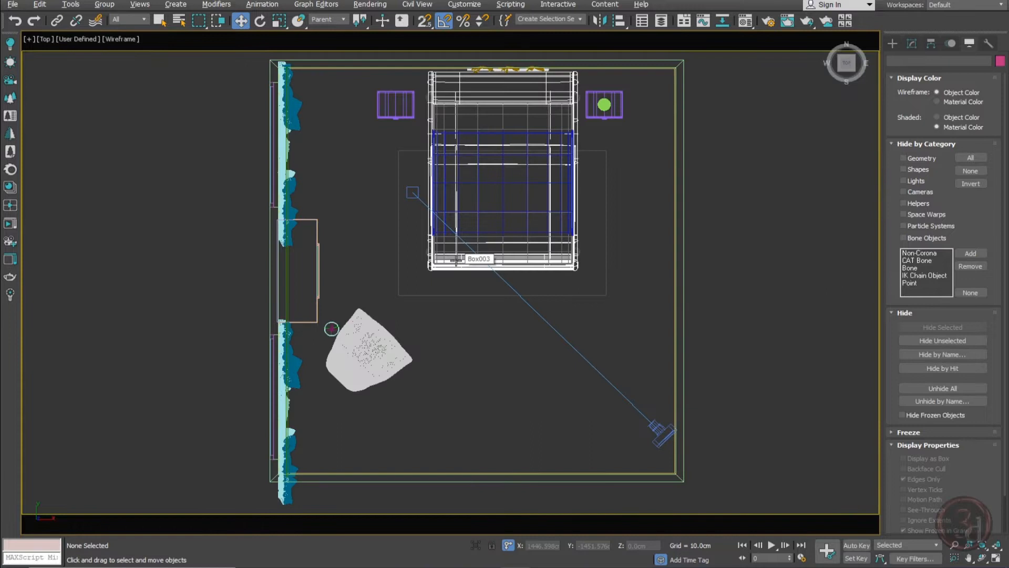
pyautogui.moveTo(10, 63)
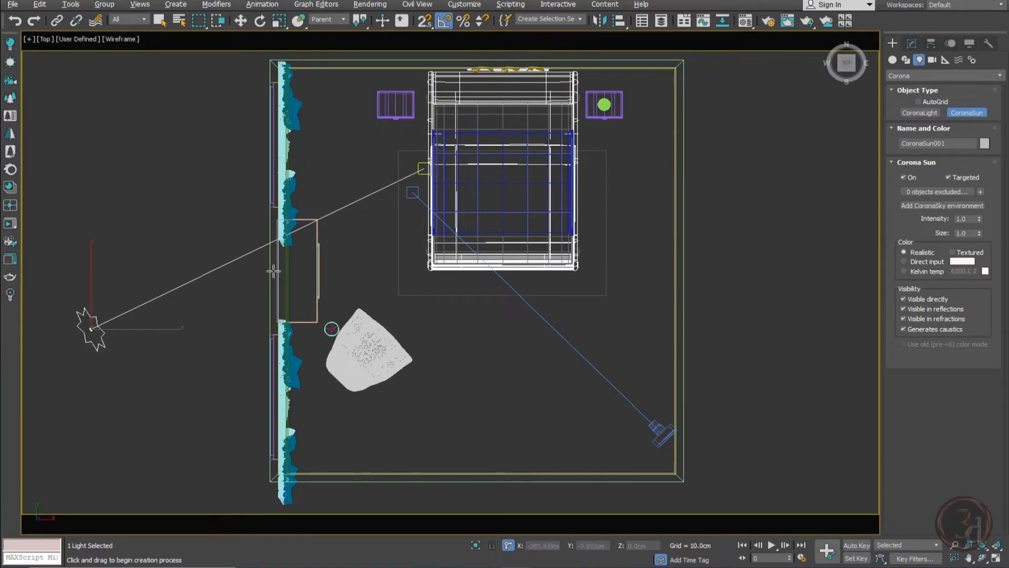
pyautogui.moveTo(211, 297)
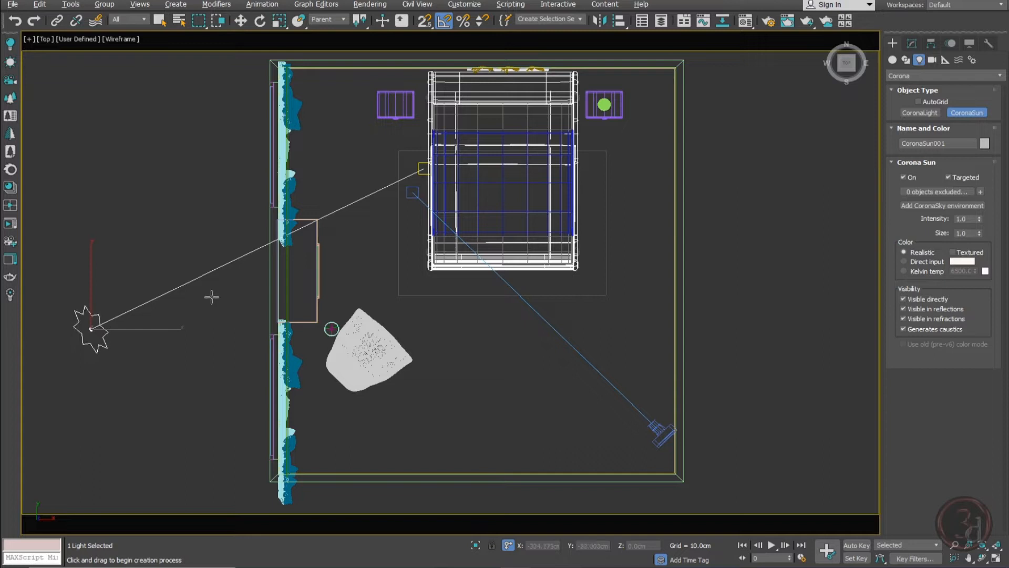
pyautogui.moveTo(265, 241)
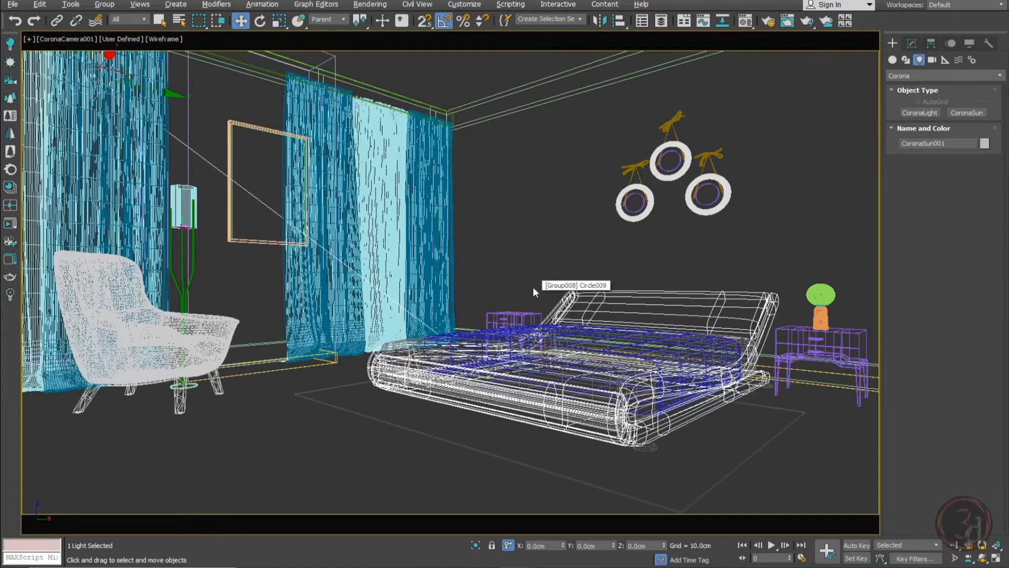
# Step: Add a CoronaSky environment driven by CoronaSun001, replacing the existing sky map
pyautogui.click(912, 43)
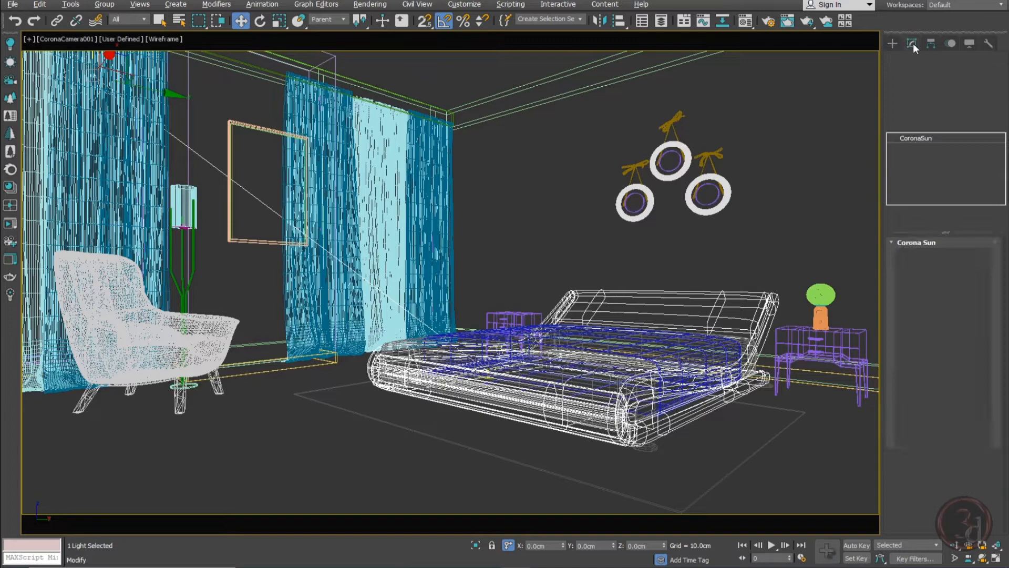
pyautogui.click(911, 44)
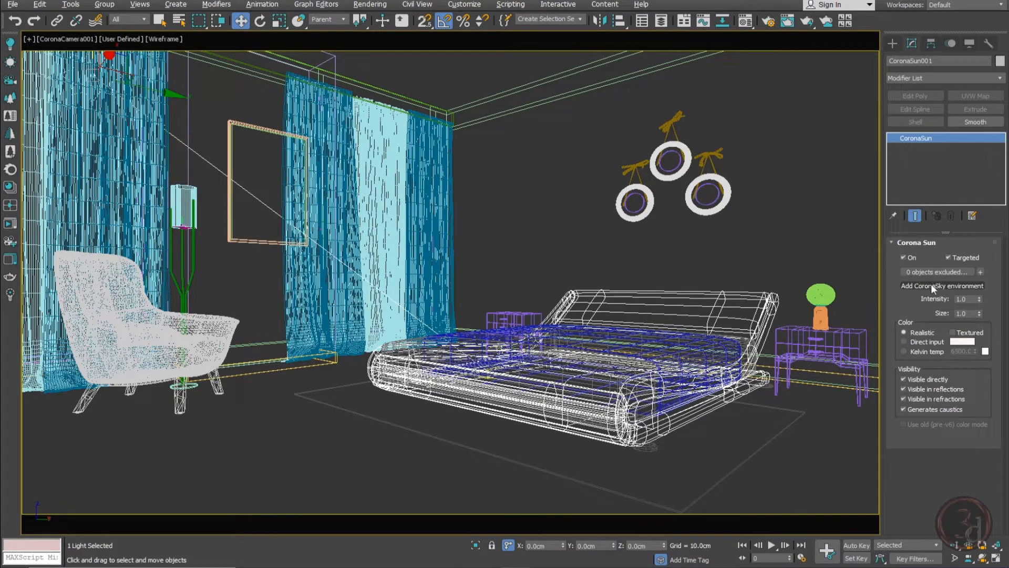
pyautogui.moveTo(971, 290)
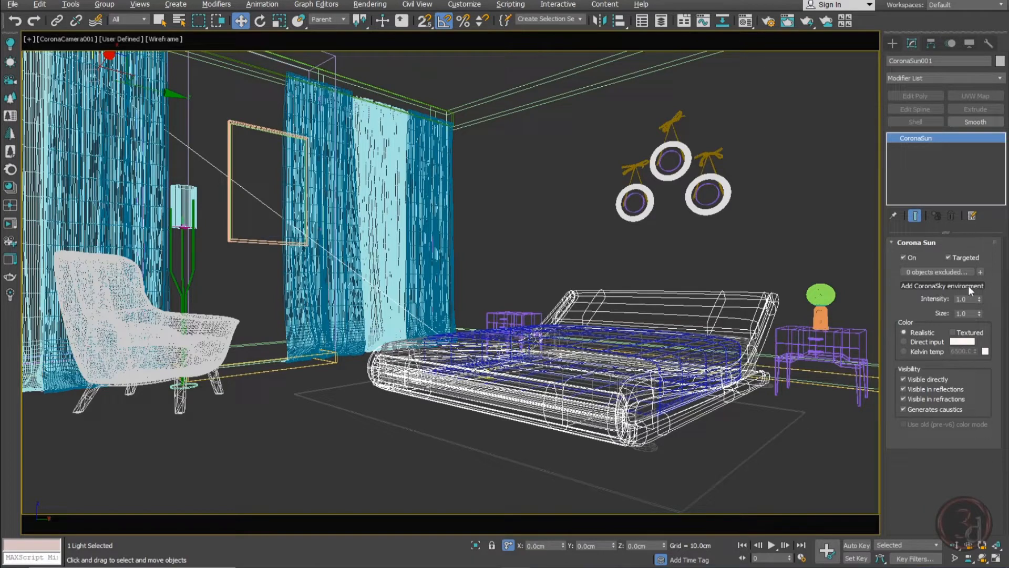
pyautogui.click(941, 285)
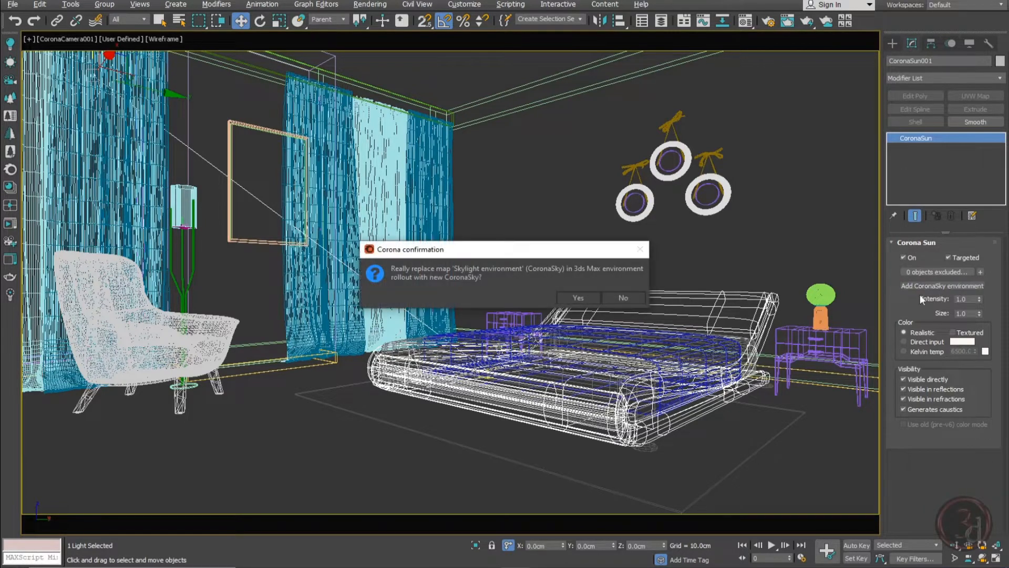
pyautogui.click(578, 297)
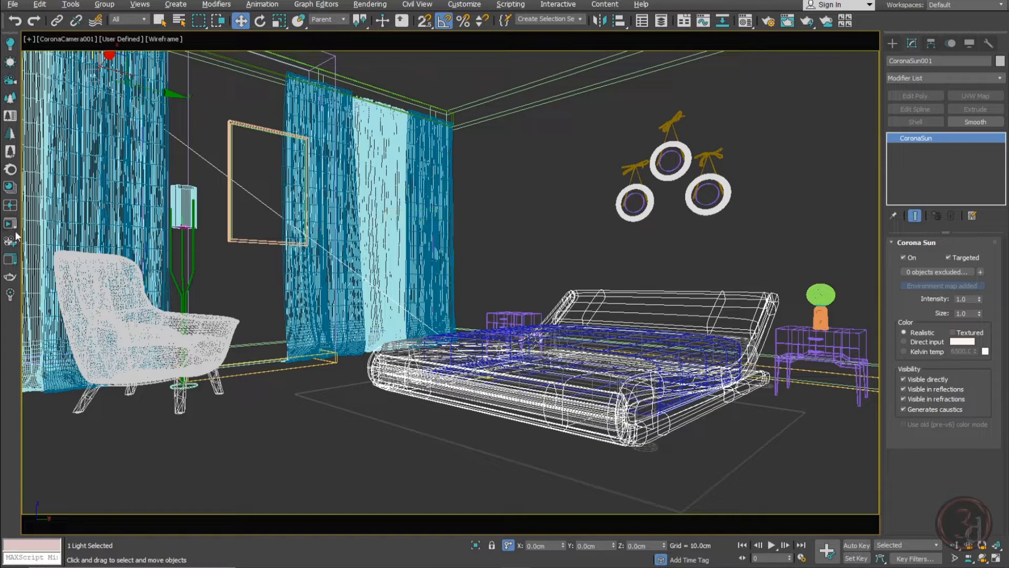
pyautogui.moveTo(11, 227)
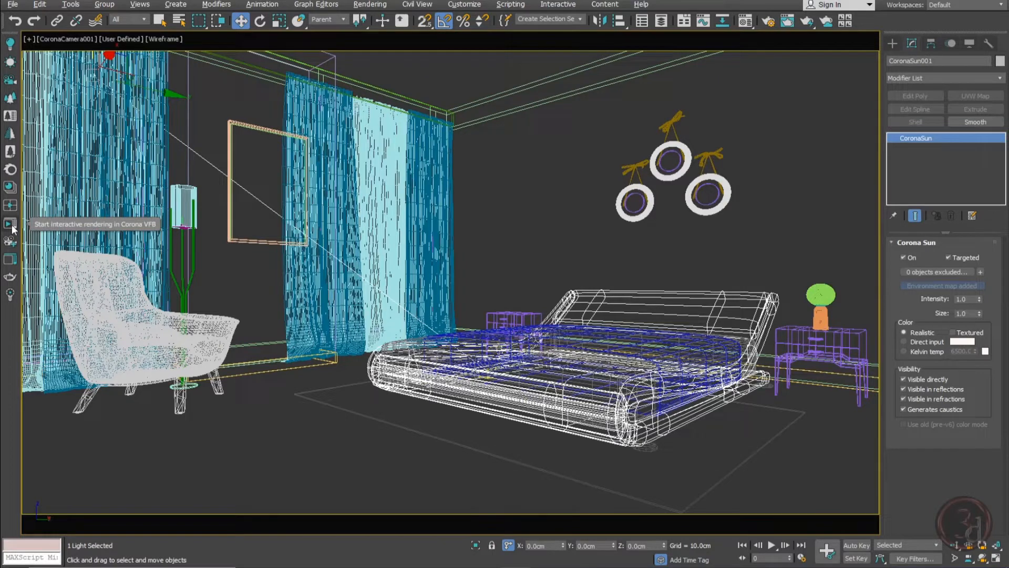
# Step: Run a quick Corona interactive render of the camera view, then close the frame buffer
pyautogui.click(11, 226)
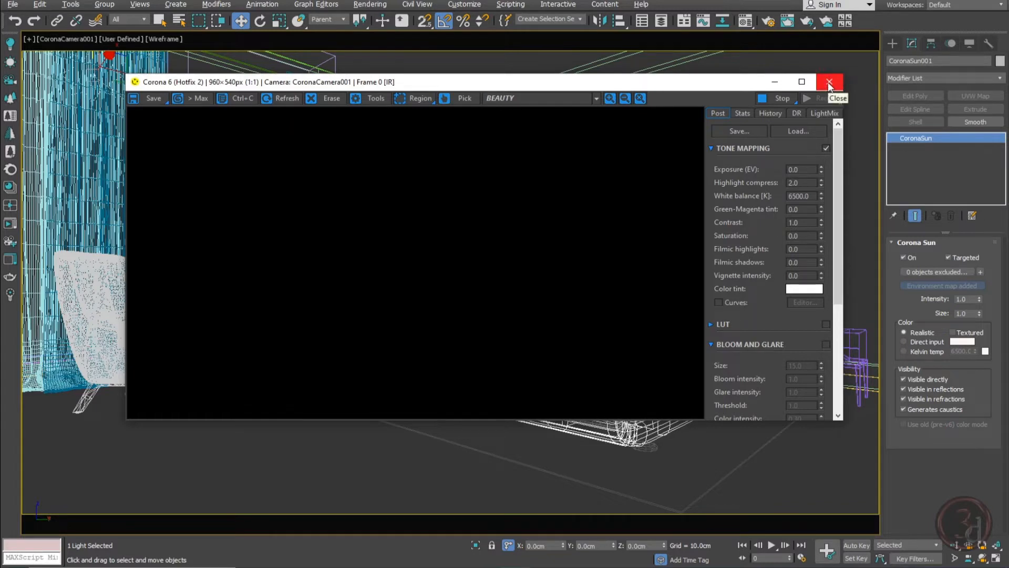
pyautogui.click(830, 82)
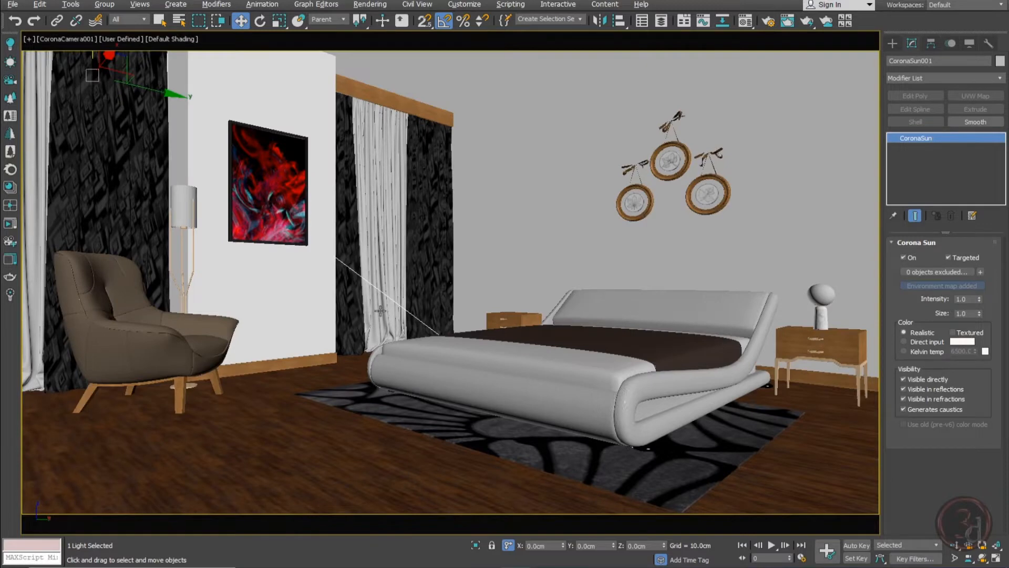
pyautogui.moveTo(381, 318)
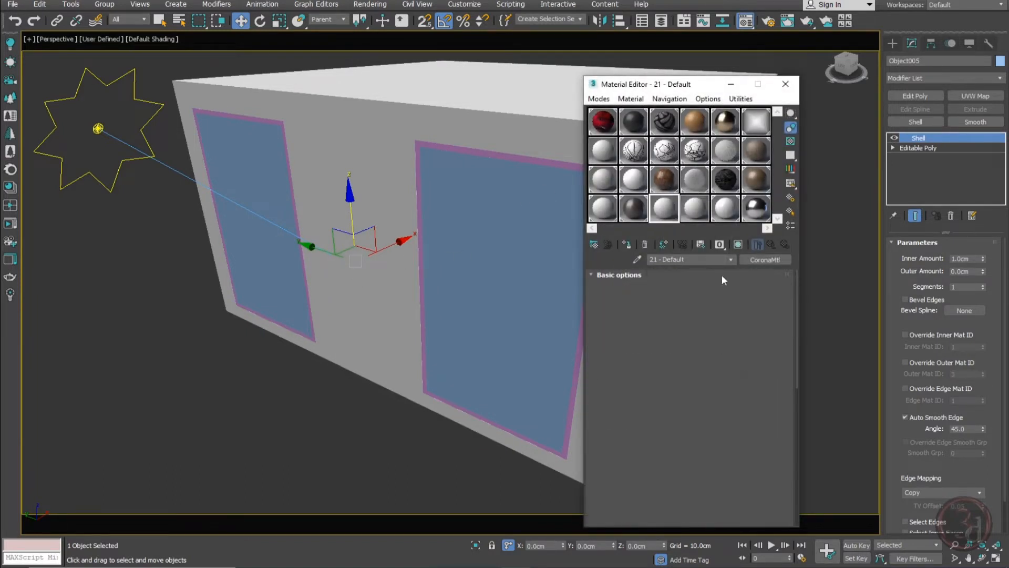
# Step: Expand the glass CoronaMtl's basic options to show Diffuse, Reflection and Refraction settings
pyautogui.click(618, 275)
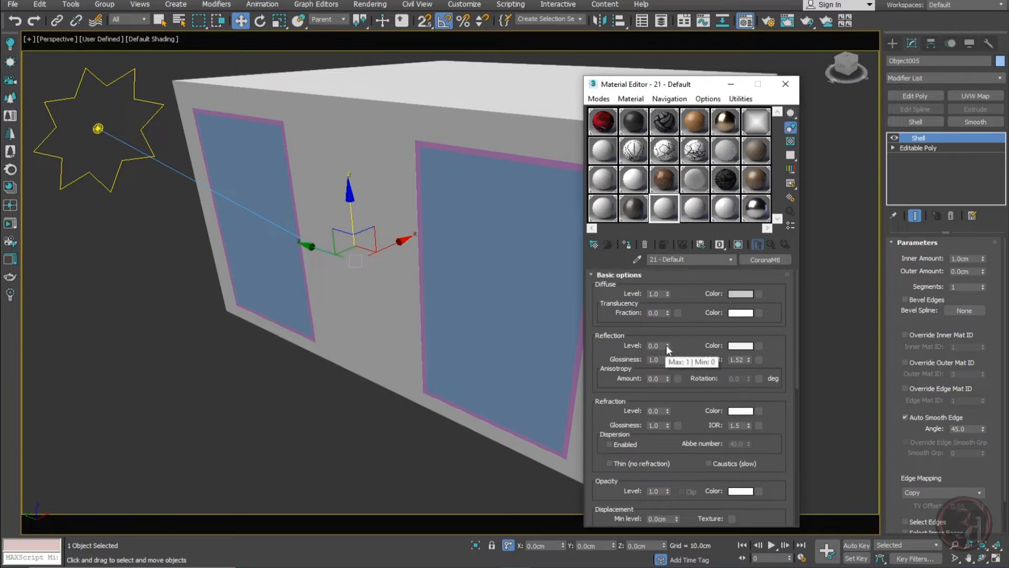
pyautogui.click(667, 343)
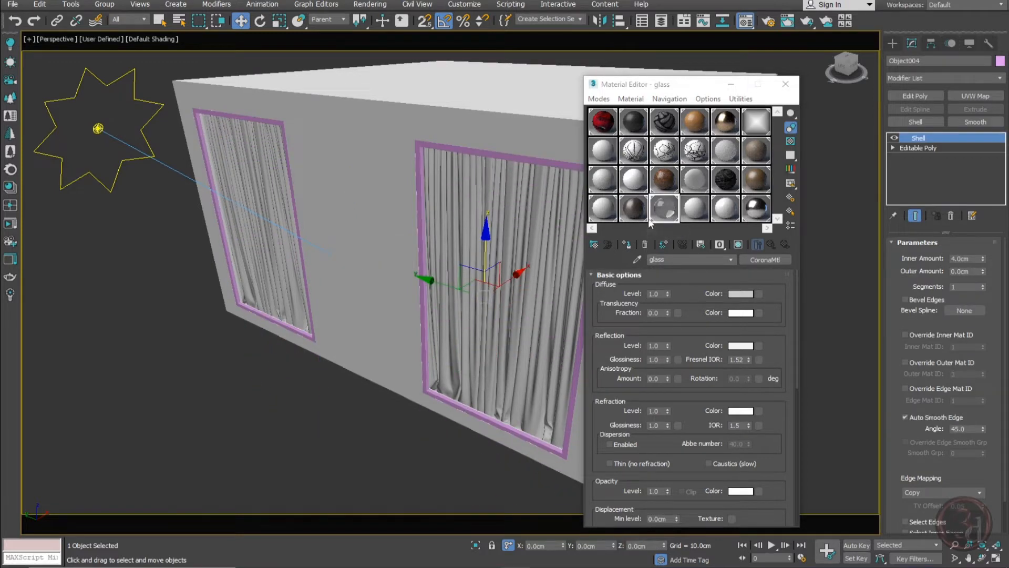
pyautogui.moveTo(725, 206)
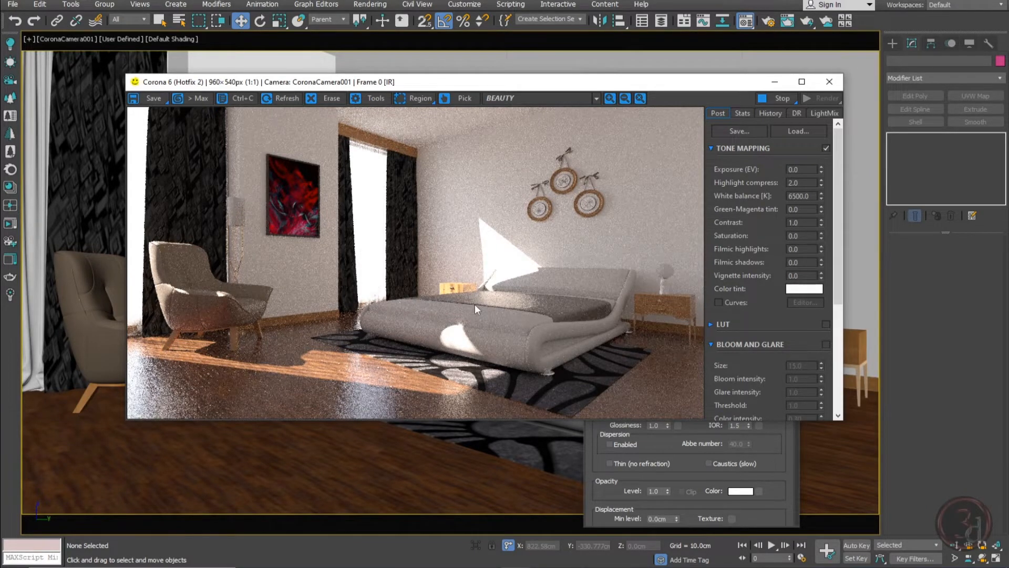
pyautogui.moveTo(522, 285)
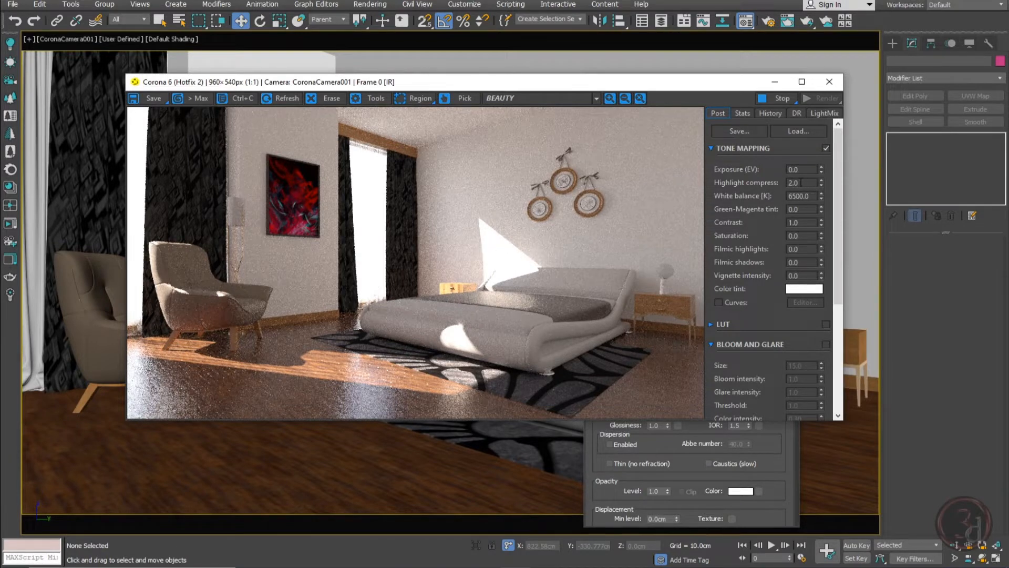
# Step: Select the Tone Mapping Highlight compress value so it can be set to 10
pyautogui.tripleClick(800, 182)
pyautogui.write('10')
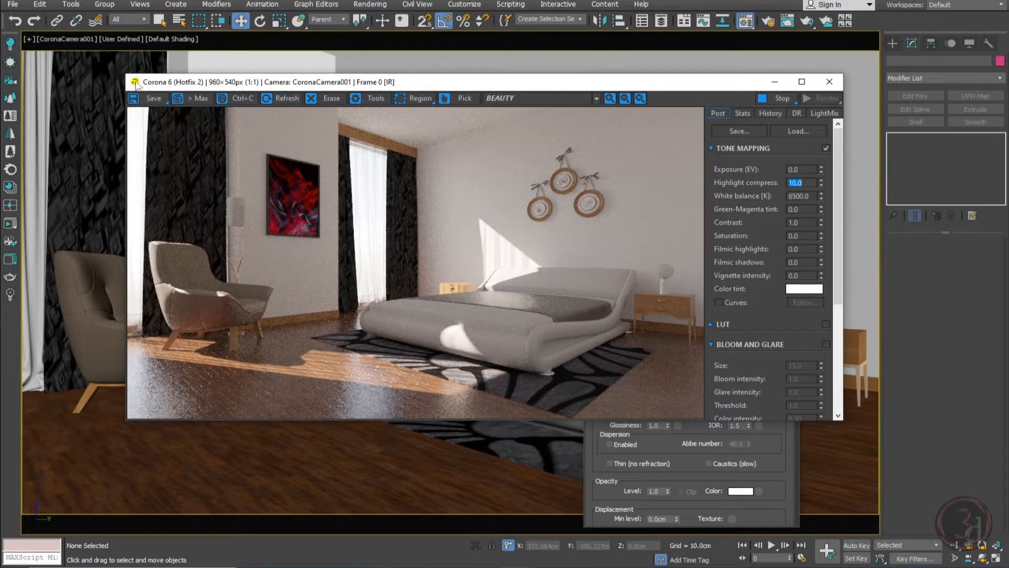
pyautogui.moveTo(247, 86)
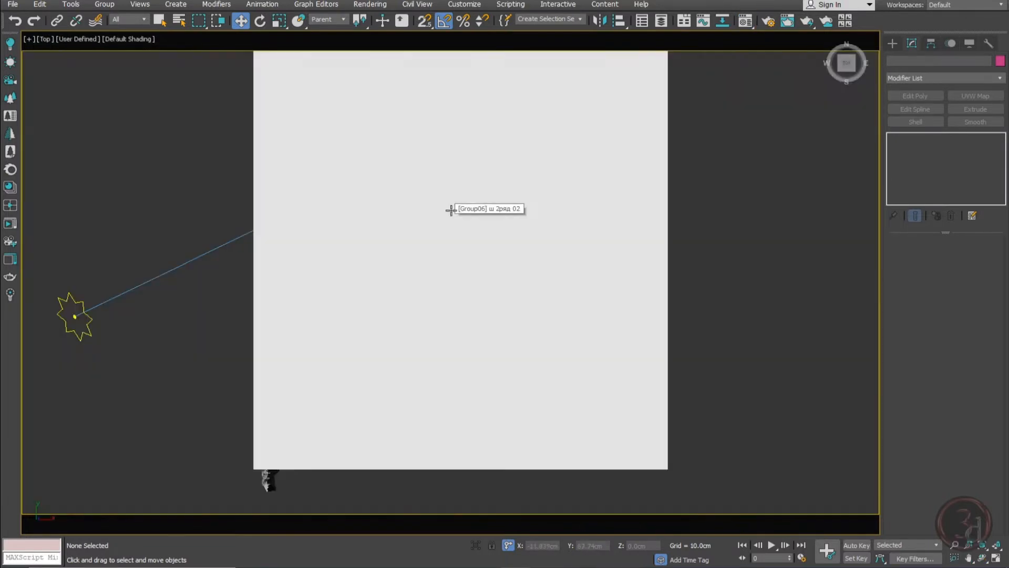
# Step: Select CoronaSun001 in the Top viewport and return to the CoronaCamera001 view
pyautogui.click(74, 315)
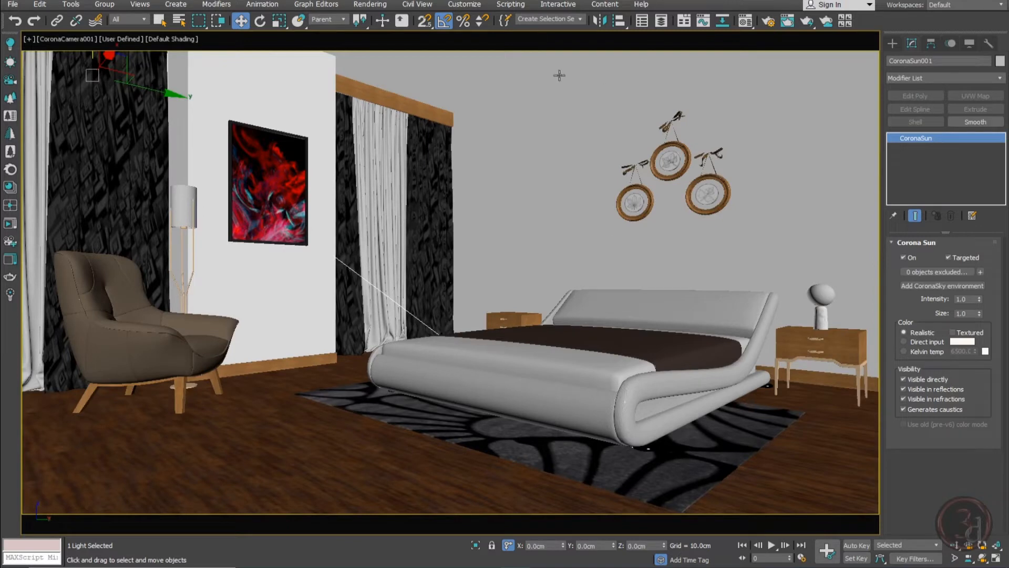
pyautogui.click(585, 338)
pyautogui.write('5')
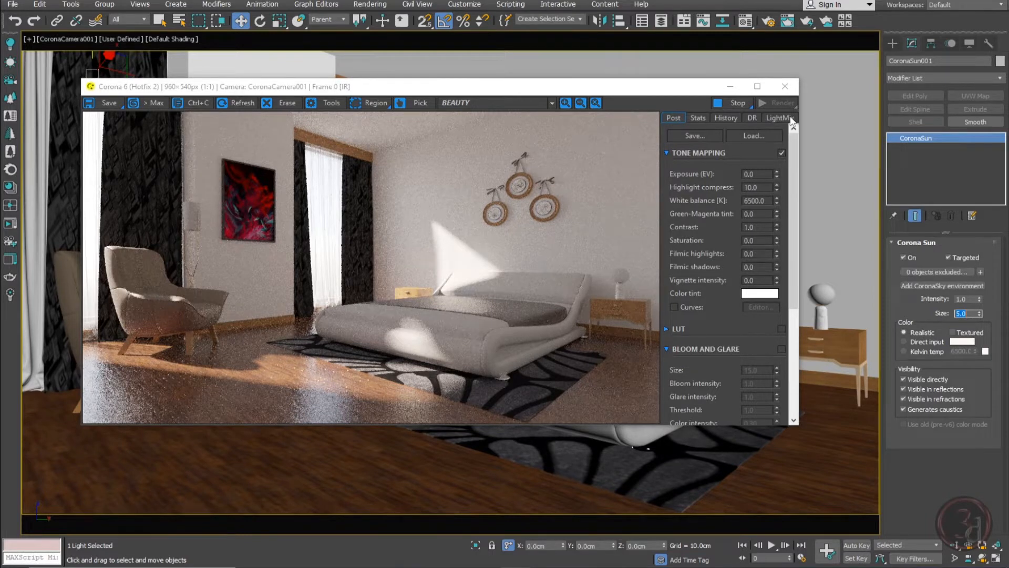
pyautogui.moveTo(785, 151)
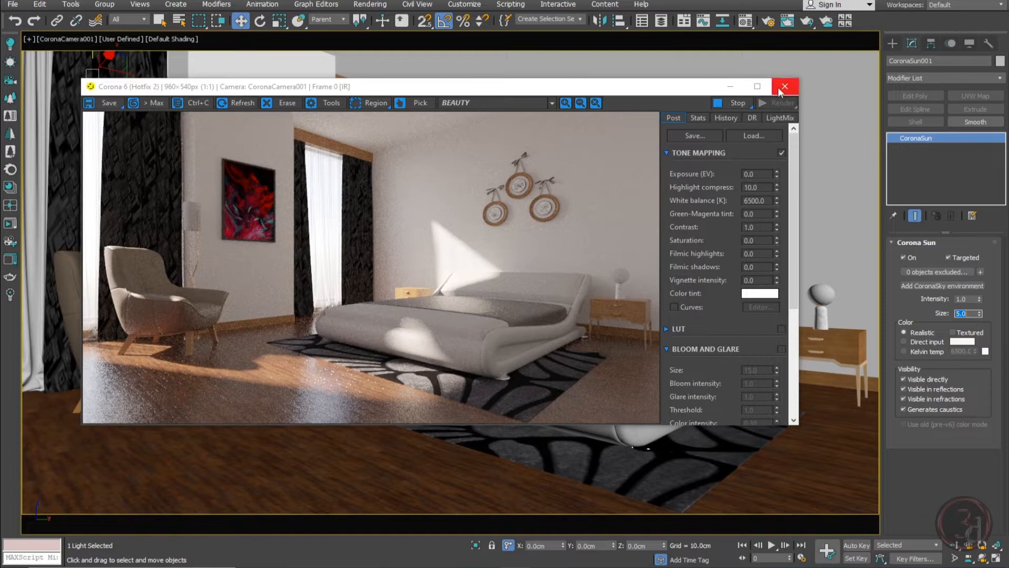
# Step: Close the render window, switch to the four-viewport layout and select the Corona sun
pyautogui.click(785, 86)
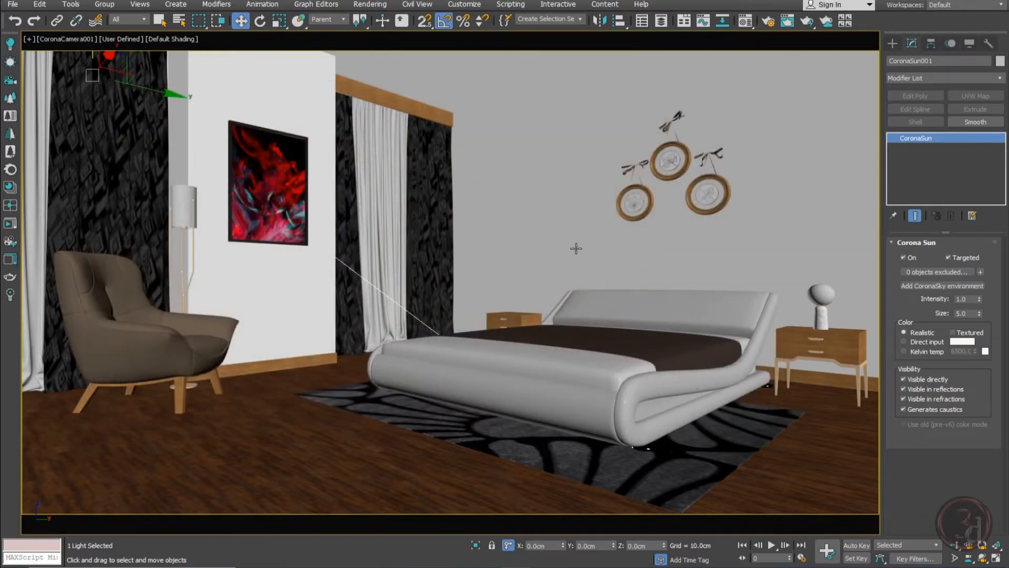
pyautogui.moveTo(624, 296)
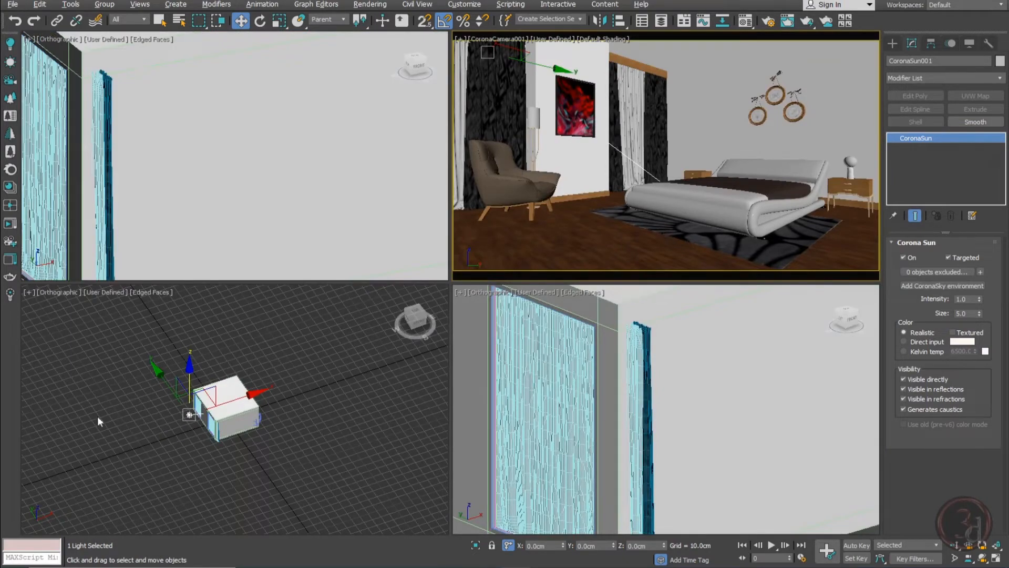
pyautogui.click(307, 391)
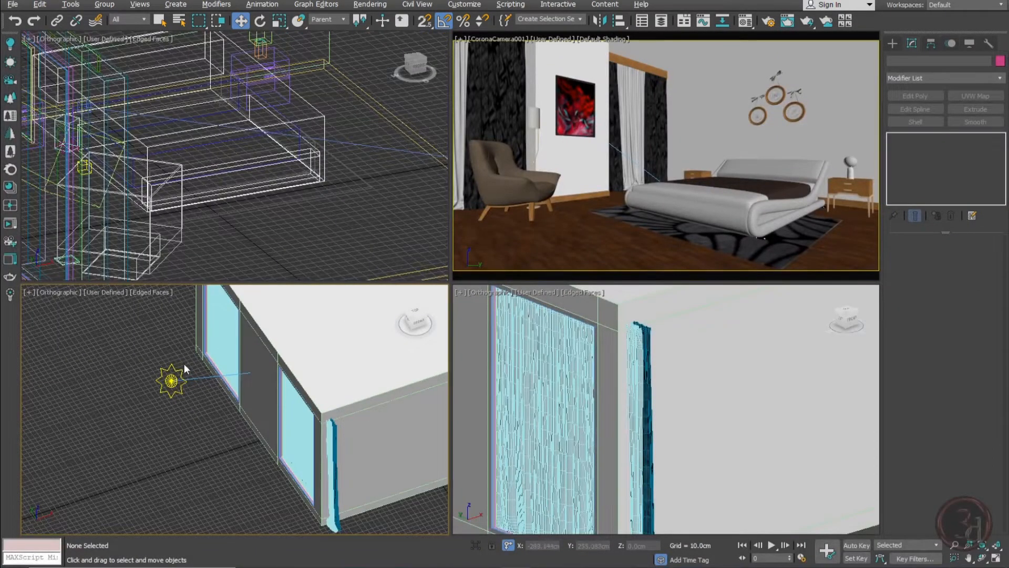
pyautogui.click(172, 379)
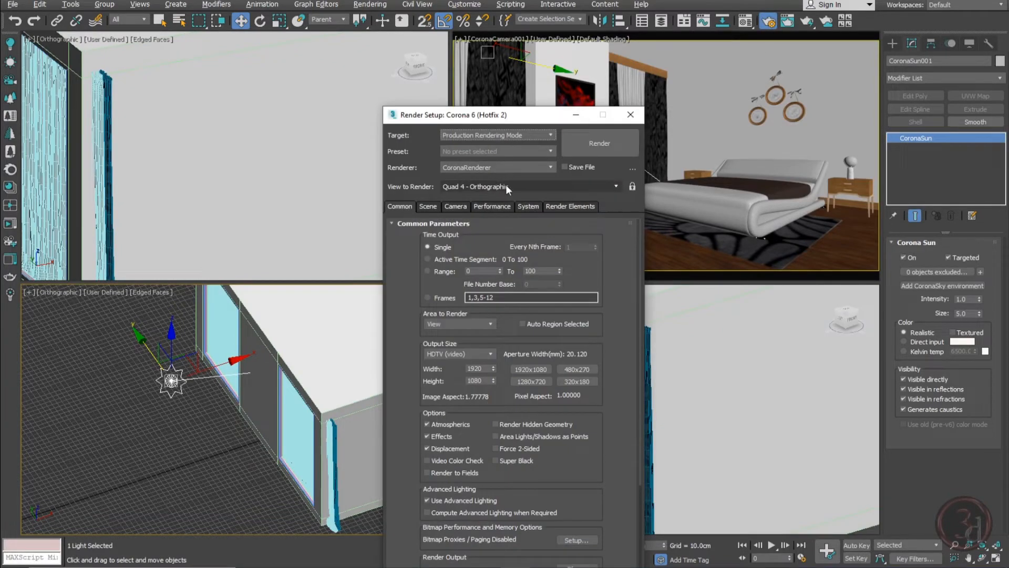
# Step: Set View to Render to Quad 4 - CoronaCamera001, lock it, and start rendering
pyautogui.click(528, 186)
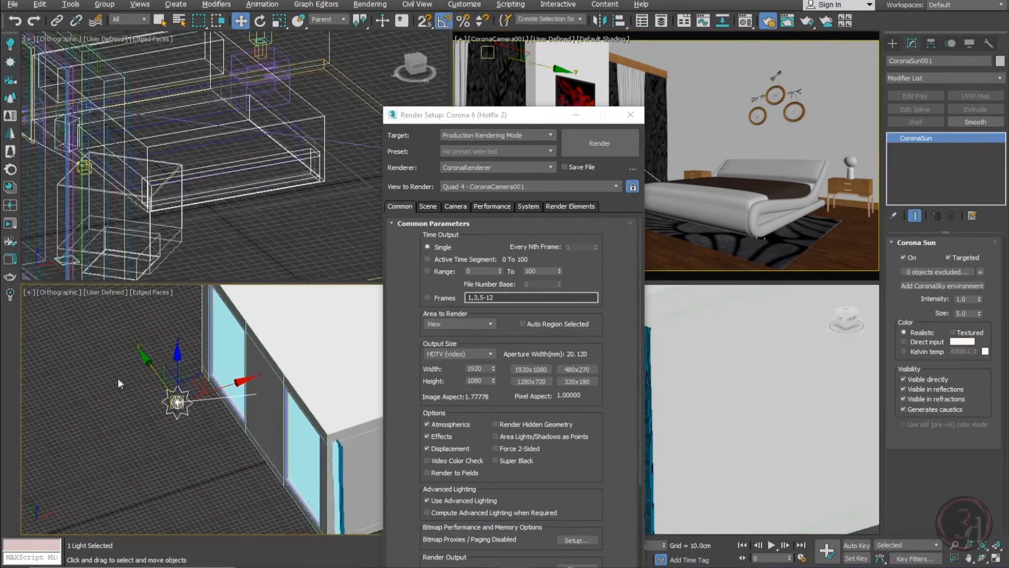
pyautogui.click(599, 143)
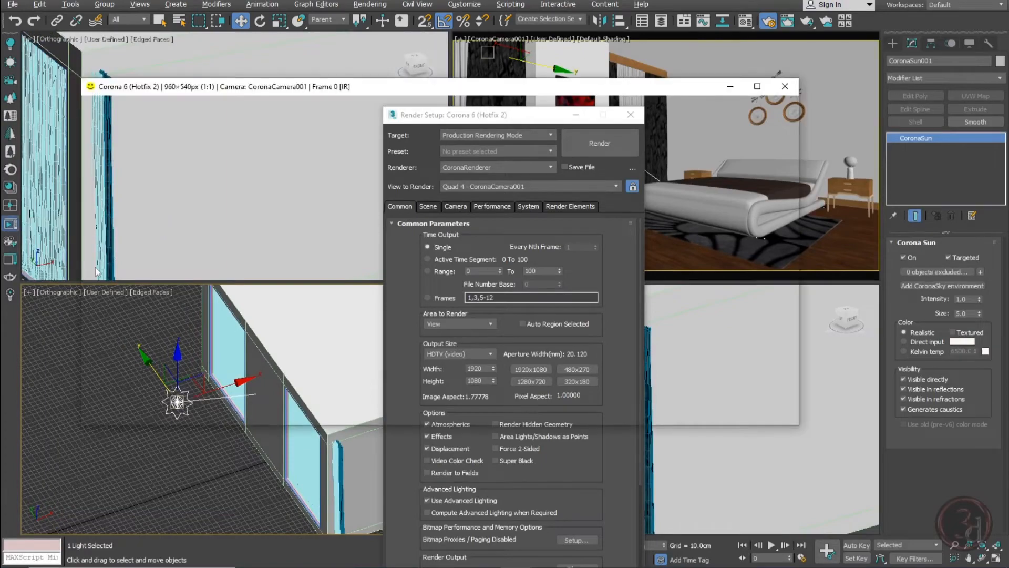
pyautogui.click(599, 143)
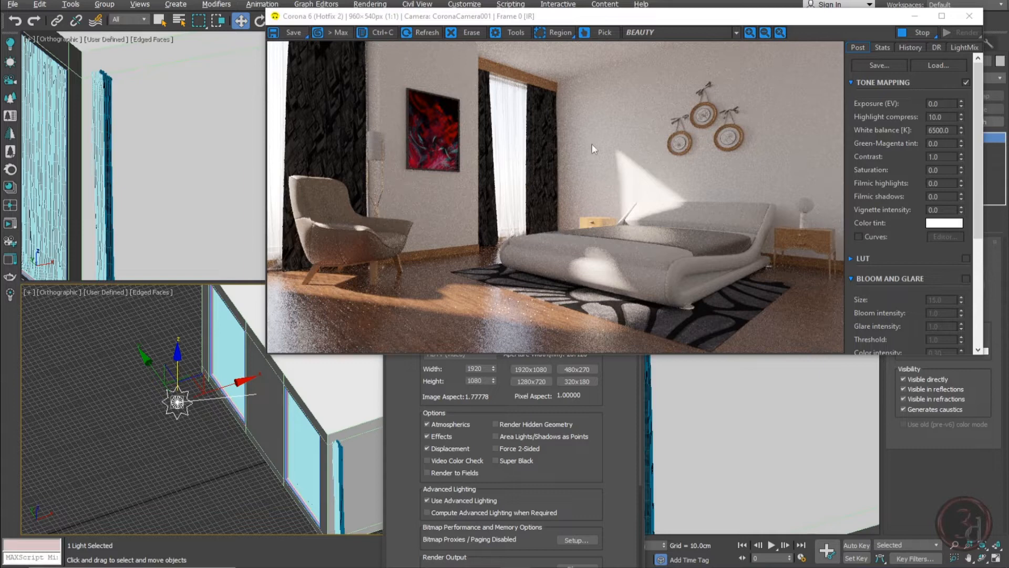
pyautogui.moveTo(673, 160)
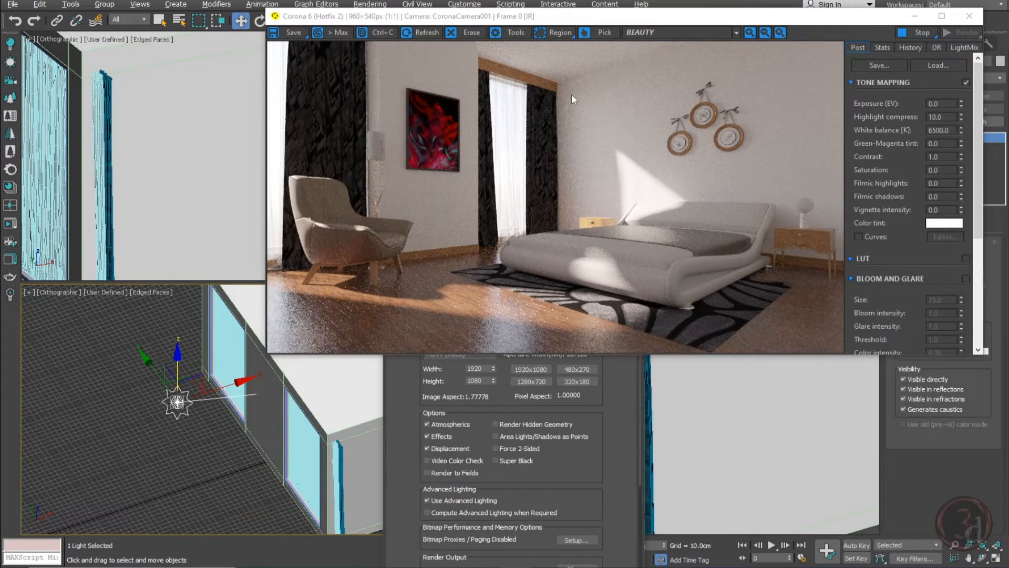
pyautogui.moveTo(576, 122)
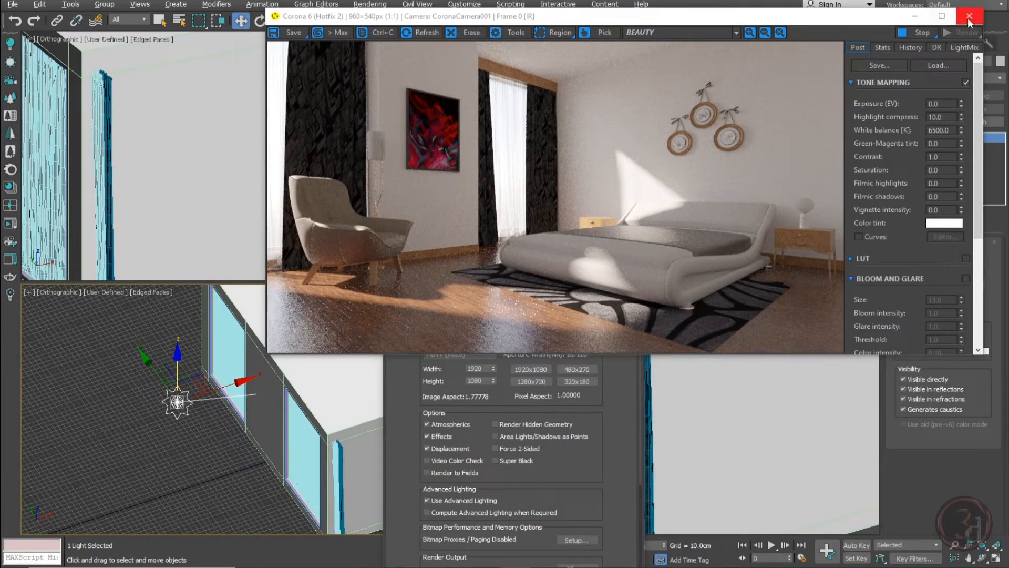
# Step: Close the completed bedroom render in the Corona frame buffer
pyautogui.click(969, 16)
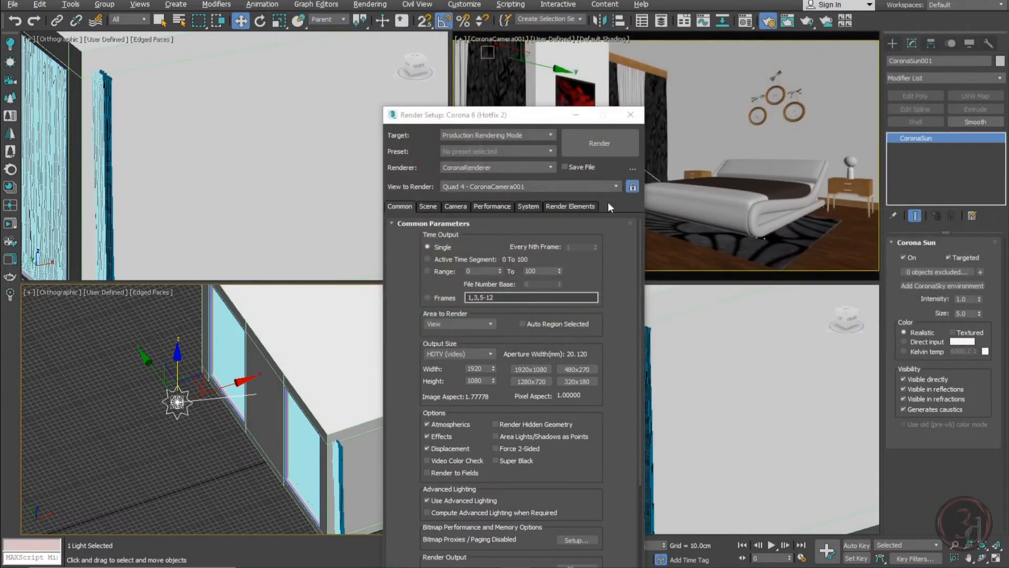
# Step: Add a CTexmap element to the Render Elements list in Render Setup
pyautogui.click(570, 206)
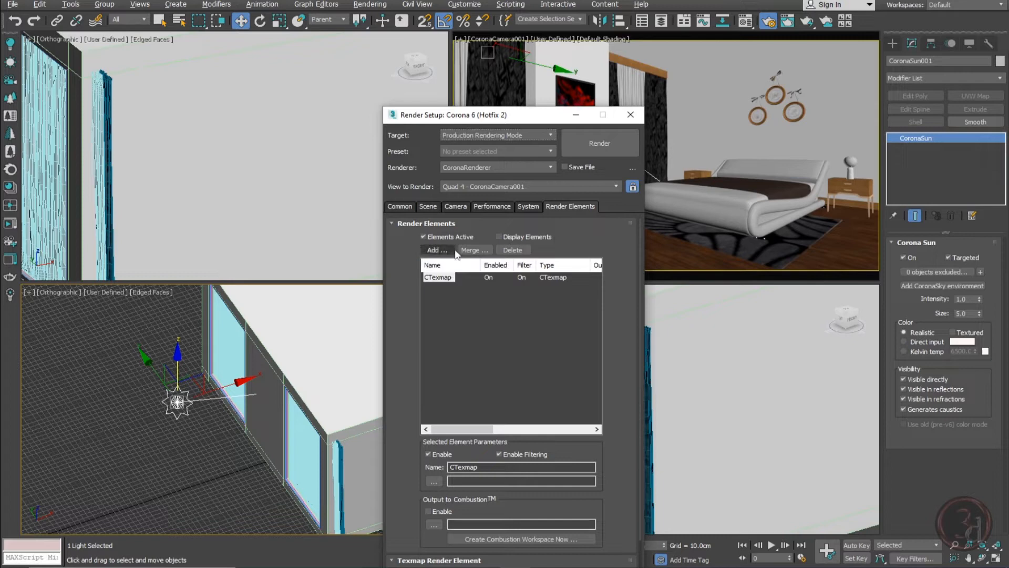
pyautogui.click(436, 250)
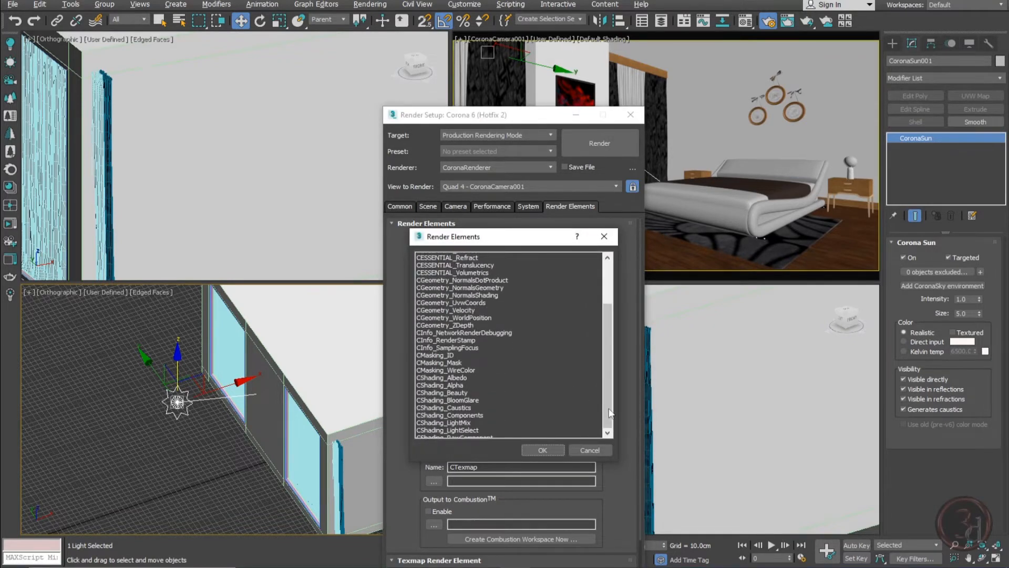
pyautogui.moveTo(453, 236); pyautogui.dragTo(513, 235)
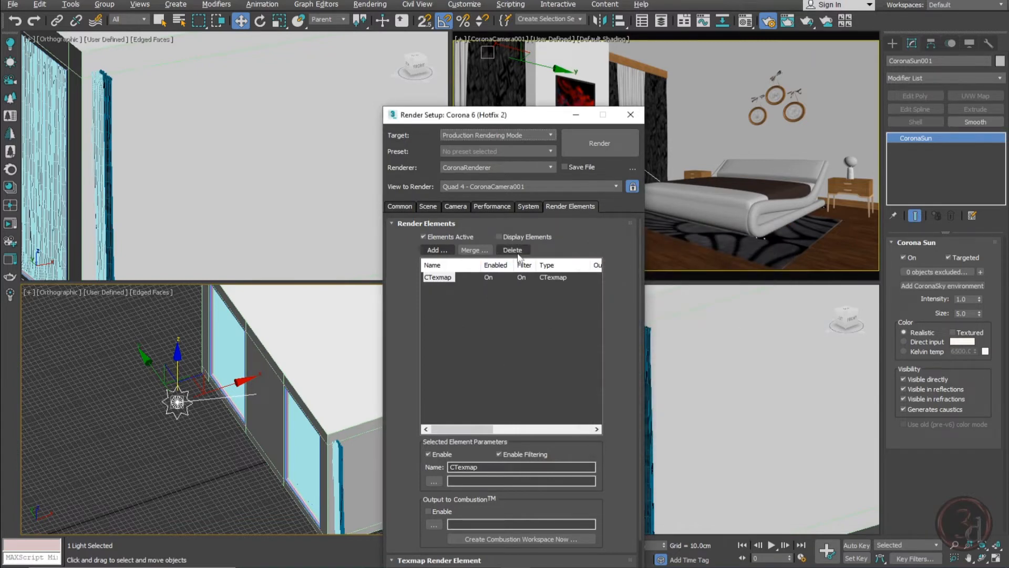
pyautogui.click(438, 277)
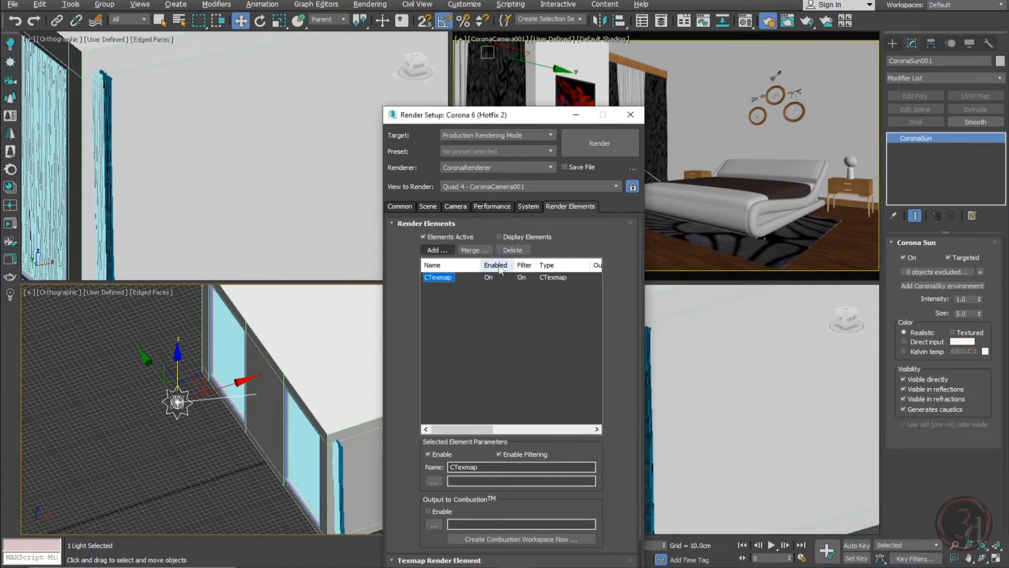
pyautogui.click(434, 250)
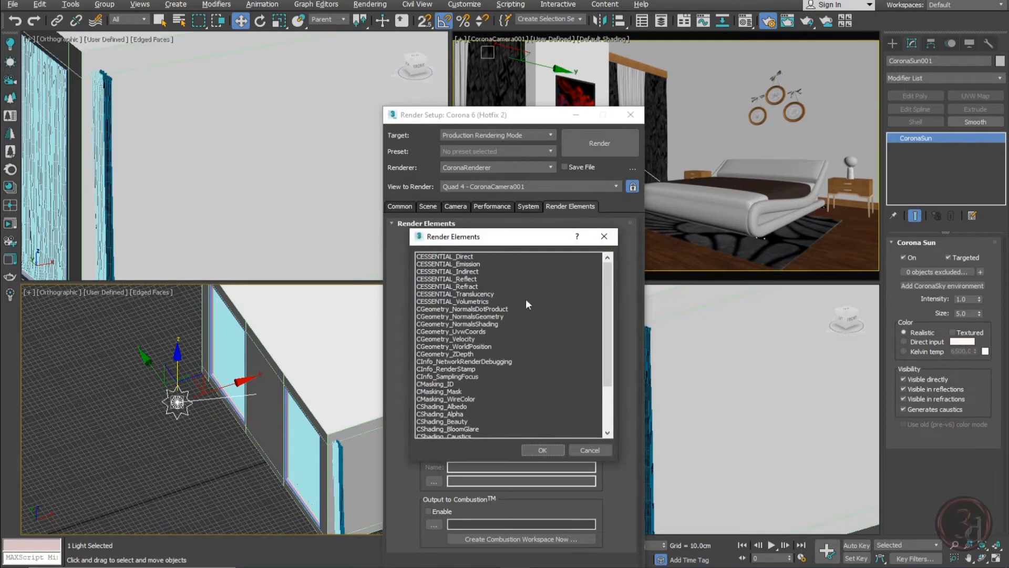
pyautogui.scroll(-3)
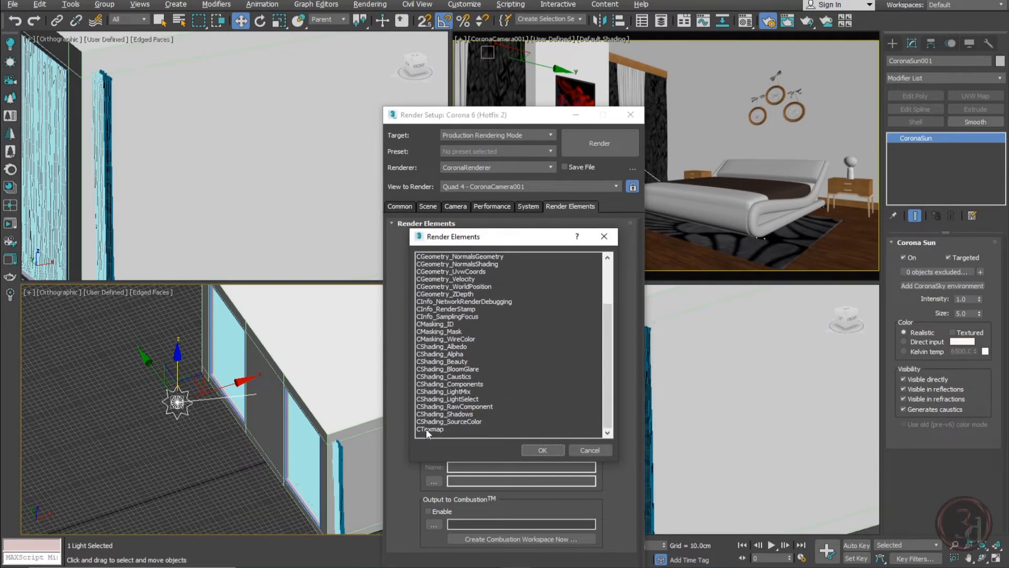
pyautogui.click(430, 429)
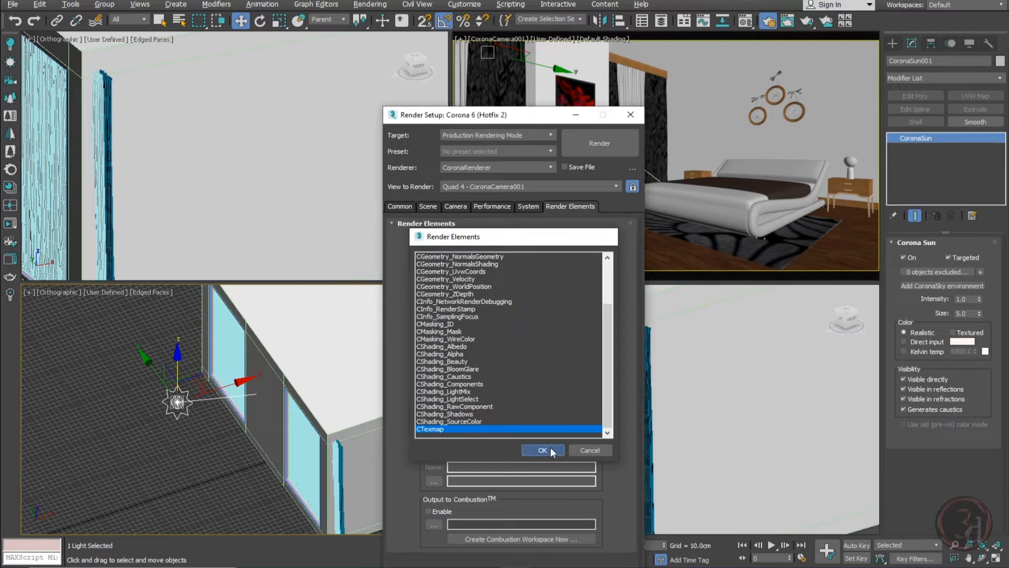
pyautogui.click(542, 450)
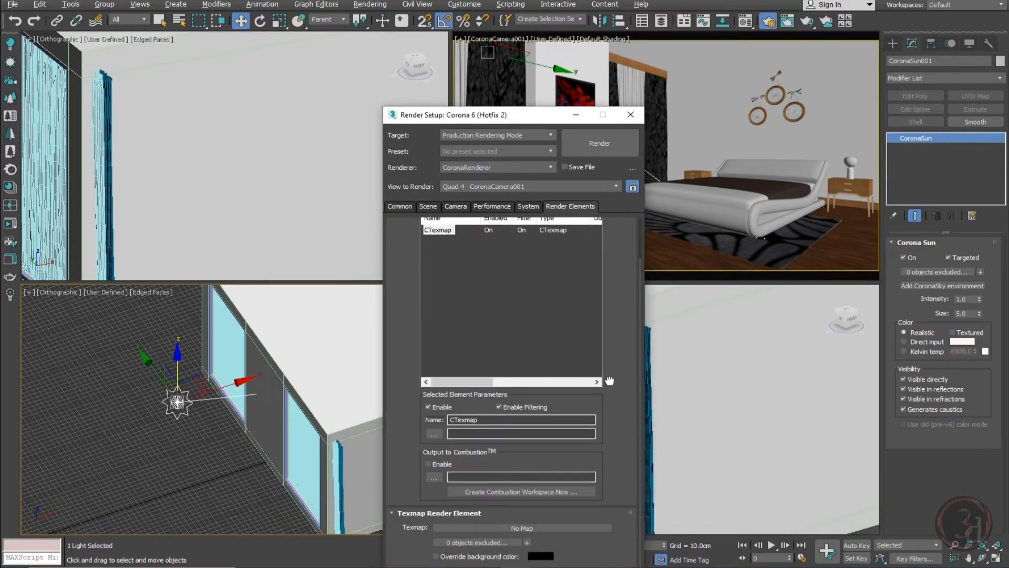
pyautogui.moveTo(615, 462)
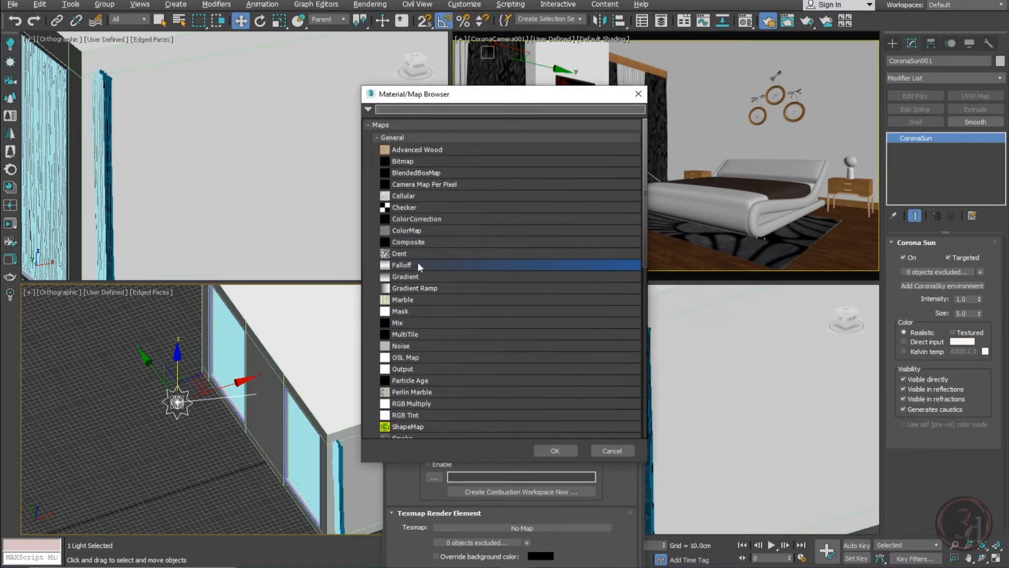
# Step: Pick CoronaAO from the Corona map category for the Texmap slot, then bring up the Material Editor
pyautogui.click(393, 153)
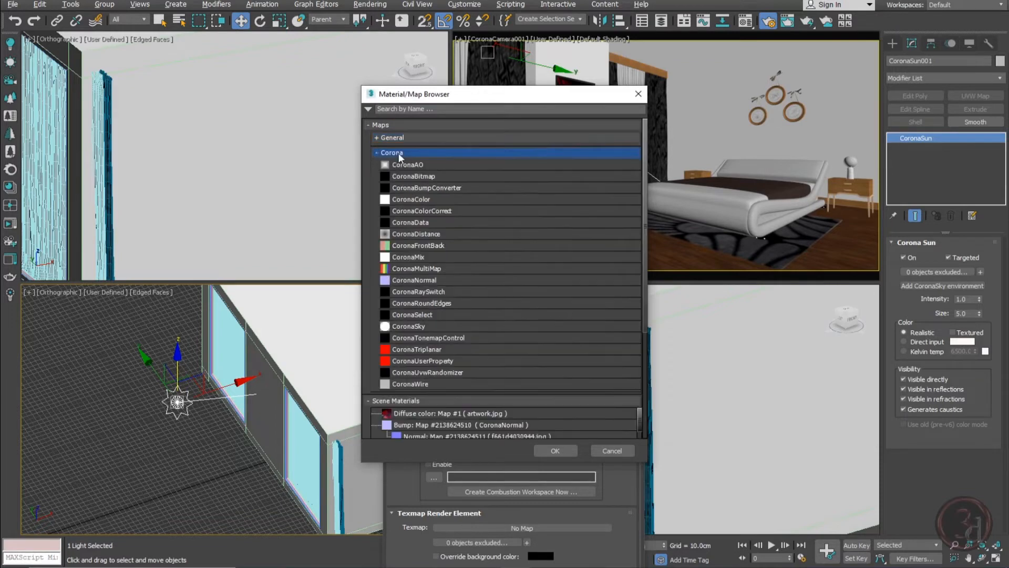
pyautogui.moveTo(412, 176)
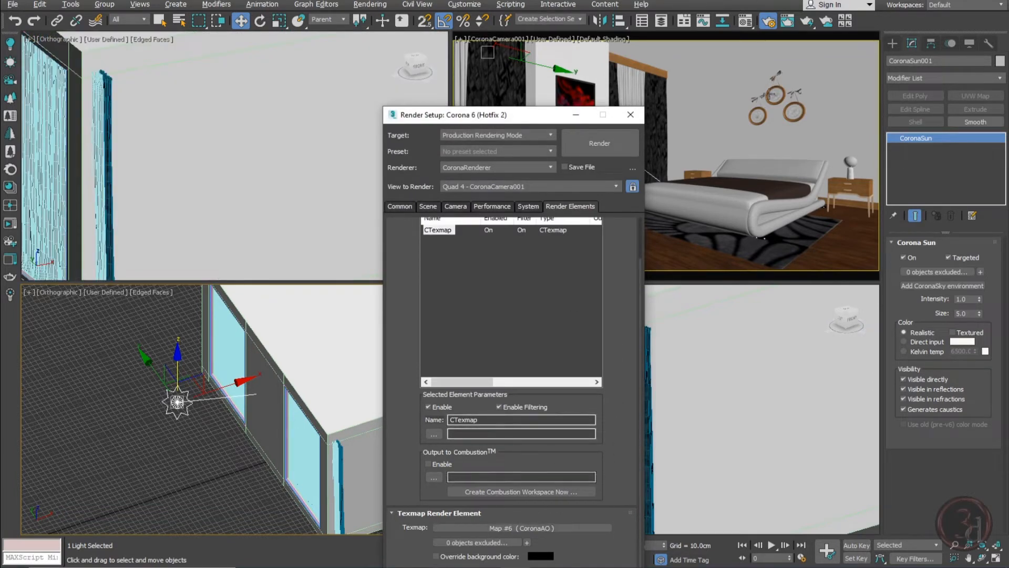
pyautogui.click(745, 21)
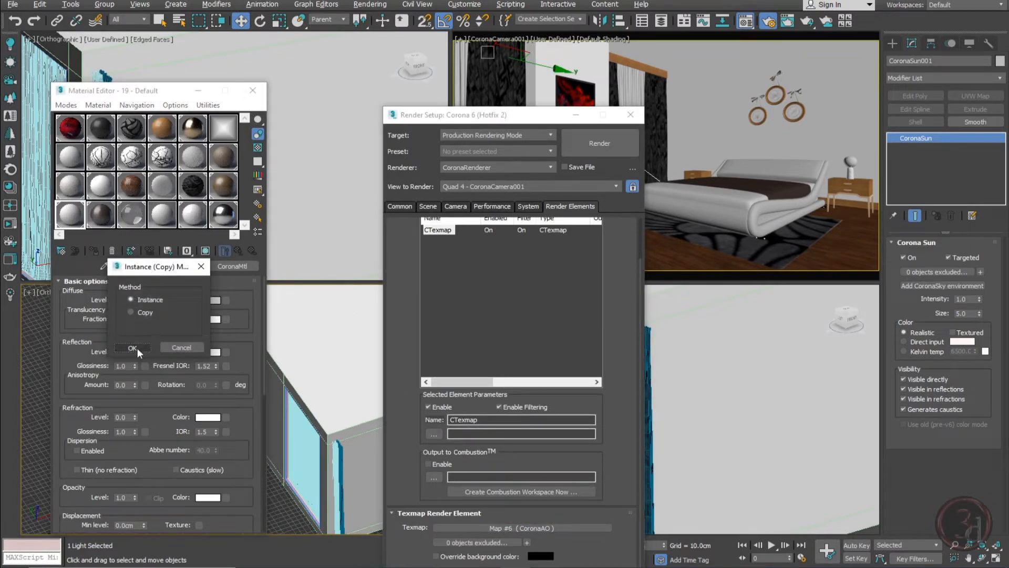
# Step: Instance the CoronaAO map into a Material Editor slot and set Max distance to 5 cm
pyautogui.click(132, 348)
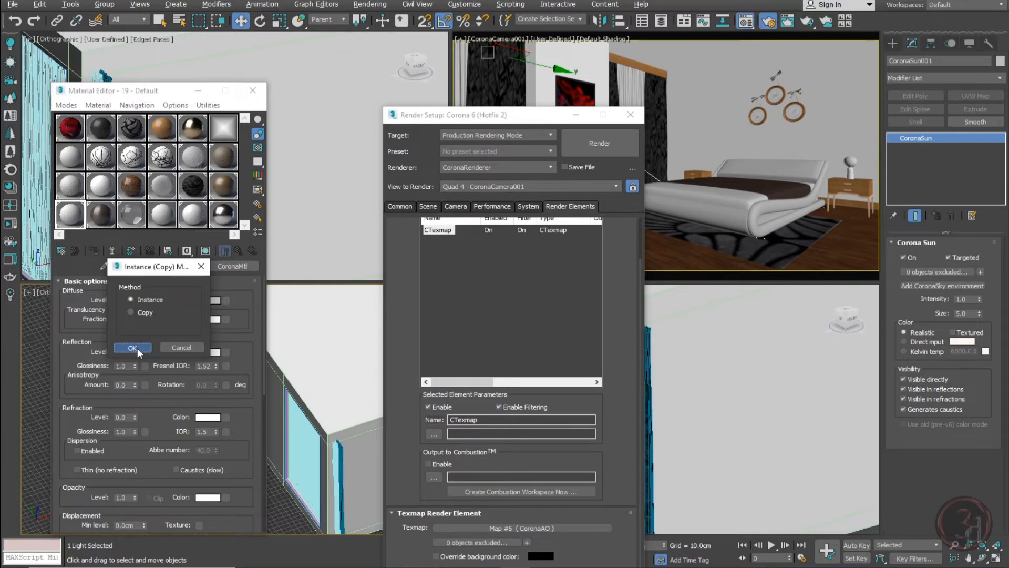
pyautogui.click(133, 348)
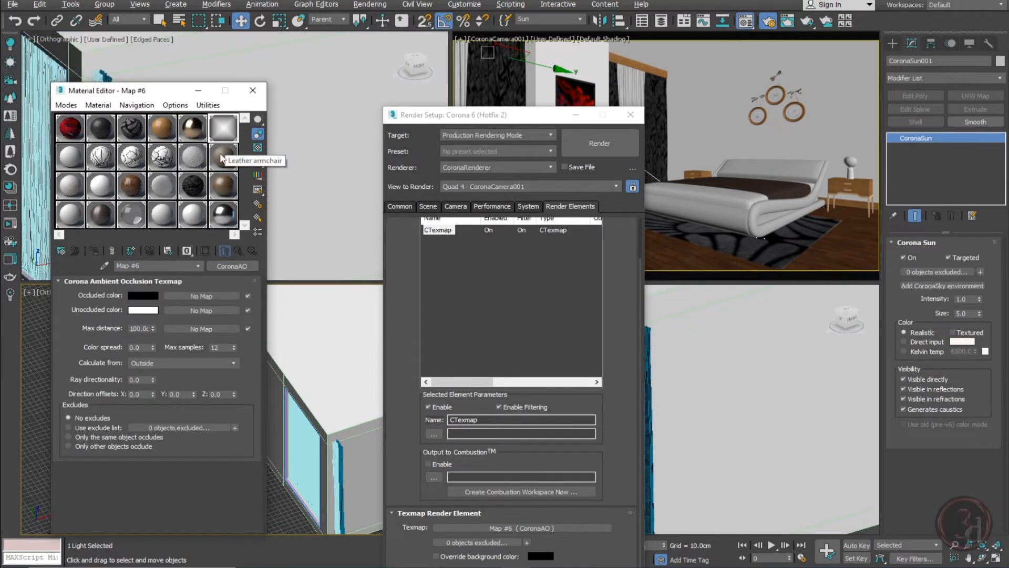
pyautogui.moveTo(142, 338)
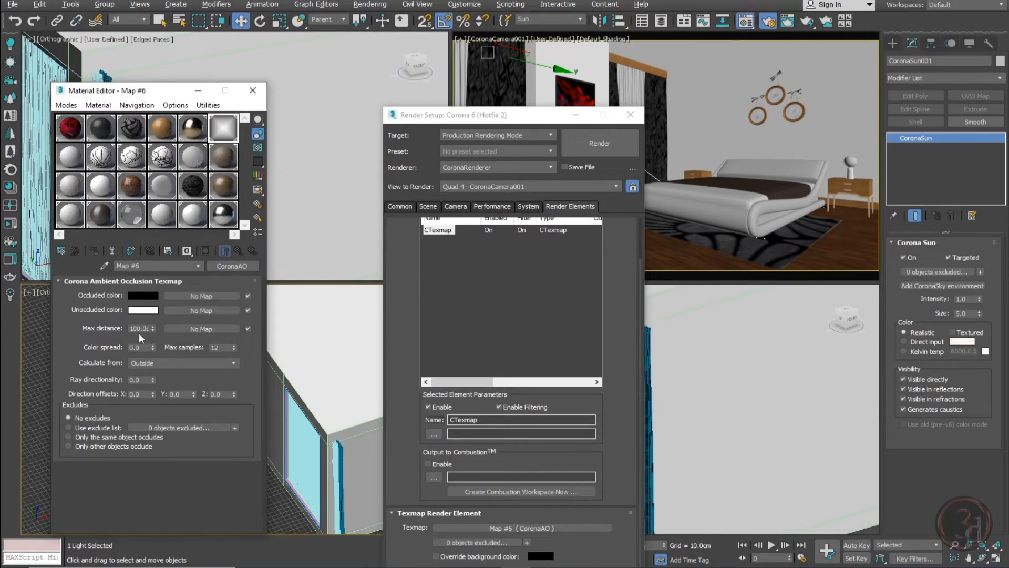
pyautogui.tripleClick(137, 328)
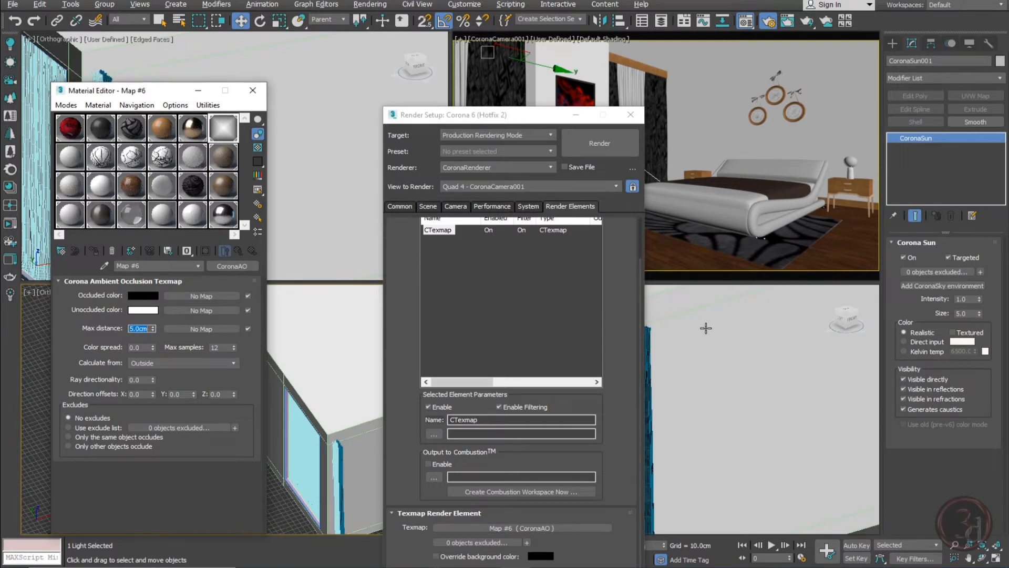
pyautogui.moveTo(256, 421)
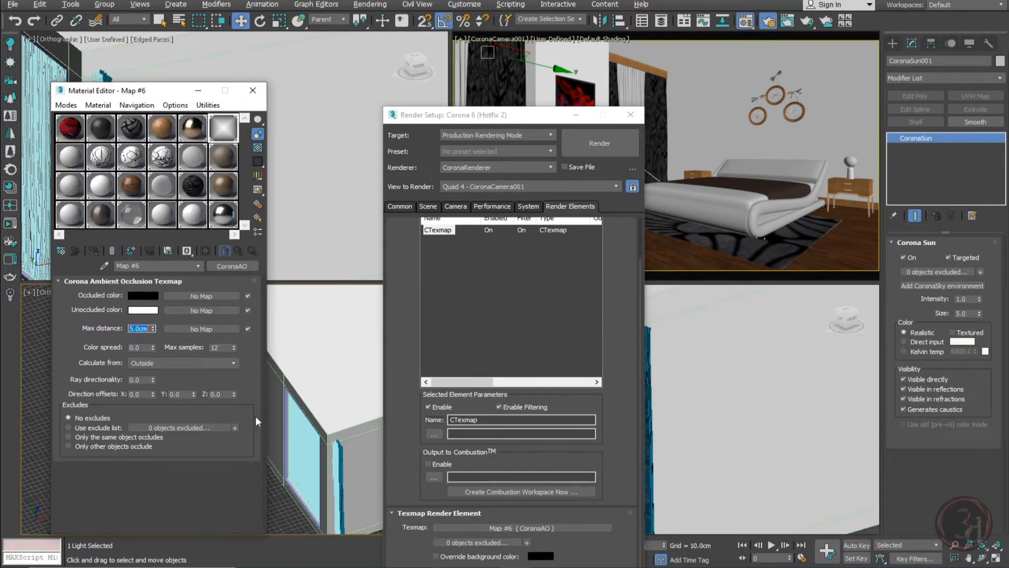
pyautogui.moveTo(10, 224)
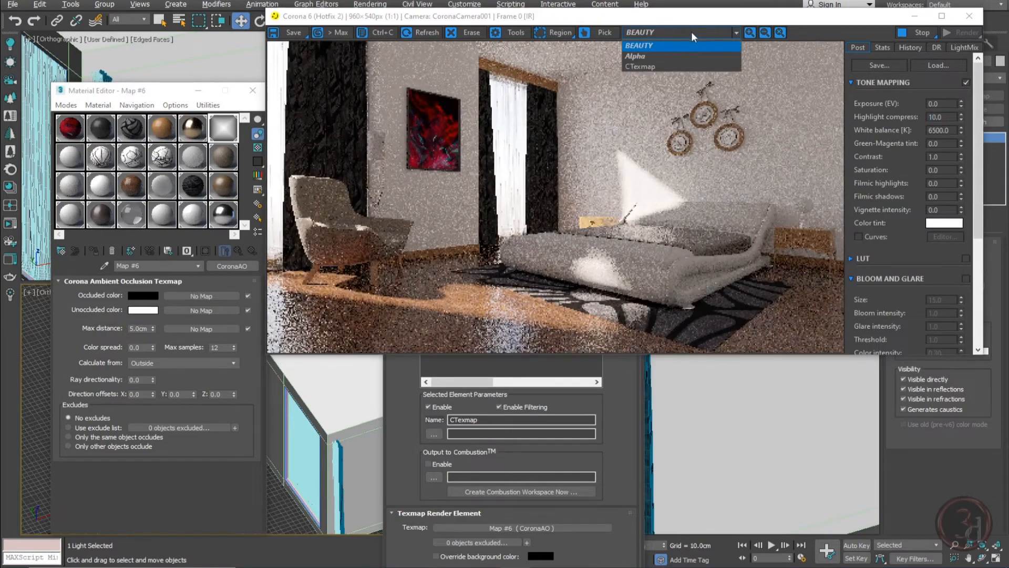
# Step: View the CTexmap AO pass, test a 1 cm max distance, then return to BEAUTY
pyautogui.click(638, 46)
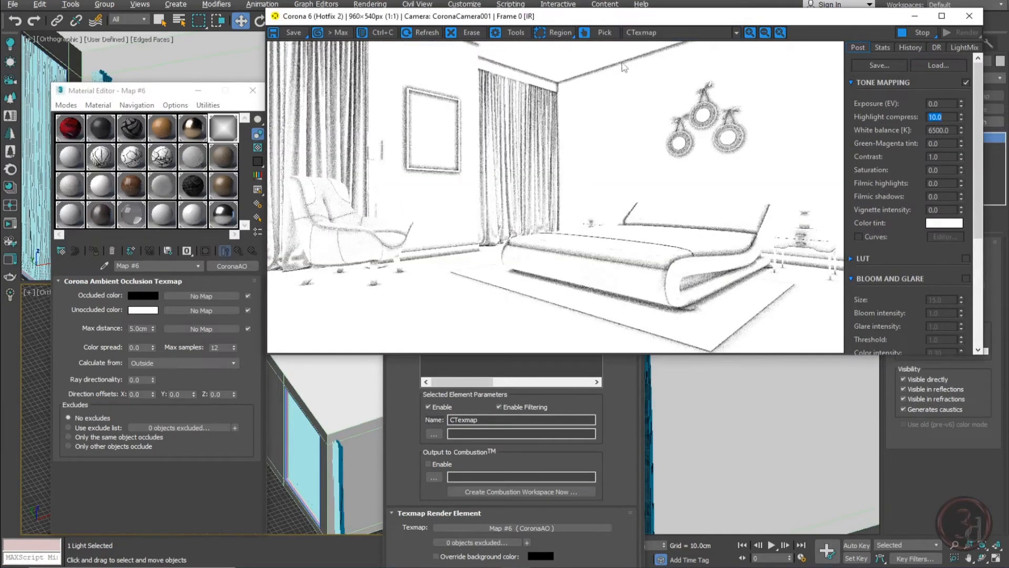
pyautogui.tripleClick(138, 328)
pyautogui.write('30')
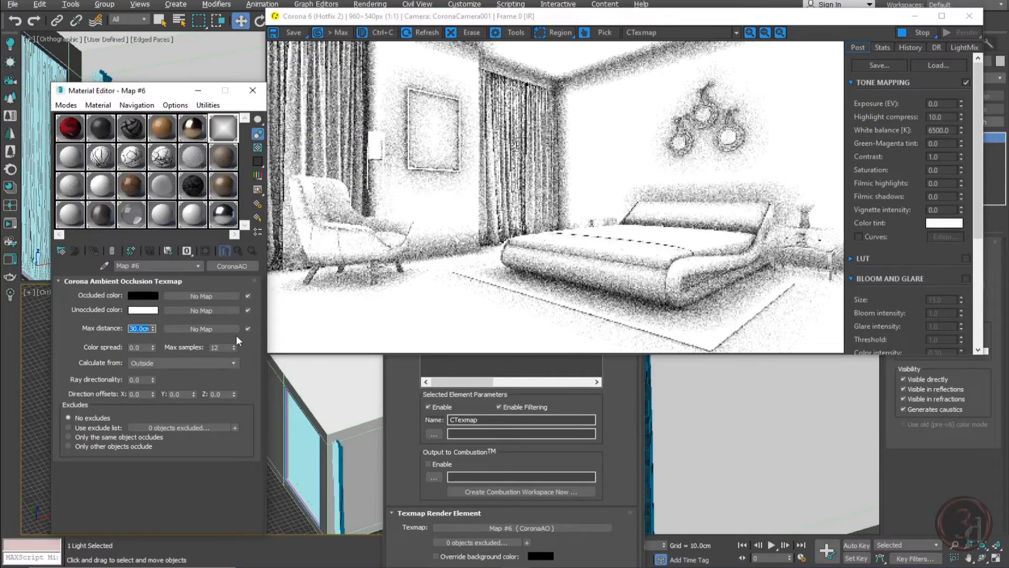
pyautogui.write('1.0cm')
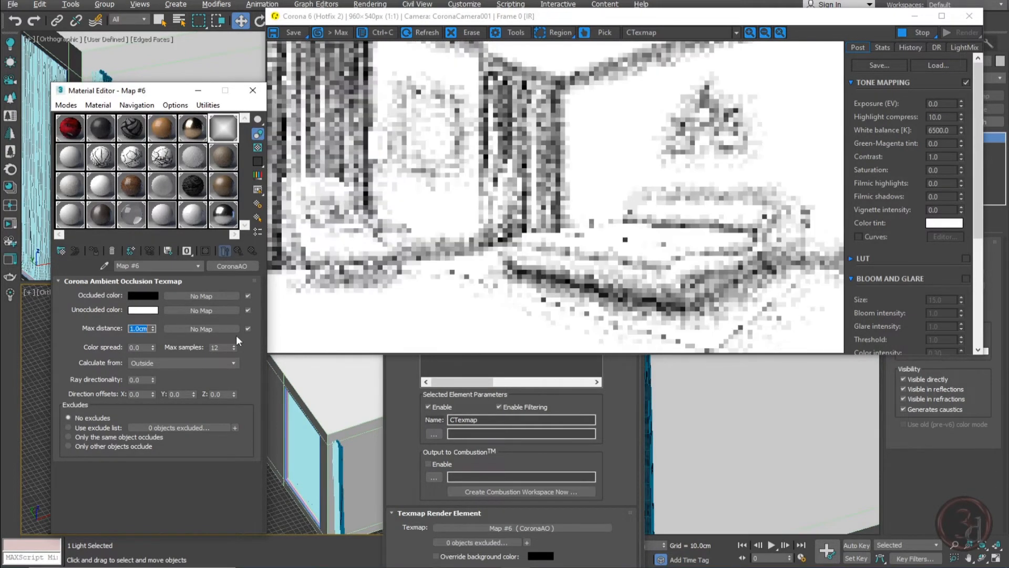
pyautogui.click(426, 32)
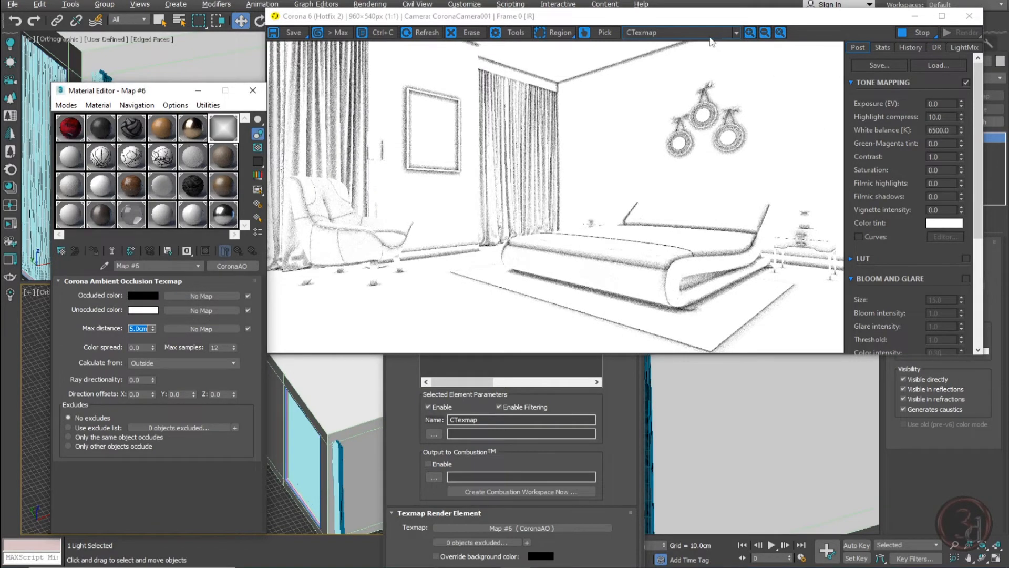
pyautogui.click(736, 32)
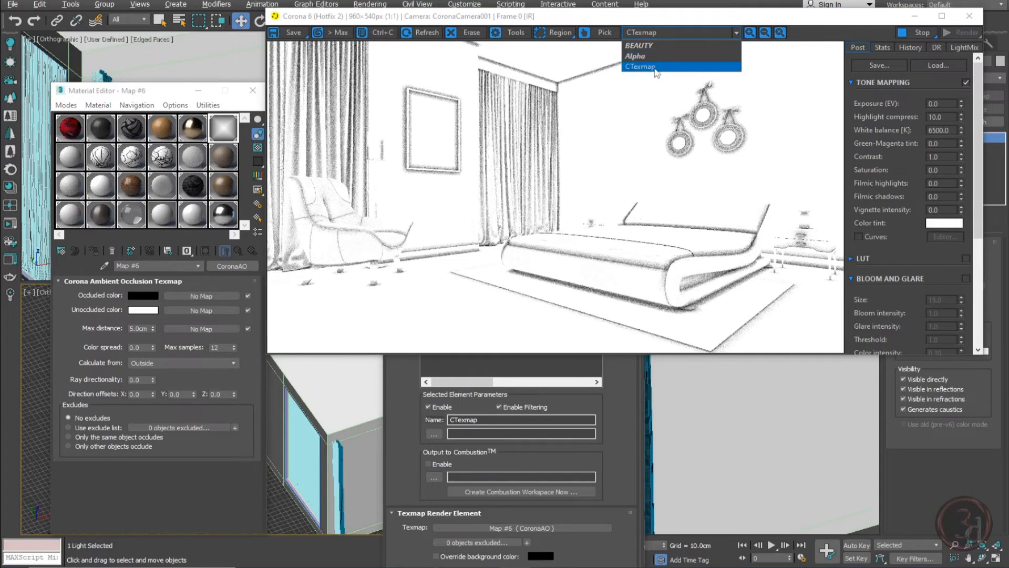
pyautogui.moveTo(656, 45)
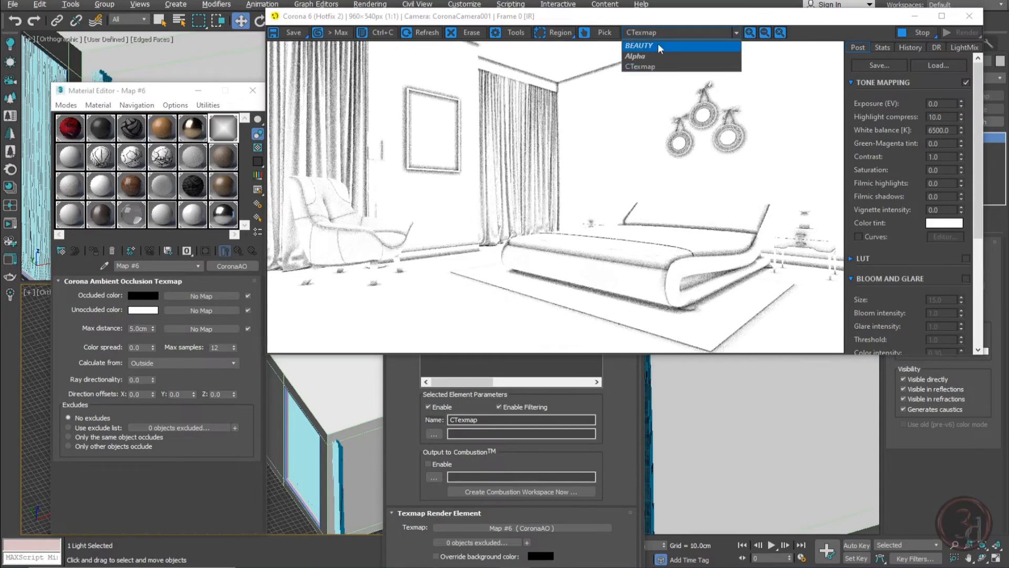
pyautogui.click(637, 45)
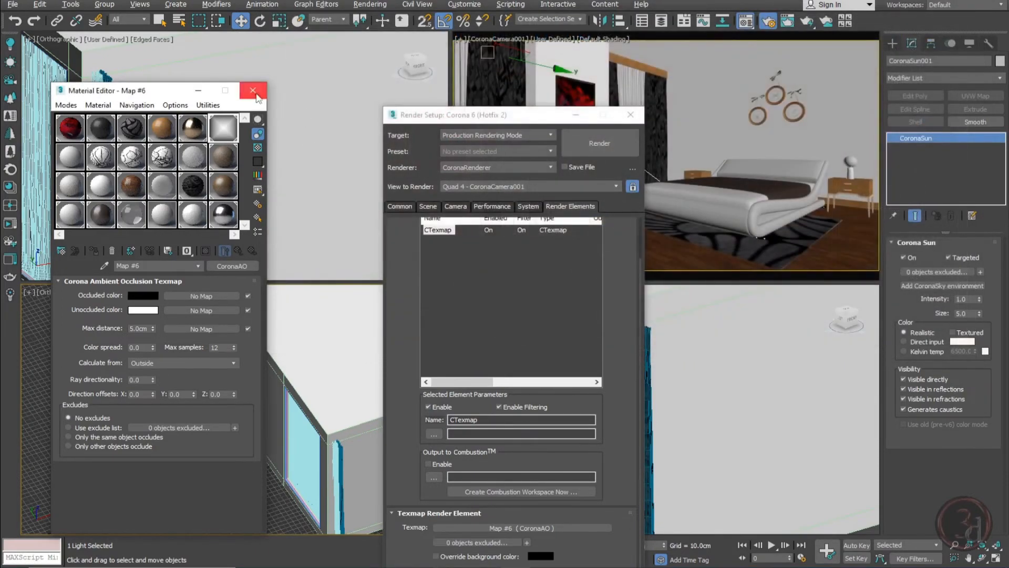
# Step: Close the Material Editor and Corona frame buffer, then reopen Render Setup
pyautogui.click(253, 90)
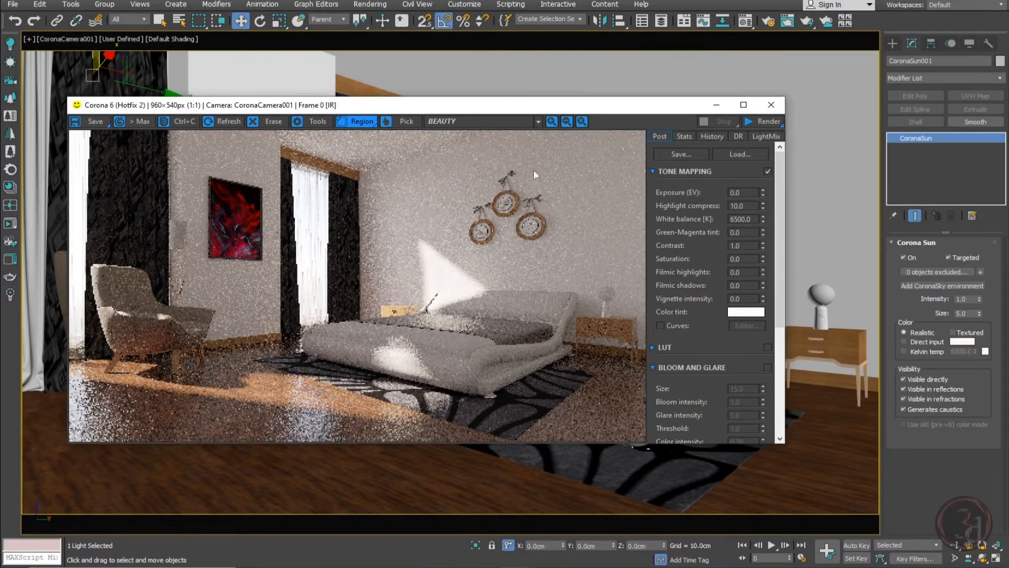
pyautogui.moveTo(788, 163)
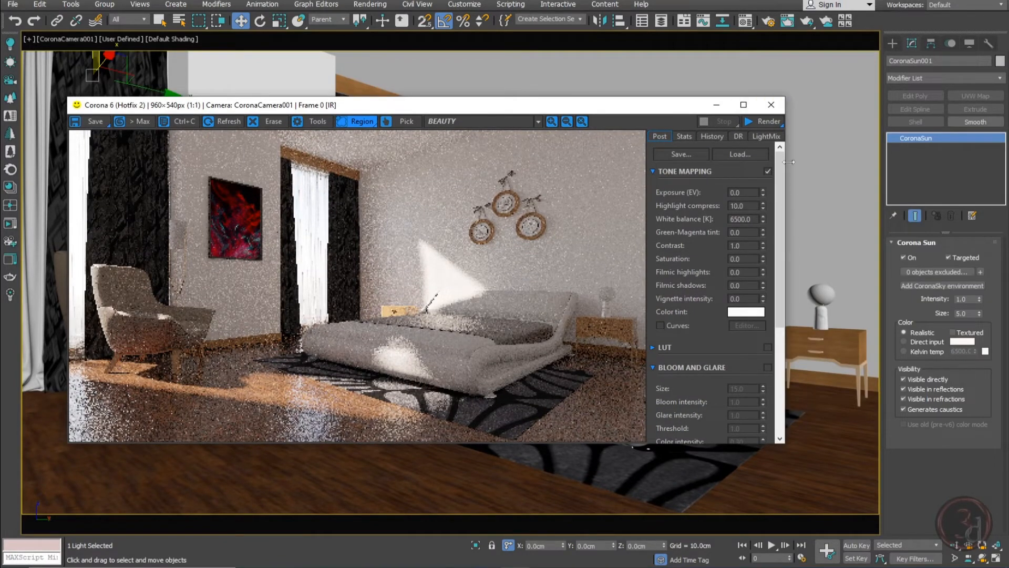
pyautogui.click(770, 105)
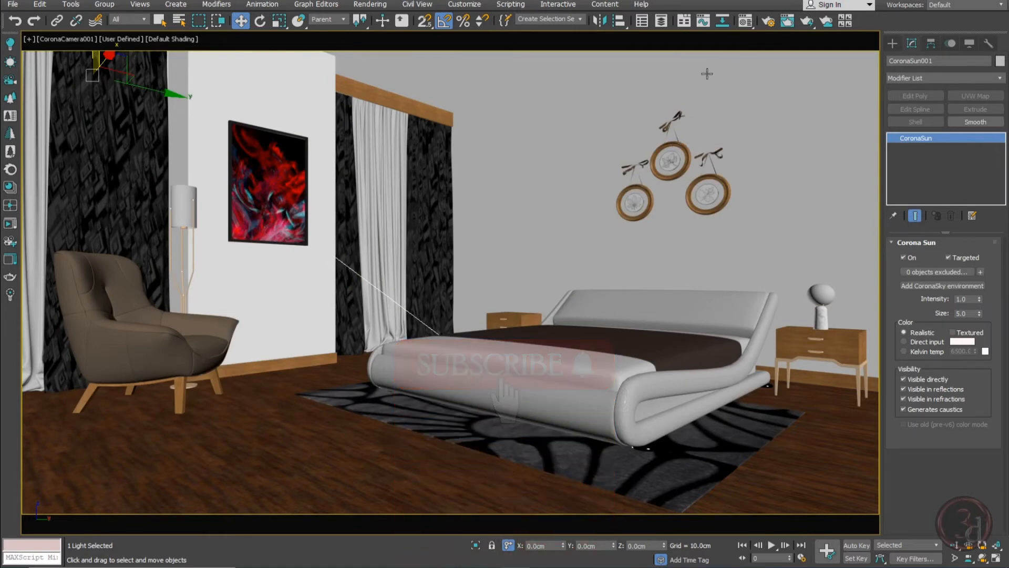
pyautogui.click(769, 20)
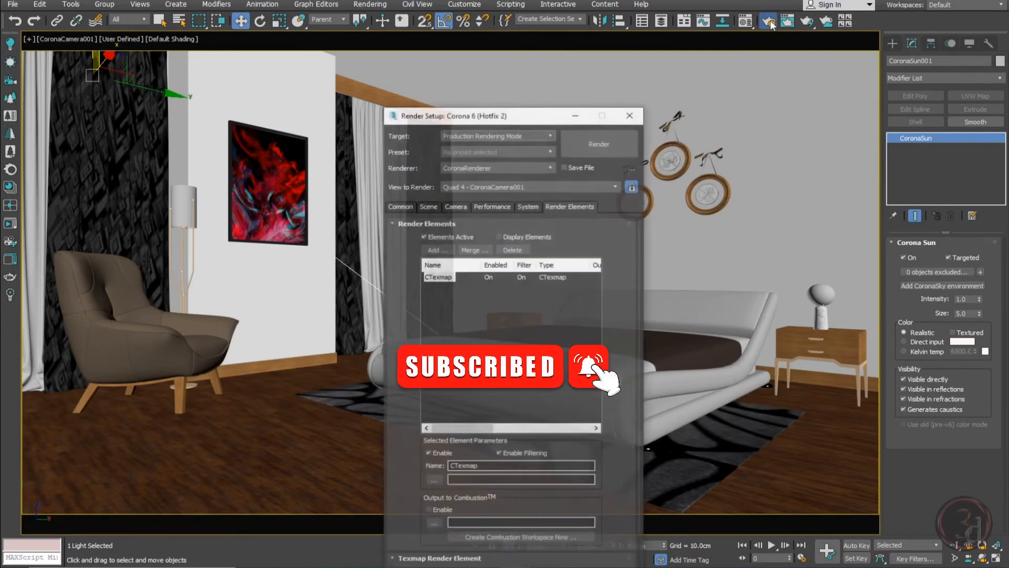
# Step: Set noise level limit to 3 and Corona High Quality denoising, then show Common parameters
pyautogui.click(400, 206)
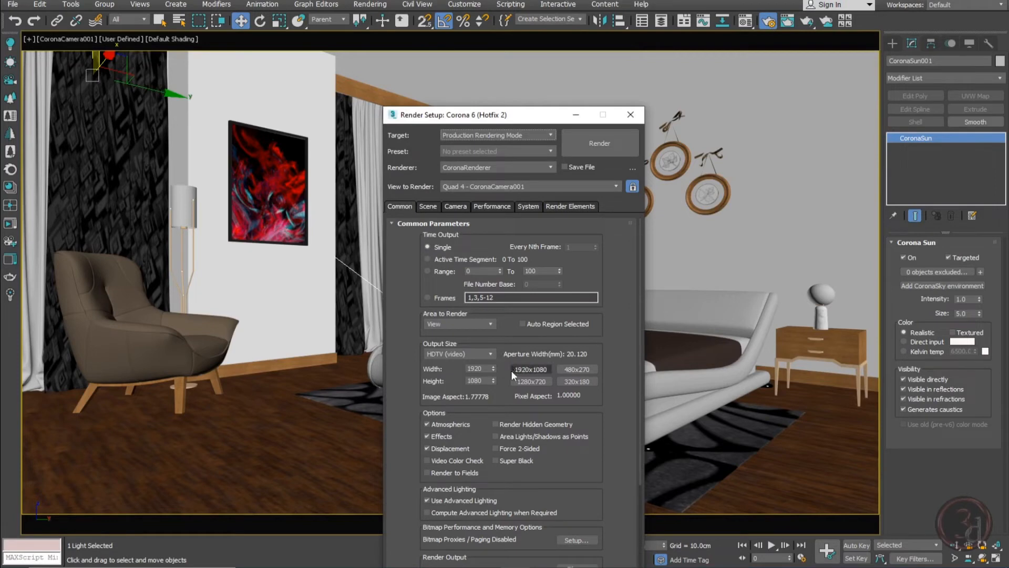
pyautogui.click(427, 207)
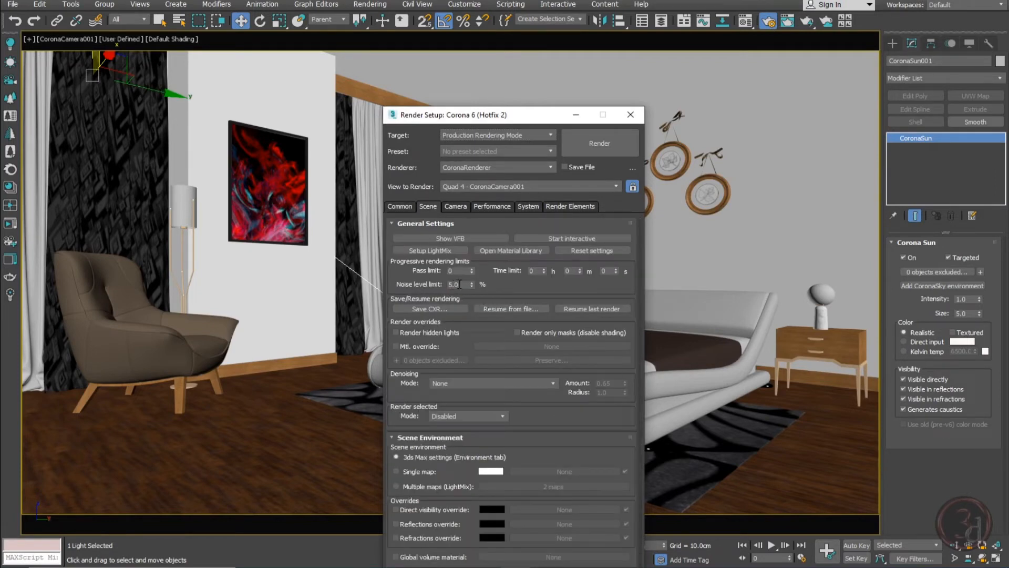
pyautogui.tripleClick(456, 284)
pyautogui.write('3')
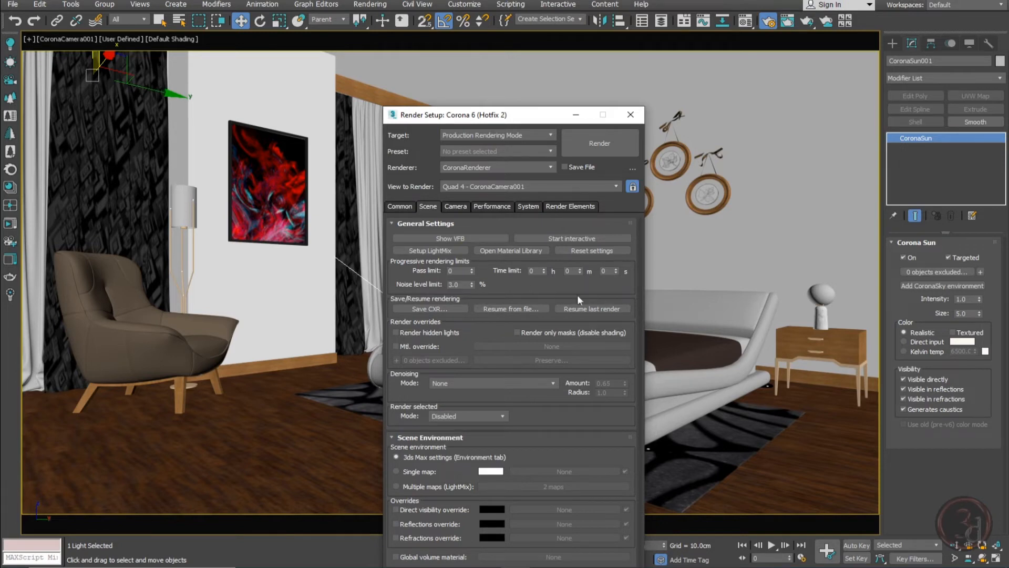
pyautogui.moveTo(476, 401)
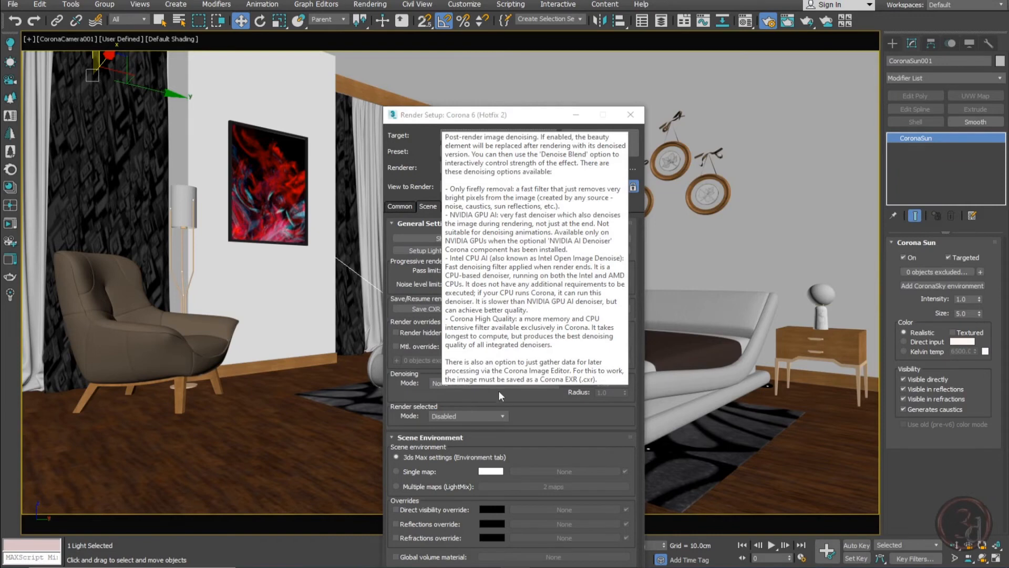
pyautogui.click(492, 383)
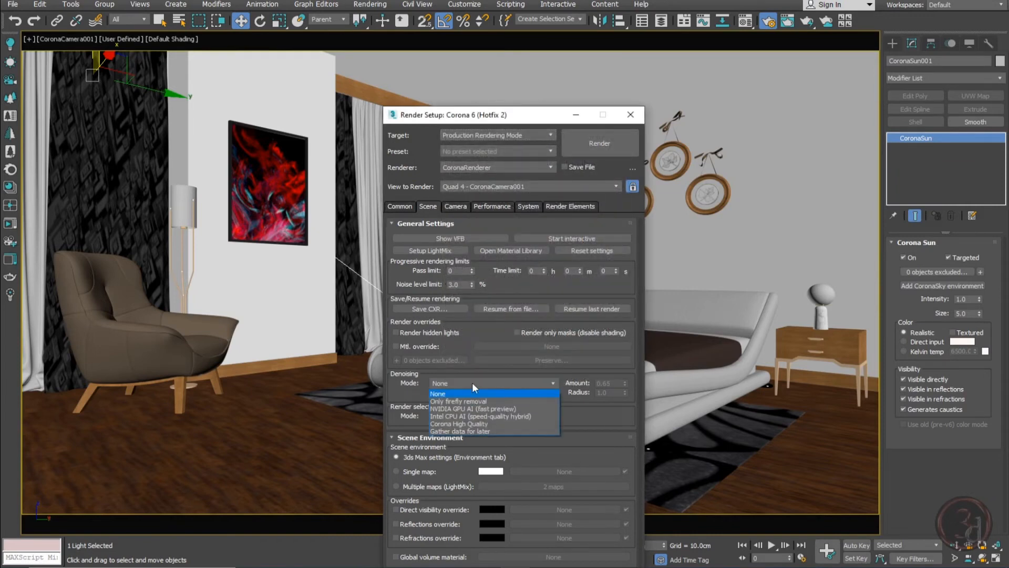
pyautogui.moveTo(442, 431)
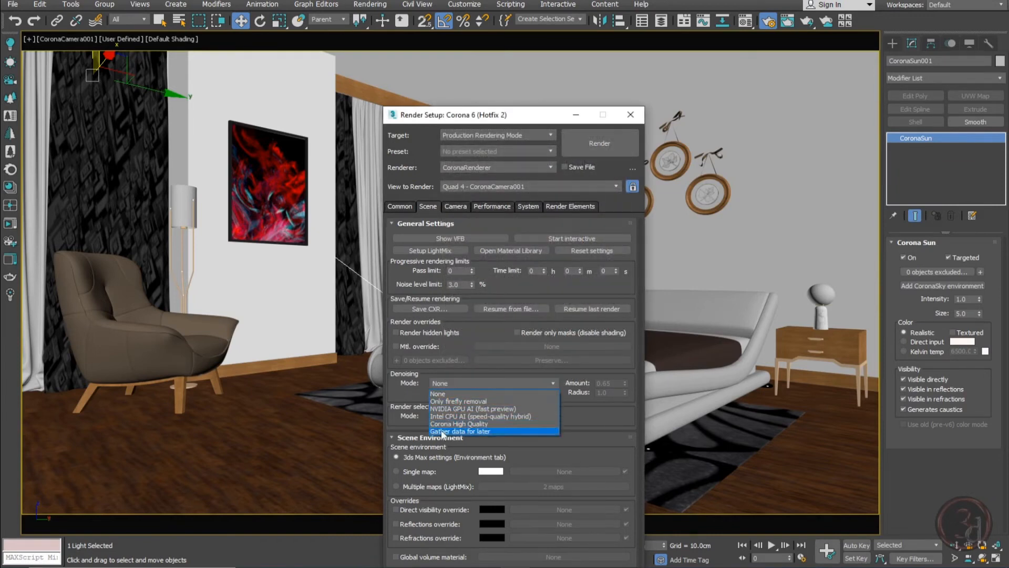
pyautogui.click(459, 423)
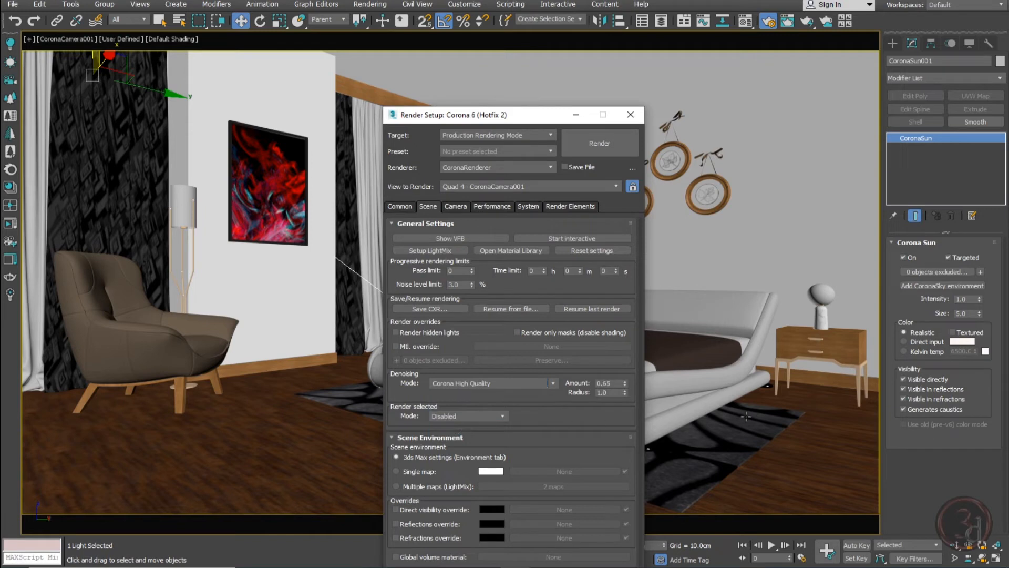
pyautogui.click(399, 207)
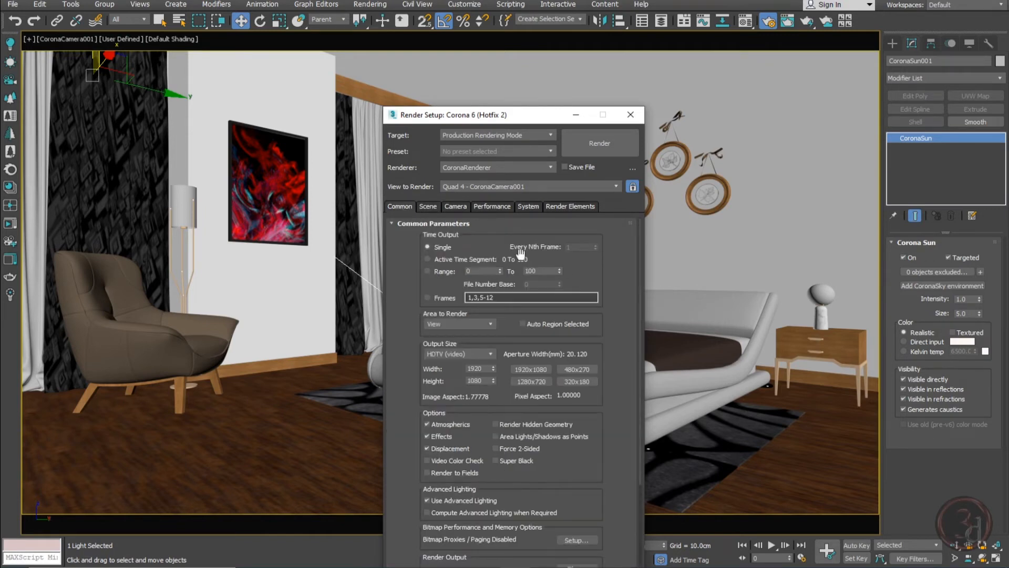
pyautogui.moveTo(450, 115); pyautogui.dragTo(515, 53)
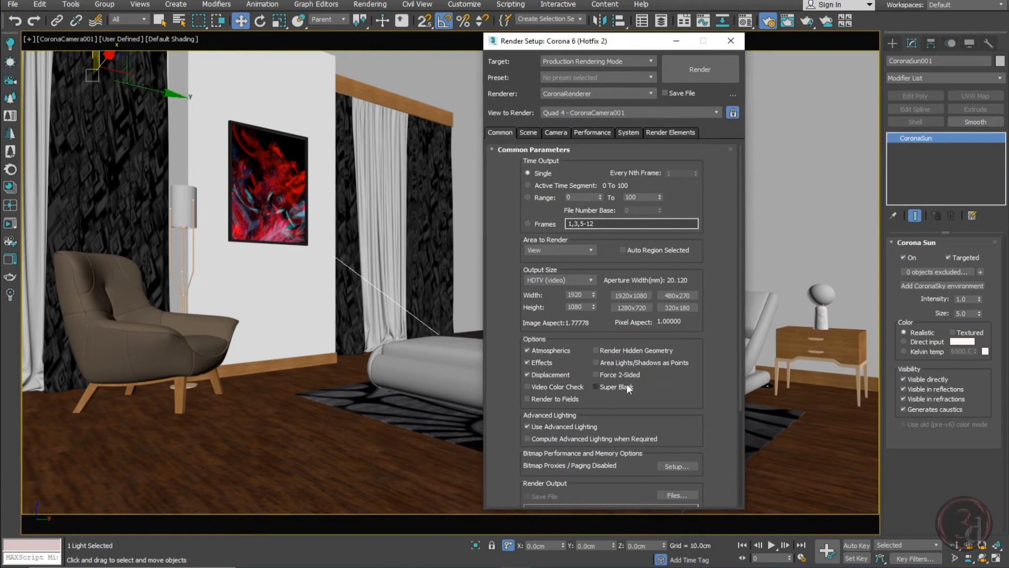
# Step: Scroll the Common parameters and start the Corona render of the bedroom
pyautogui.scroll(-3)
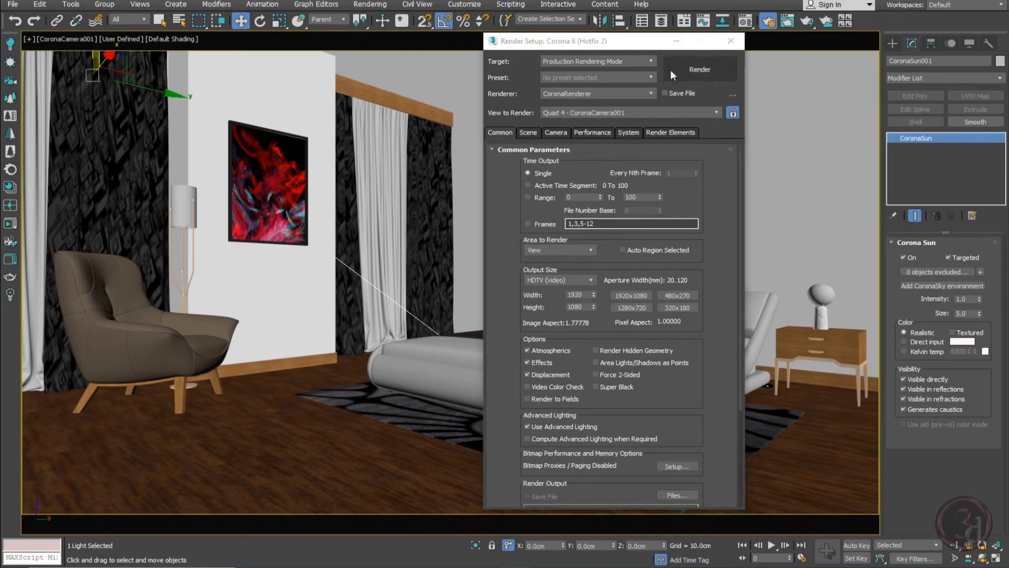
pyautogui.click(700, 70)
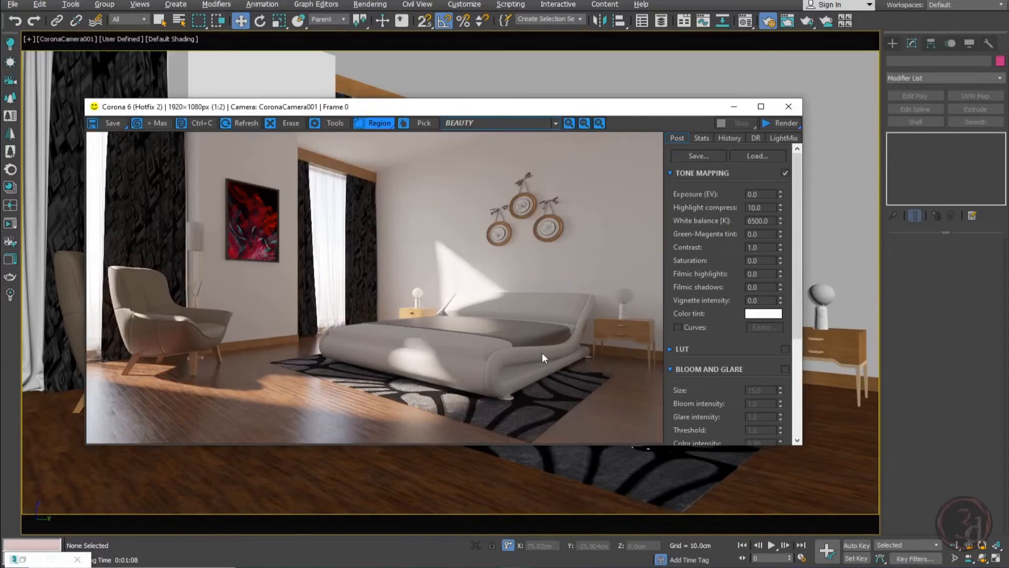
pyautogui.moveTo(631, 397)
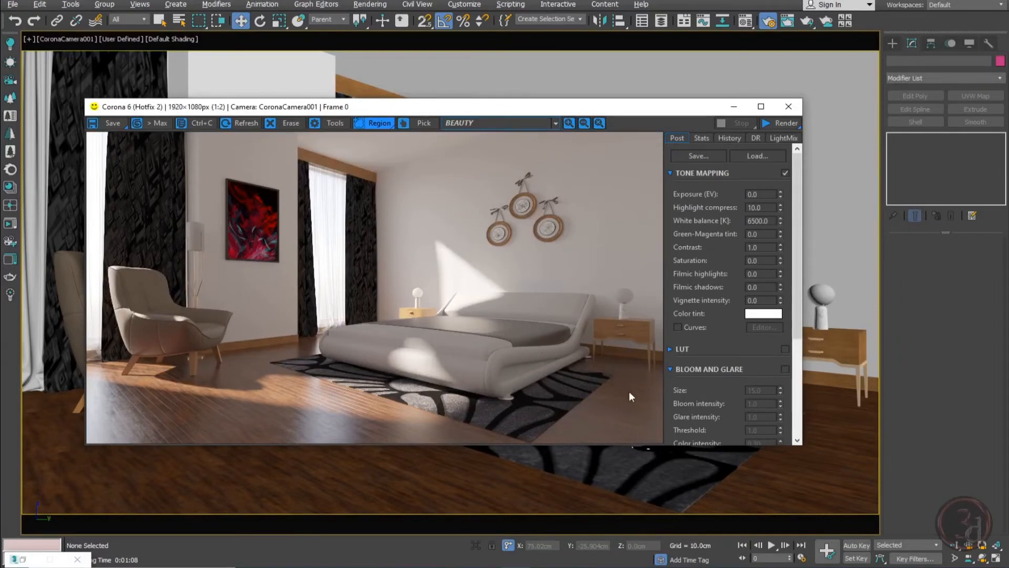
pyautogui.moveTo(560, 358)
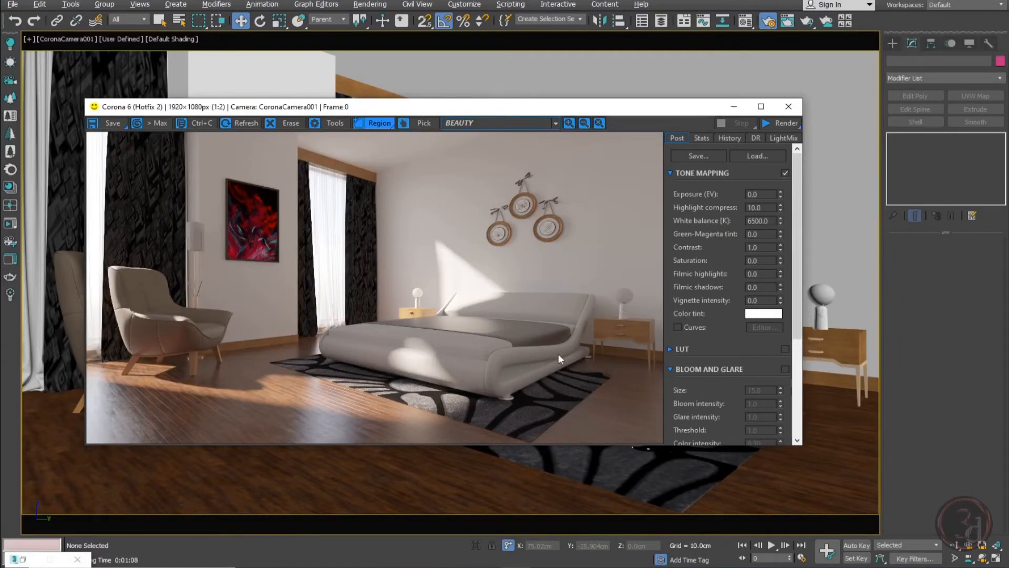
pyautogui.moveTo(635, 294)
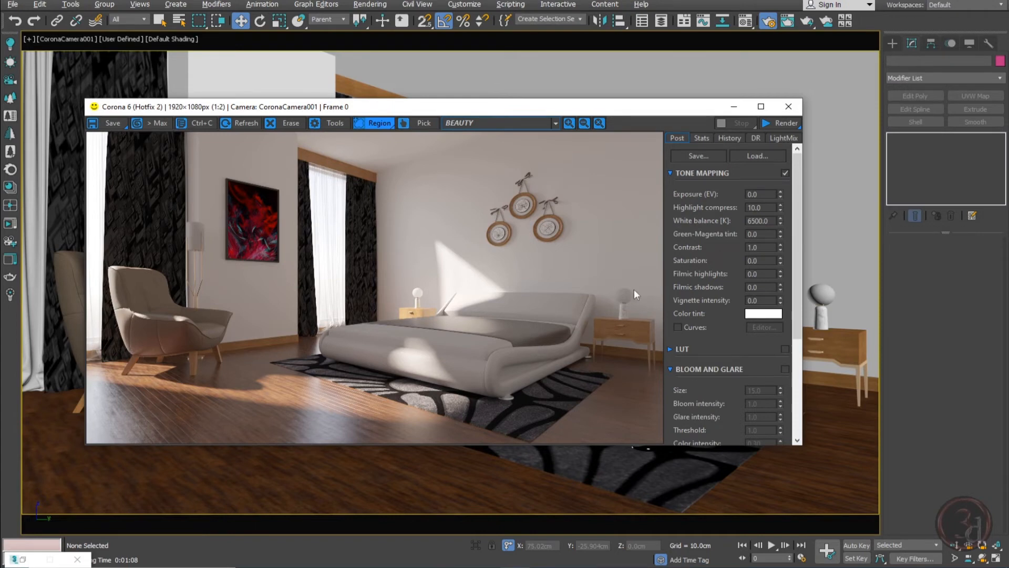
pyautogui.moveTo(421, 303)
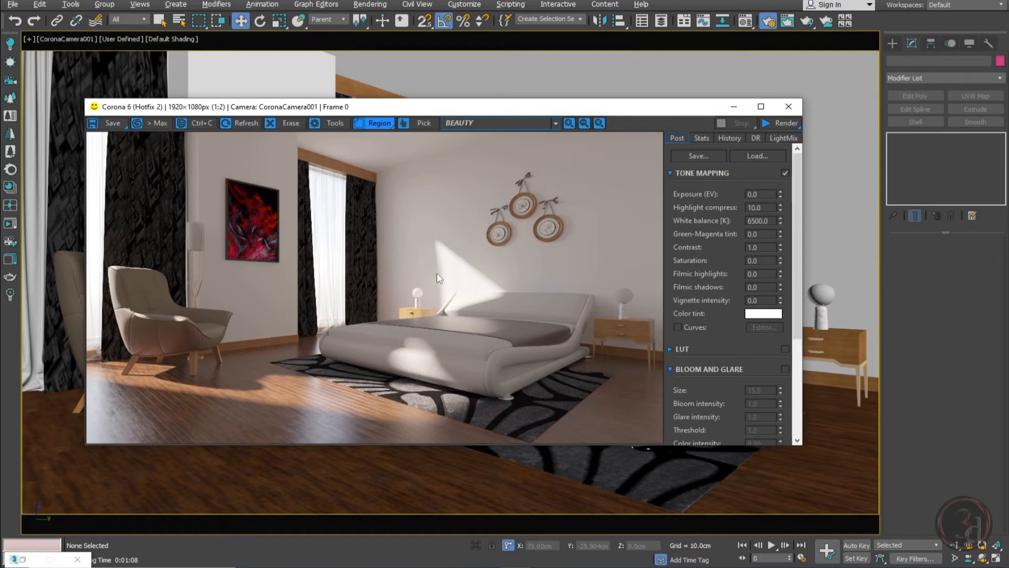
pyautogui.moveTo(410, 309)
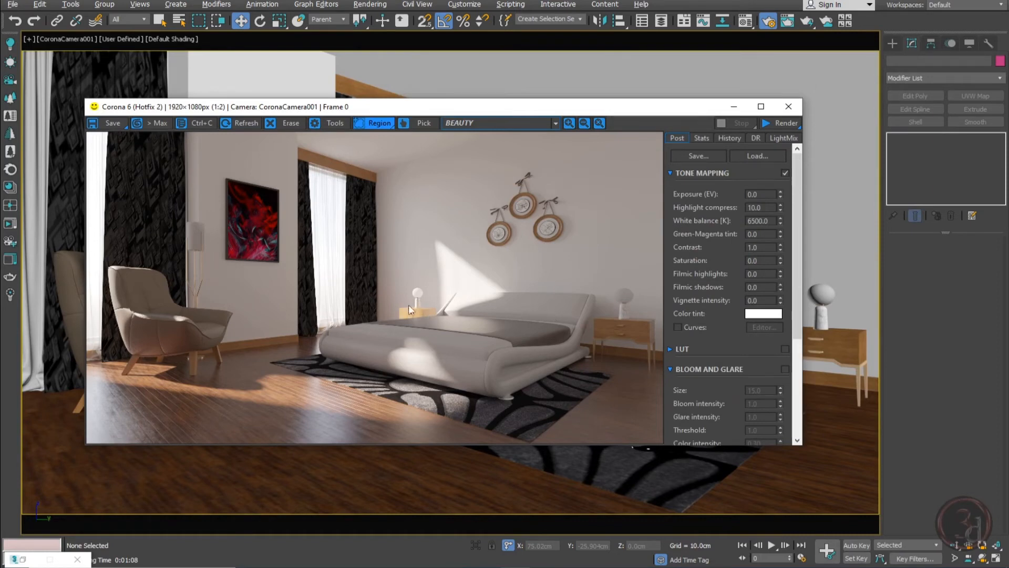
pyautogui.moveTo(449, 329)
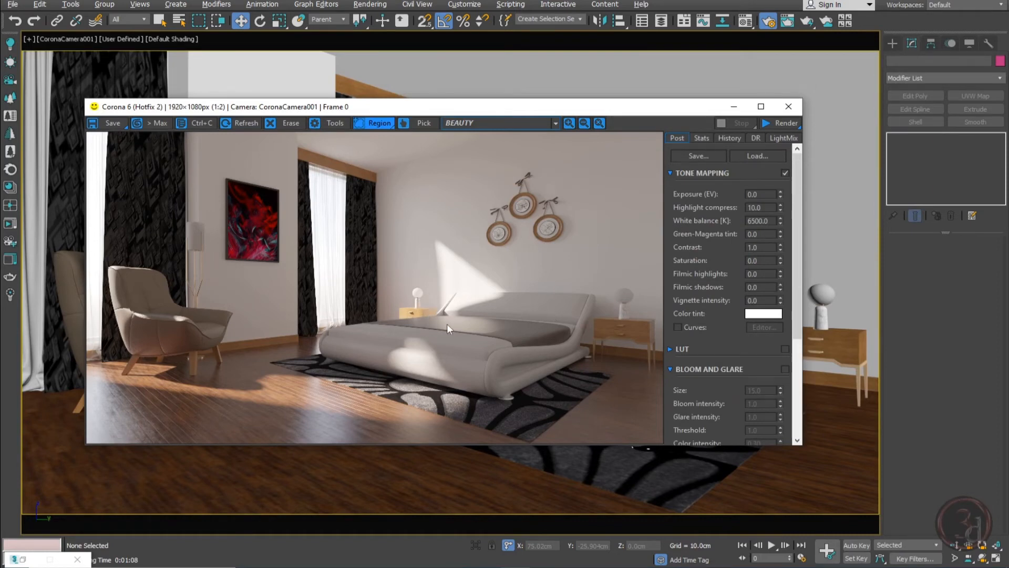
pyautogui.moveTo(401, 277)
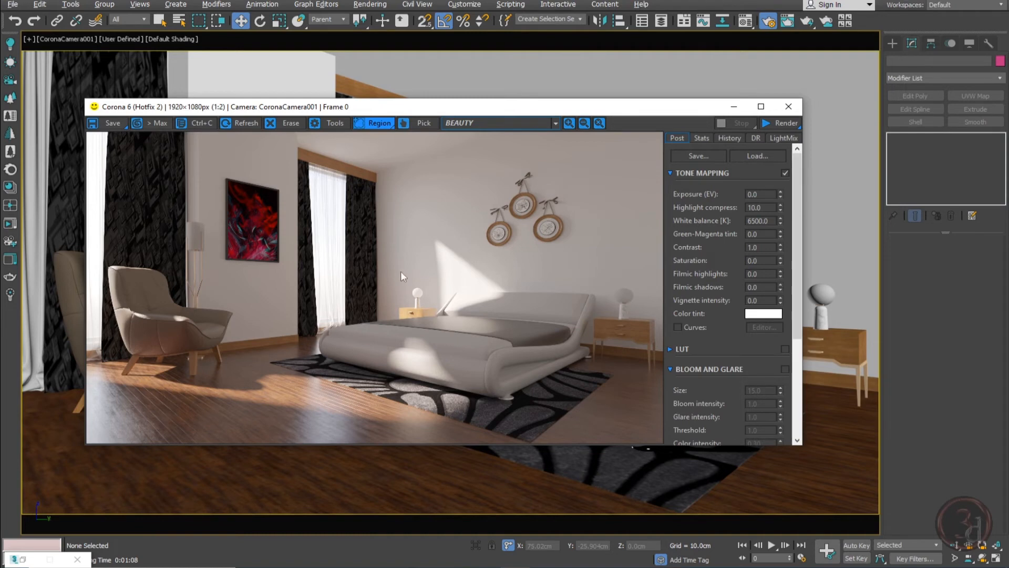
pyautogui.moveTo(436, 282)
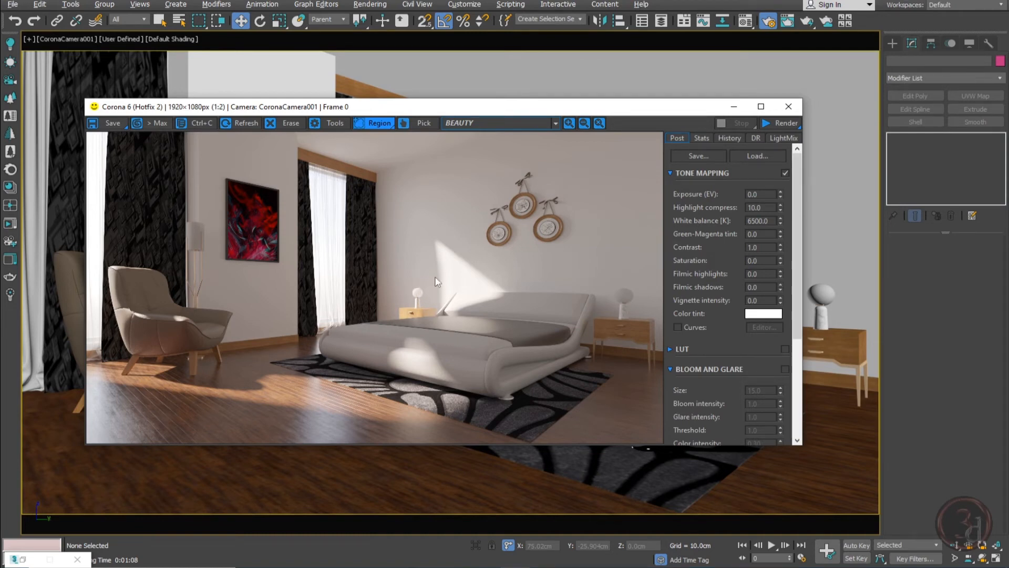
pyautogui.moveTo(454, 309)
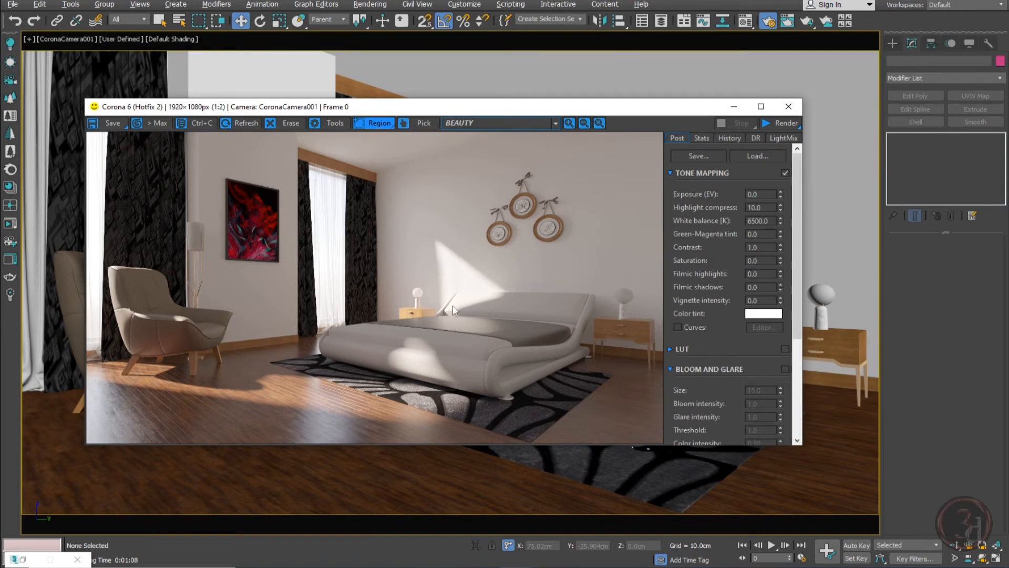
pyautogui.moveTo(444, 308)
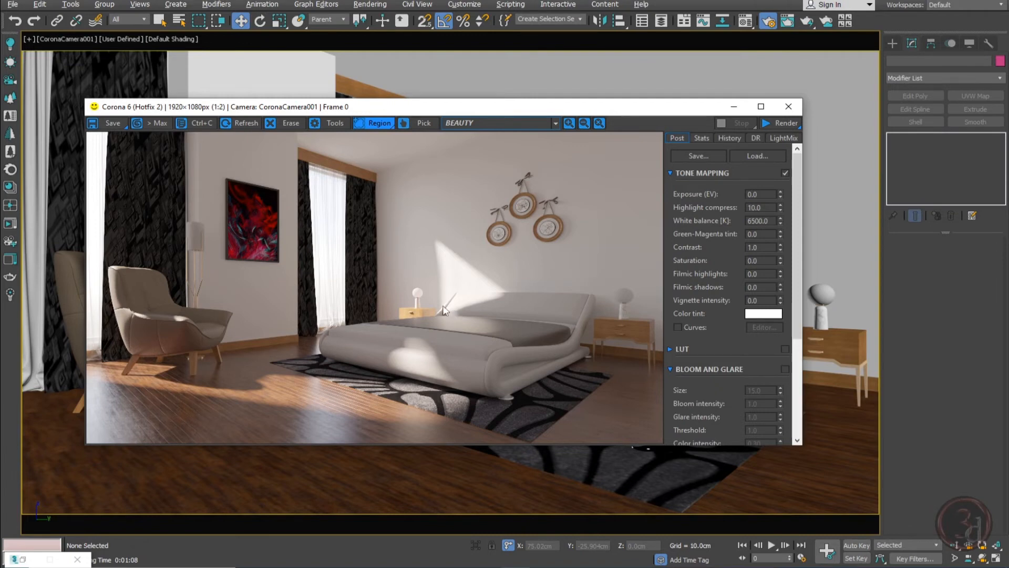
pyautogui.moveTo(442, 315)
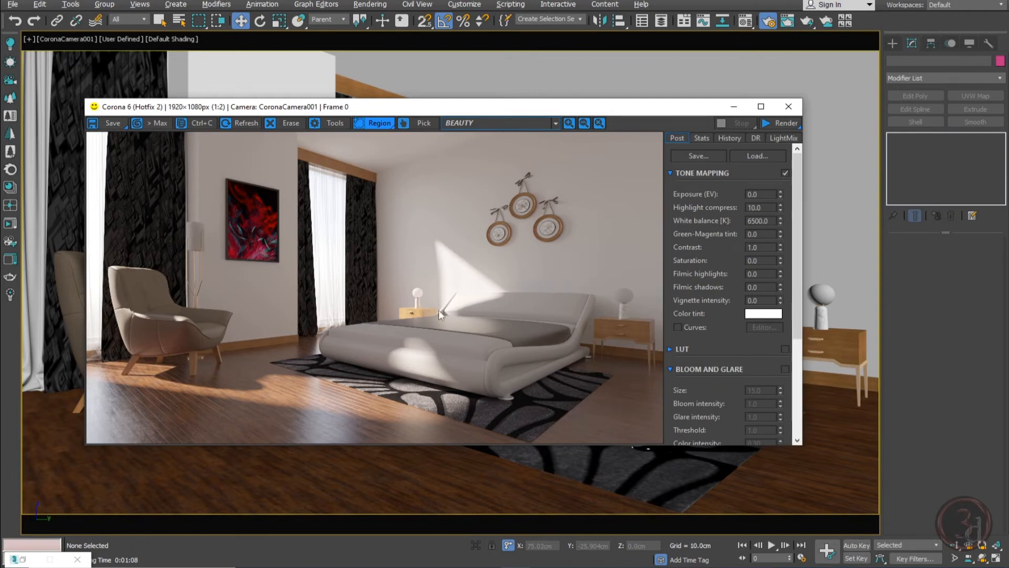
pyautogui.moveTo(430, 214)
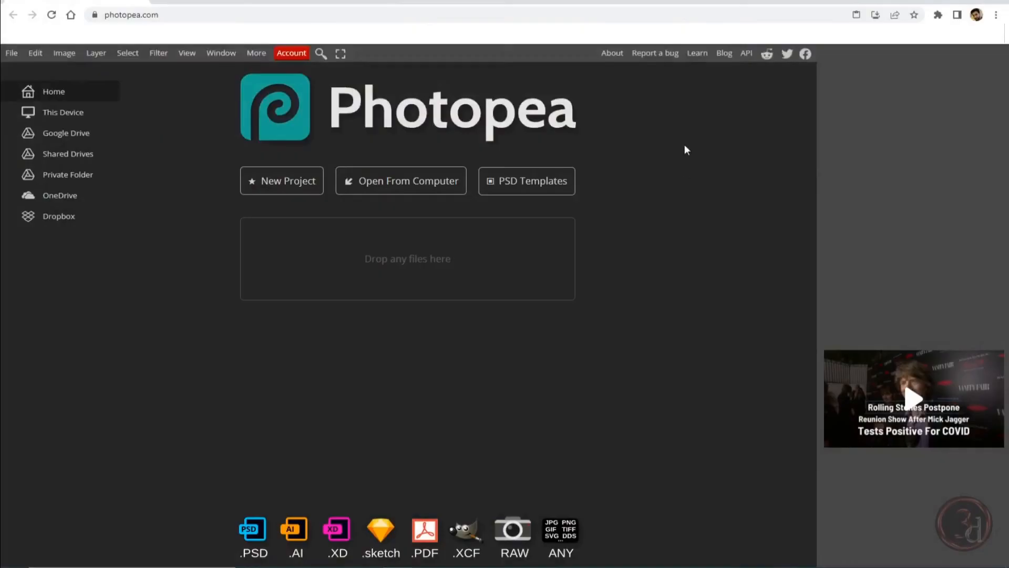
pyautogui.moveTo(84, 51)
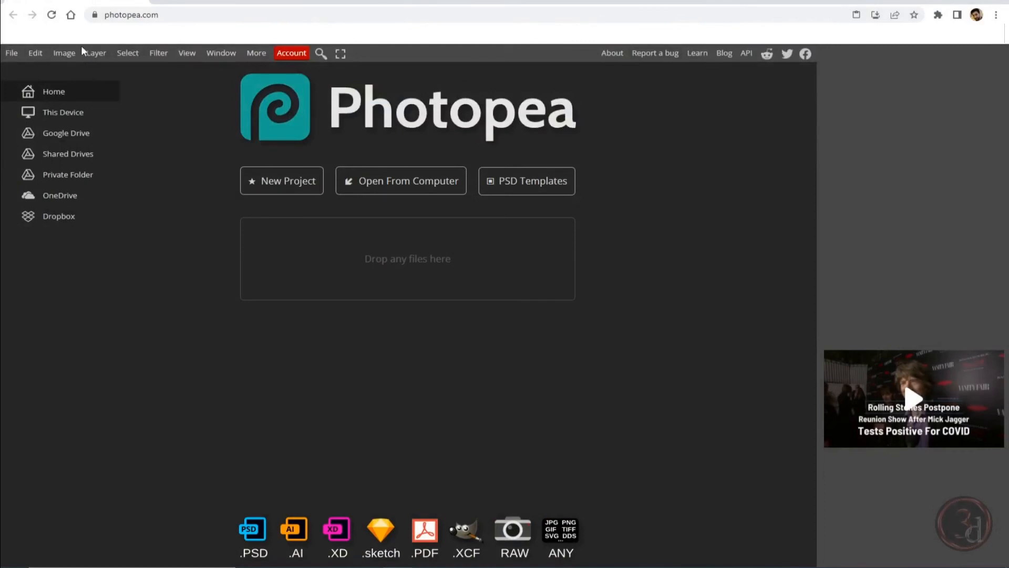
pyautogui.moveTo(34, 52)
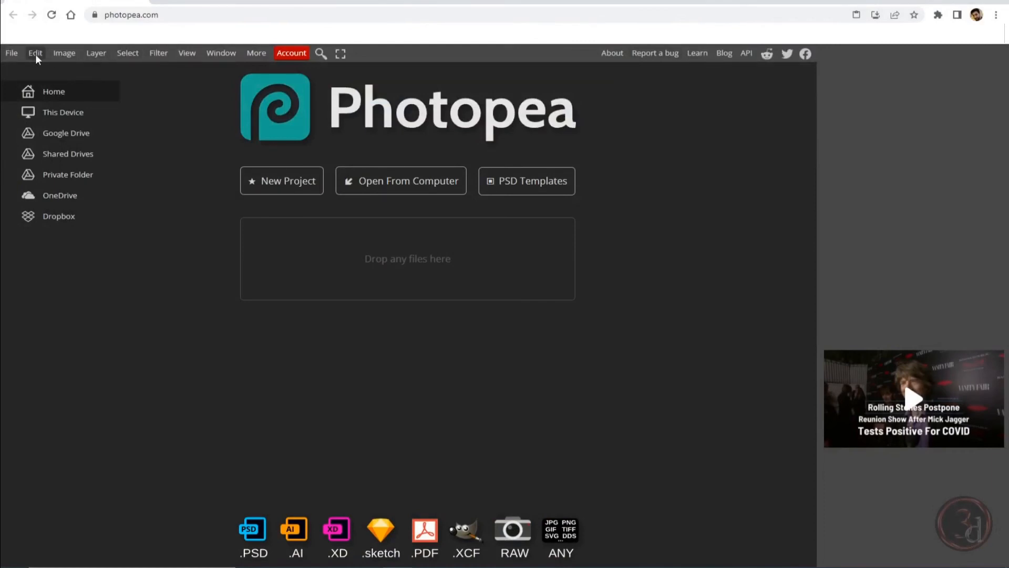
# Step: Paste the copied bedroom render via Edit > Paste as new document image.psd
pyautogui.click(35, 52)
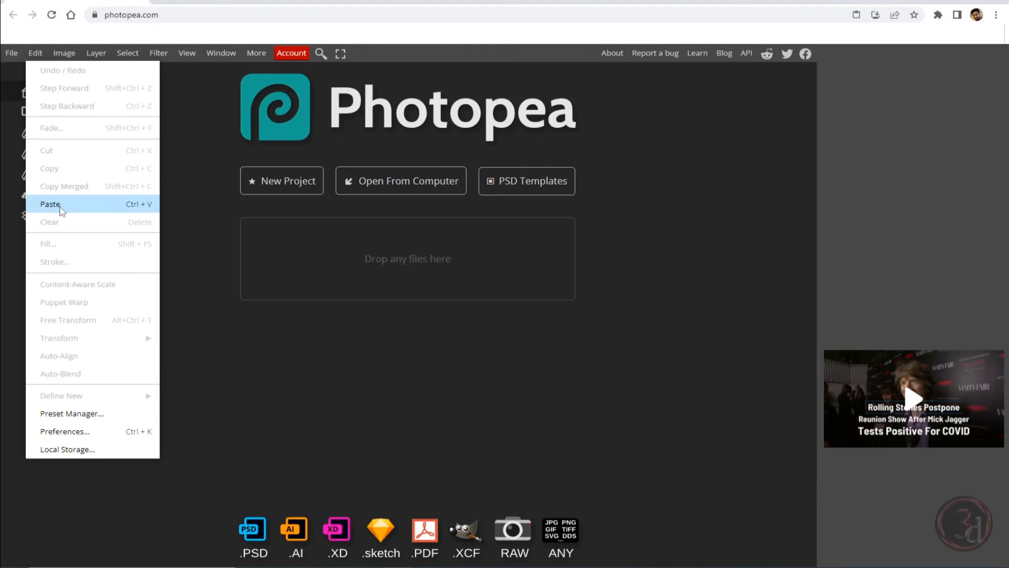
pyautogui.click(50, 204)
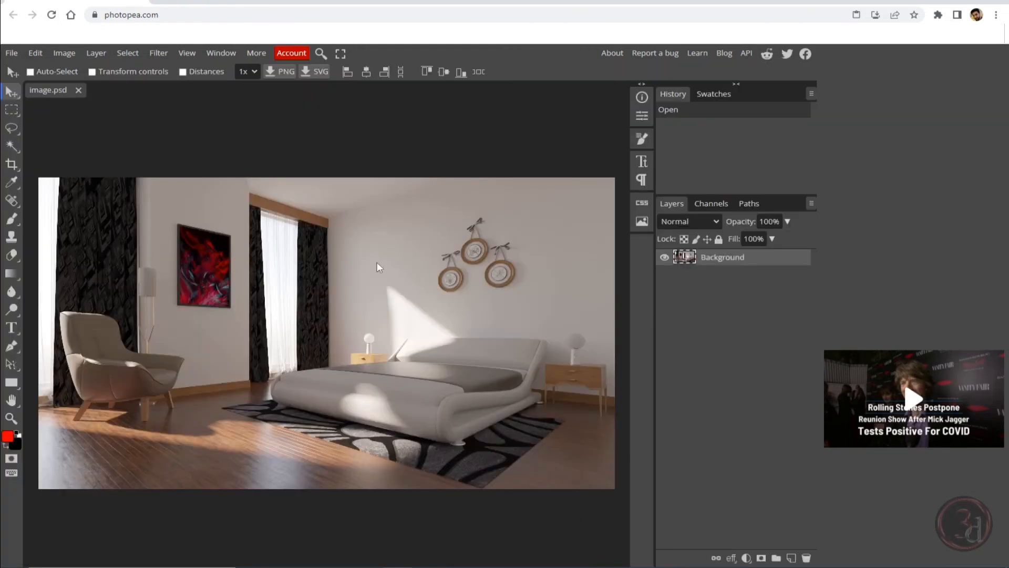
pyautogui.moveTo(410, 383)
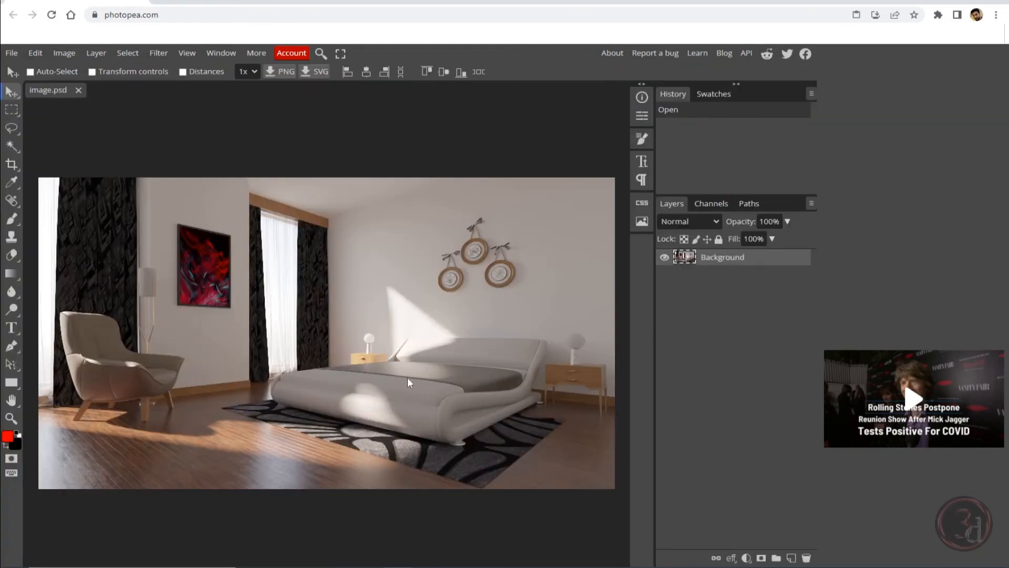
pyautogui.moveTo(459, 354)
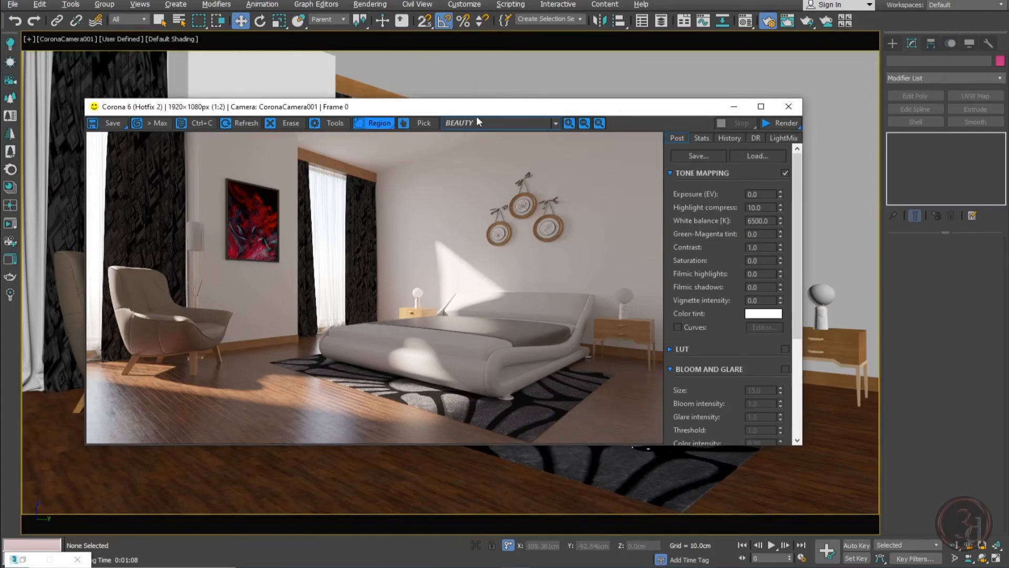
# Step: Switch the Corona VFB render element dropdown from BEAUTY to CTexmap
pyautogui.click(552, 123)
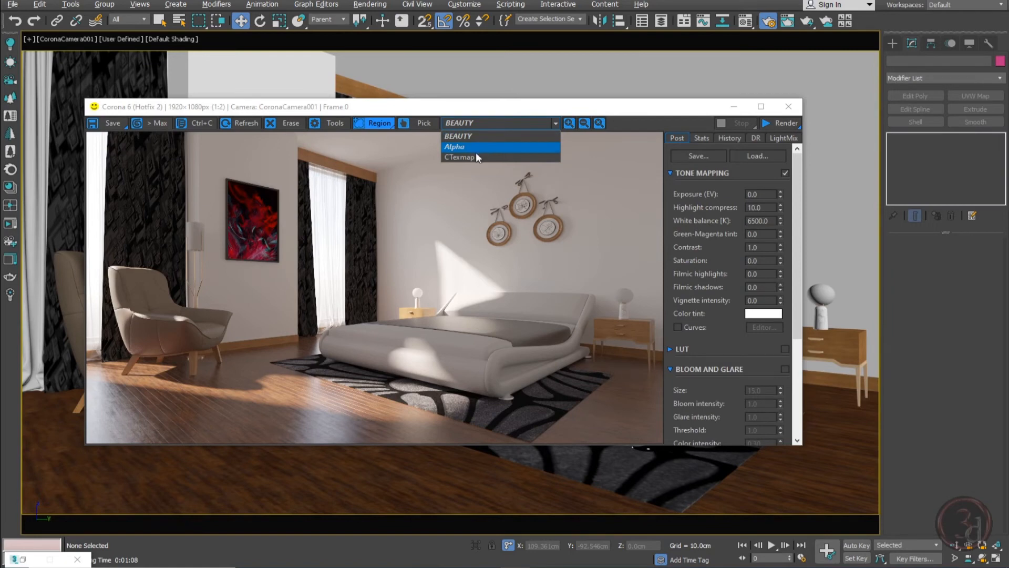
pyautogui.click(459, 158)
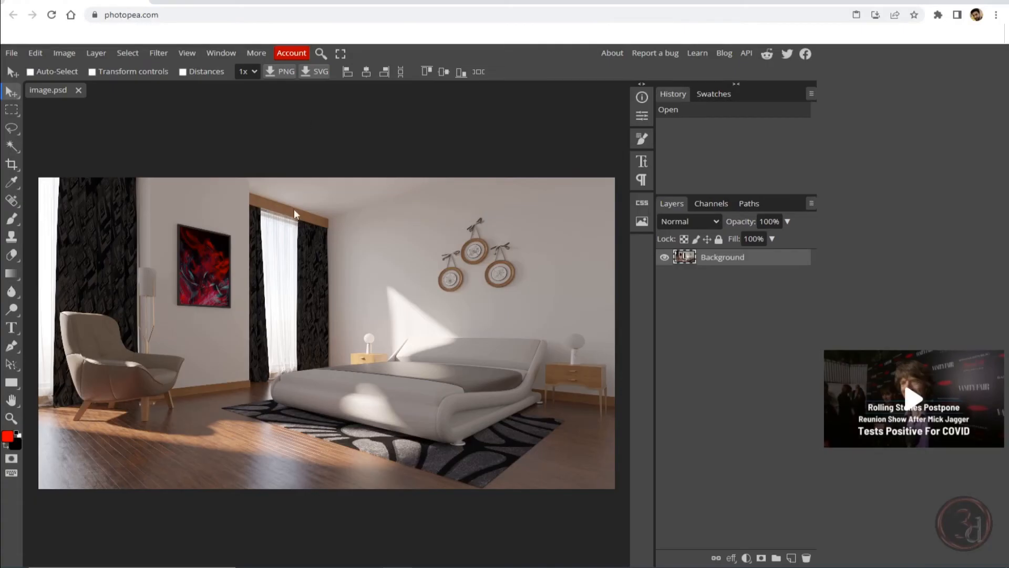
# Step: Paste the AO pass as Layer 1, toggle its visibility to compare, and leave it hidden
pyautogui.click(29, 71)
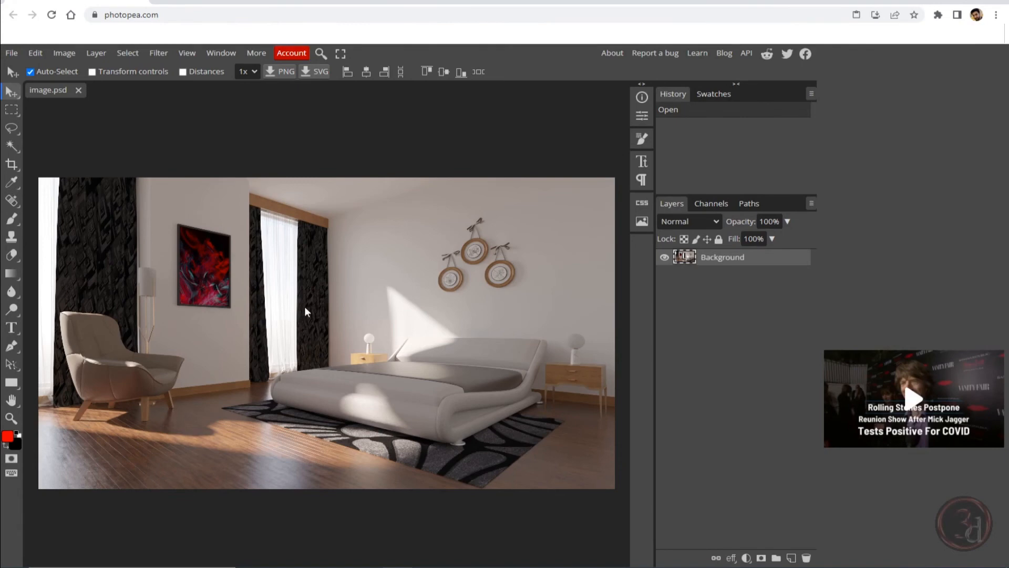
pyautogui.moveTo(342, 312)
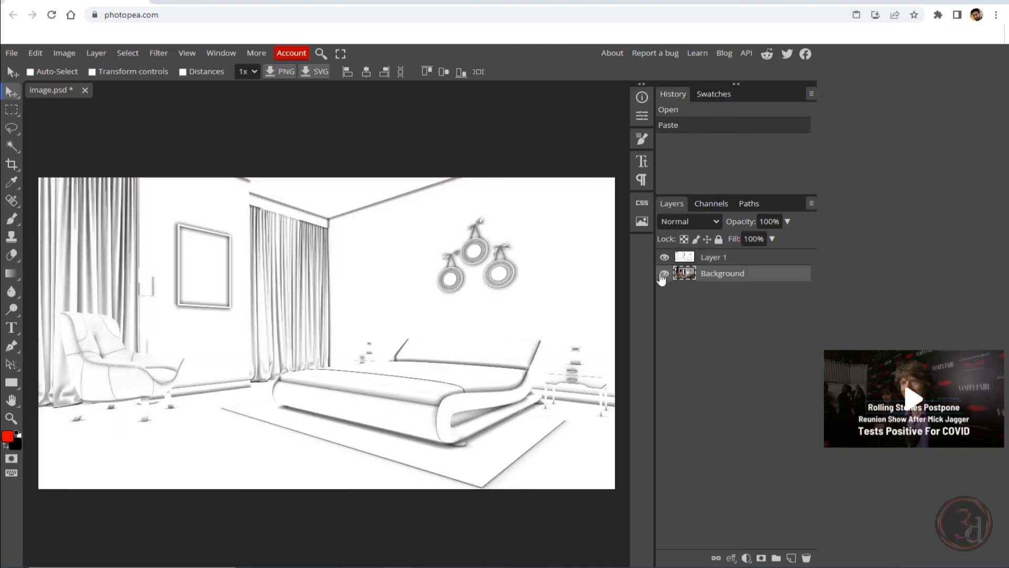
pyautogui.click(664, 257)
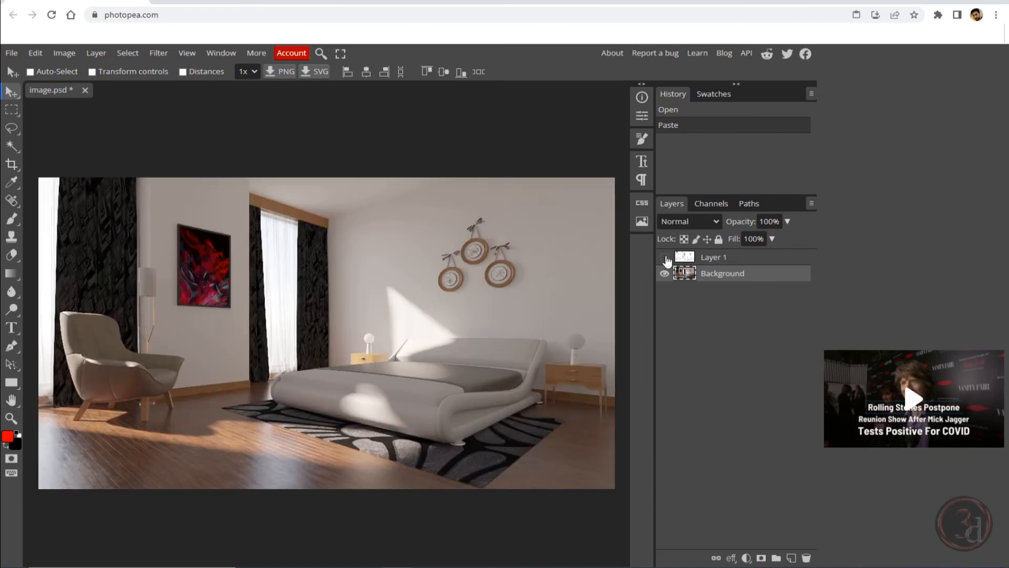
pyautogui.click(664, 257)
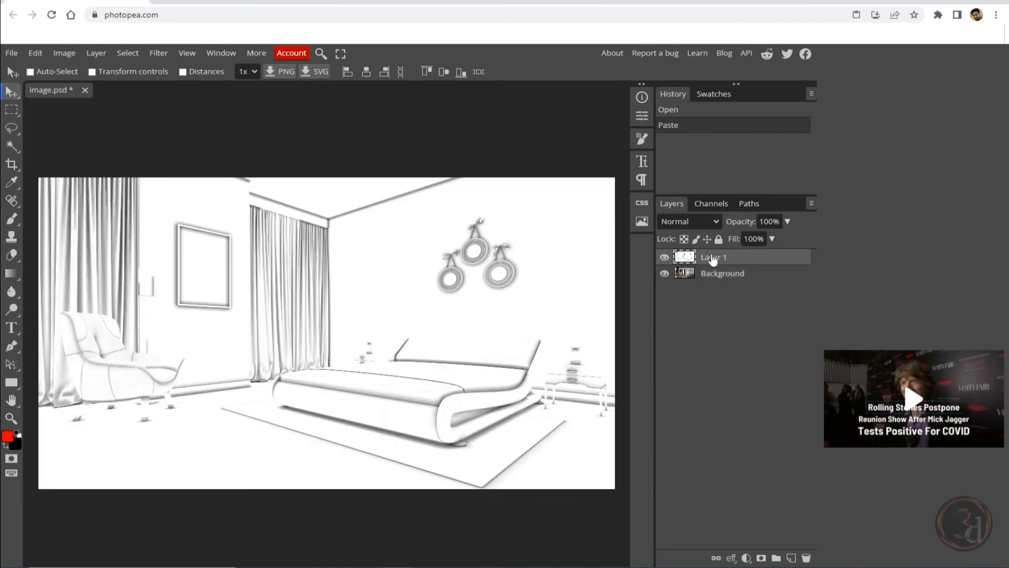
pyautogui.click(663, 257)
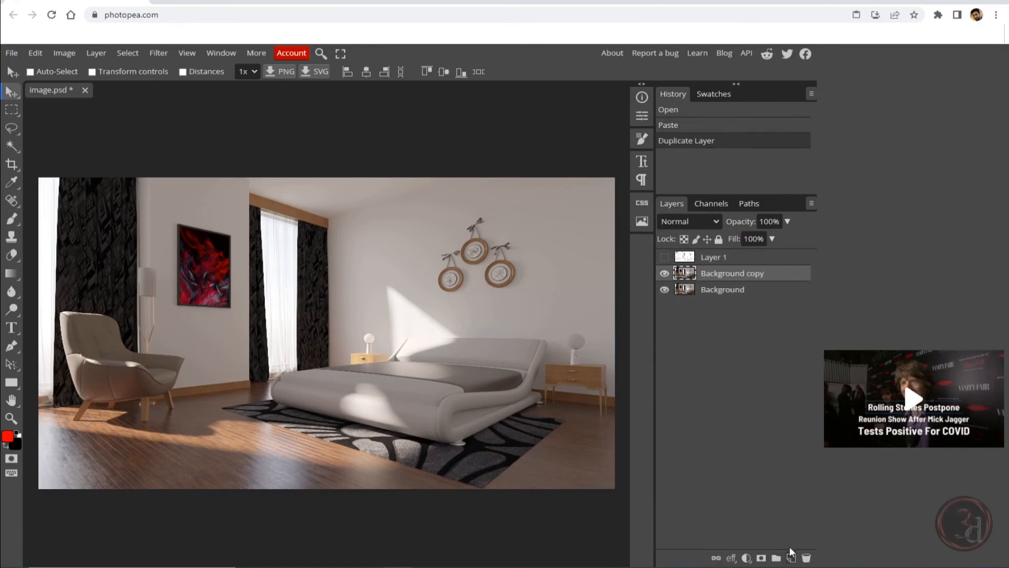
# Step: Apply Unsharp Mask (40%, 10 px, threshold 0) to Background copy, toggling visibility to compare
pyautogui.click(664, 273)
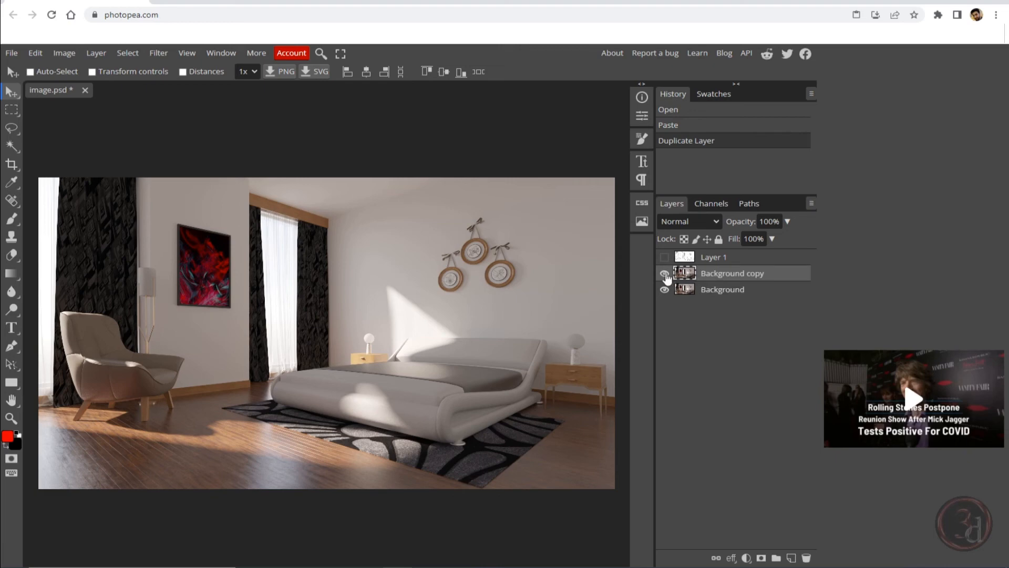
pyautogui.click(664, 273)
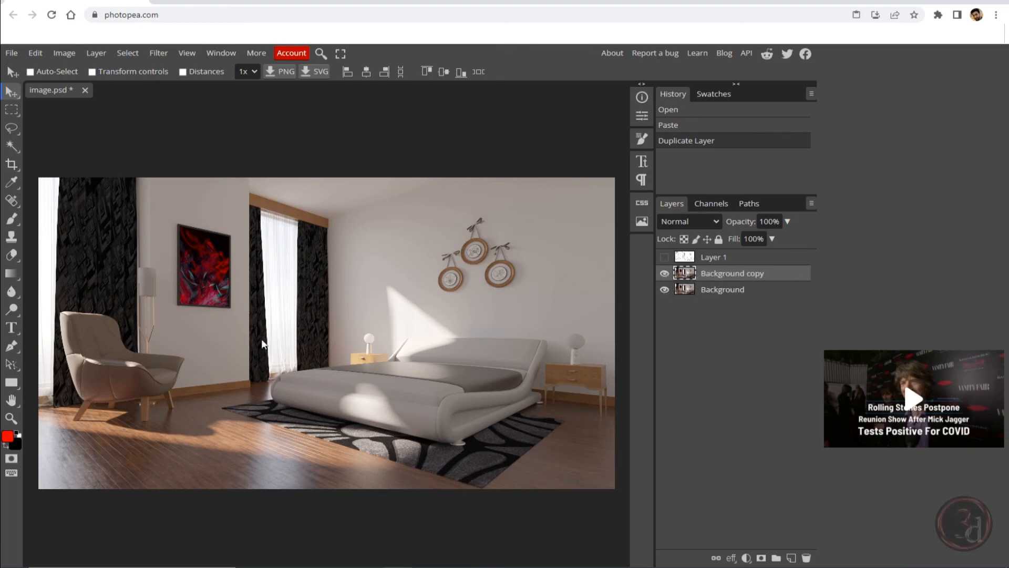
pyautogui.click(158, 52)
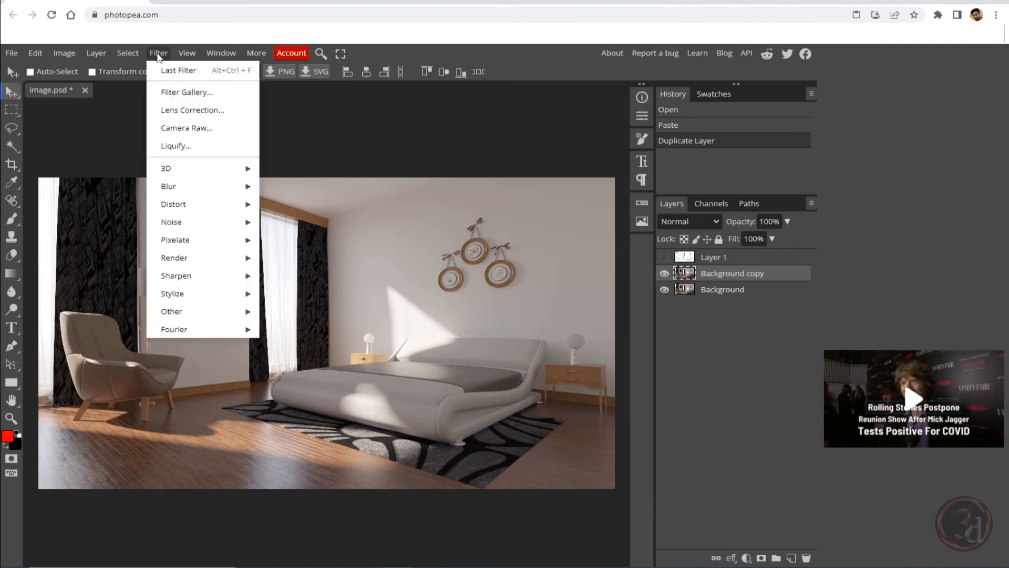
pyautogui.moveTo(175, 275)
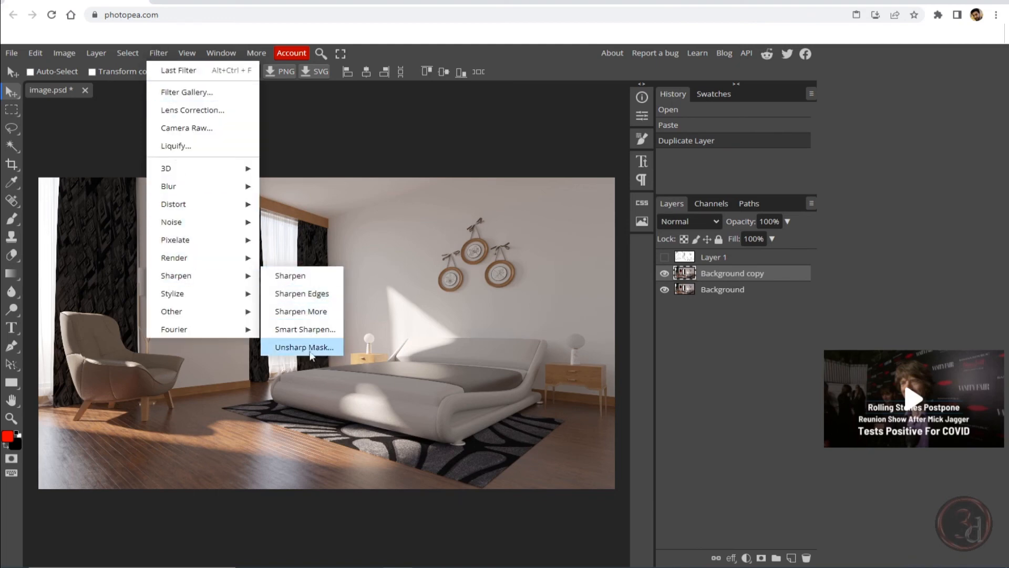
pyautogui.click(303, 347)
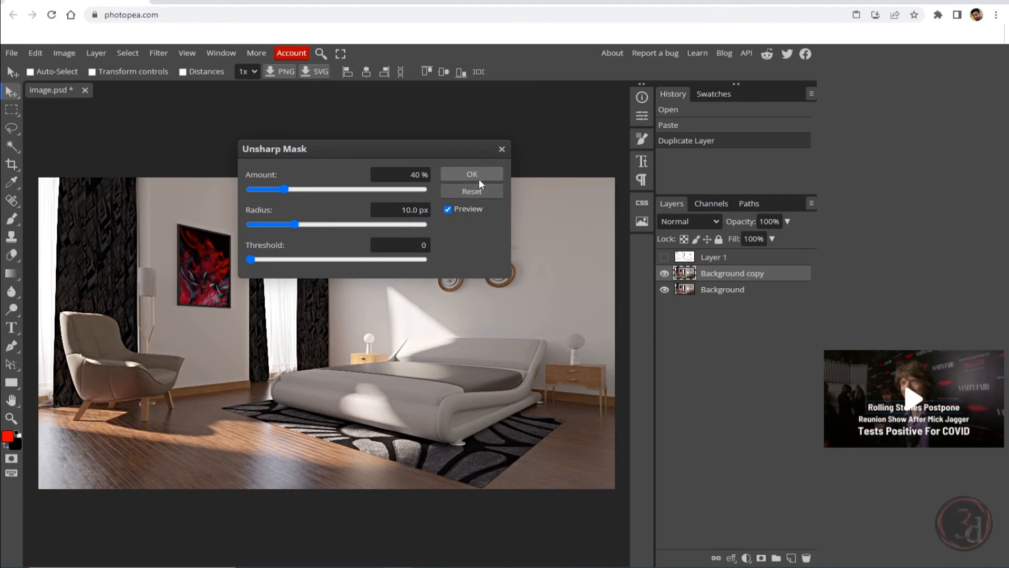
pyautogui.click(471, 174)
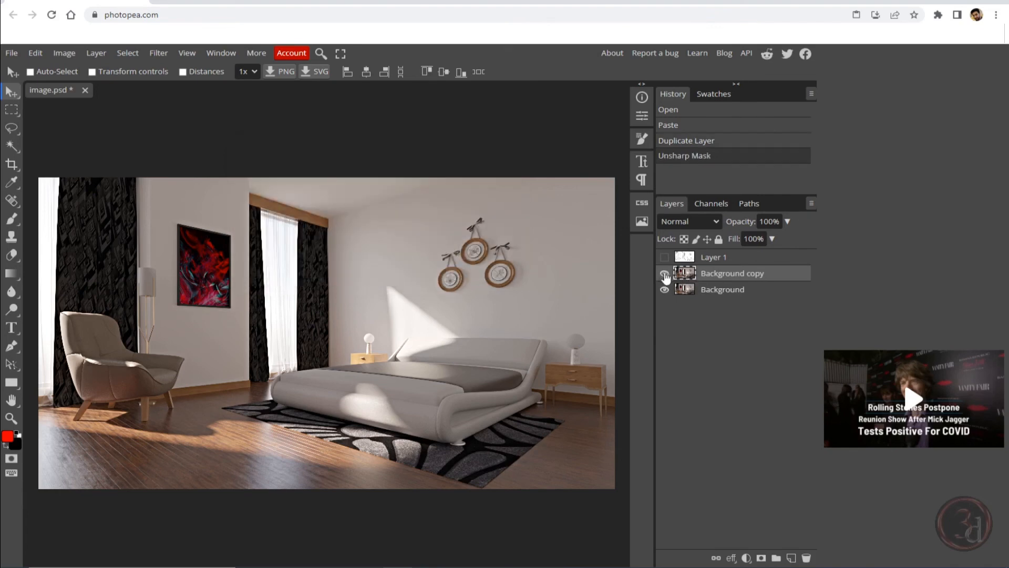
pyautogui.click(664, 273)
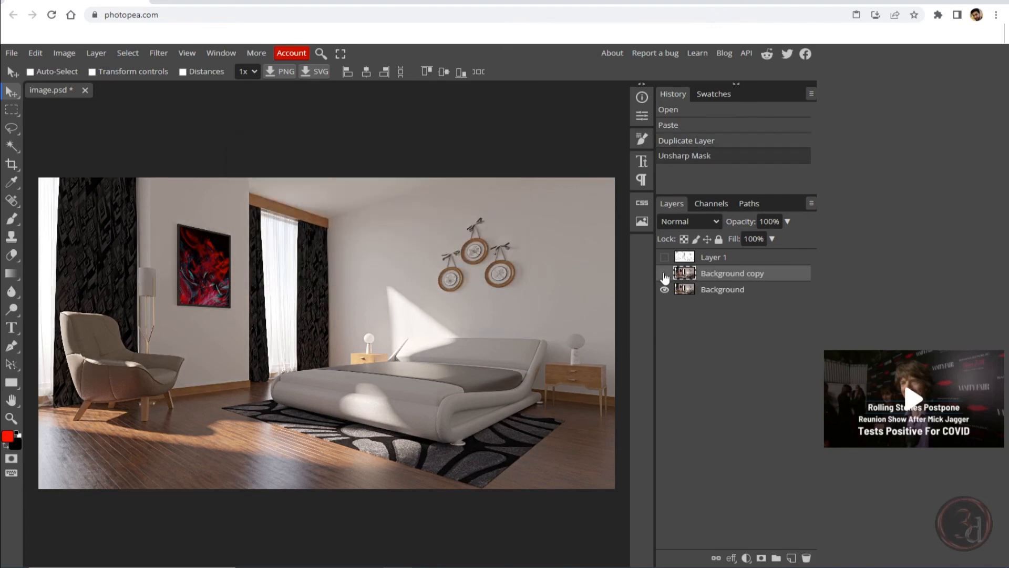
pyautogui.click(665, 273)
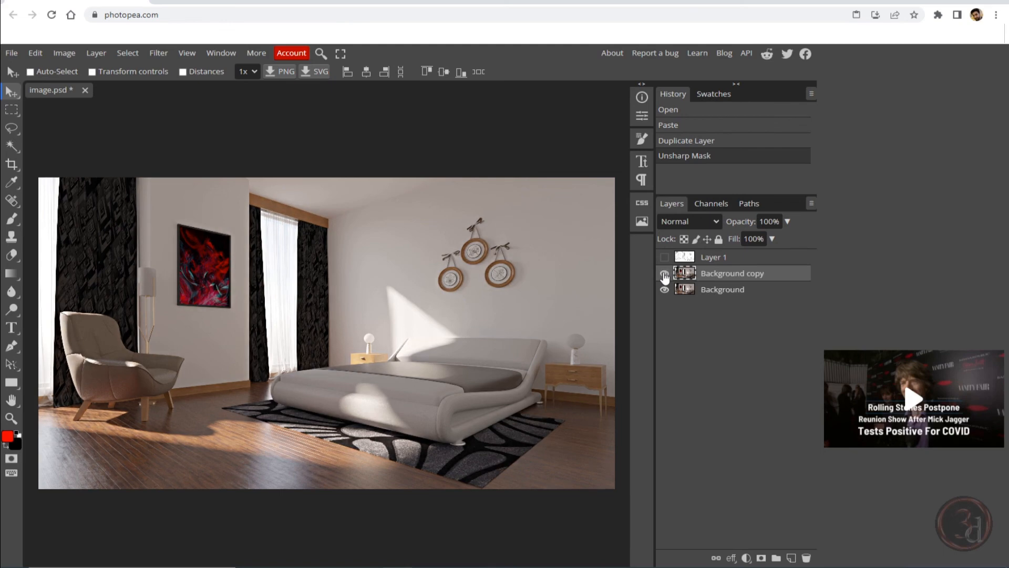
pyautogui.click(663, 273)
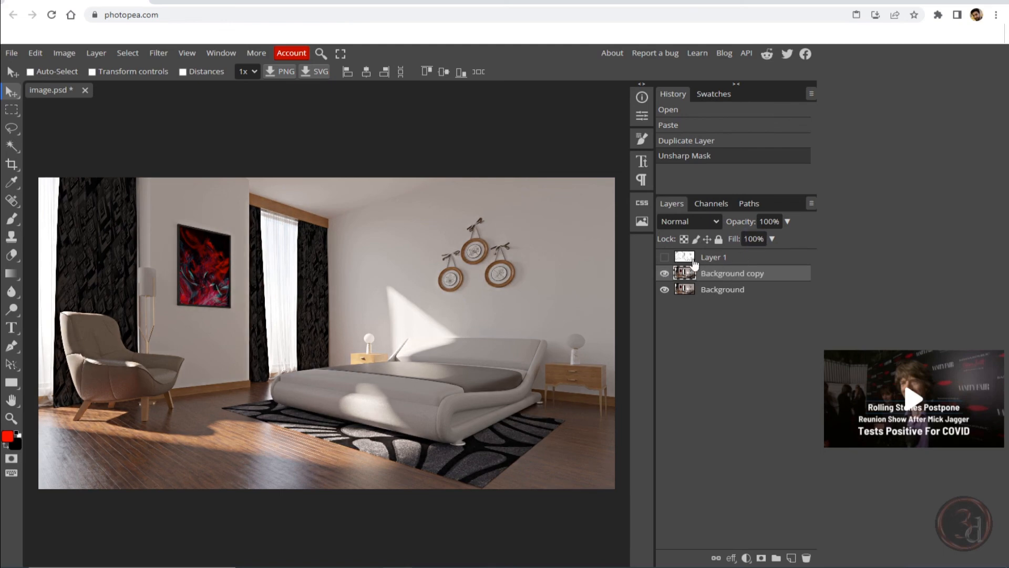
# Step: Show Layer 1, set its blend mode to Multiply, and lower opacity to 15%
pyautogui.click(663, 257)
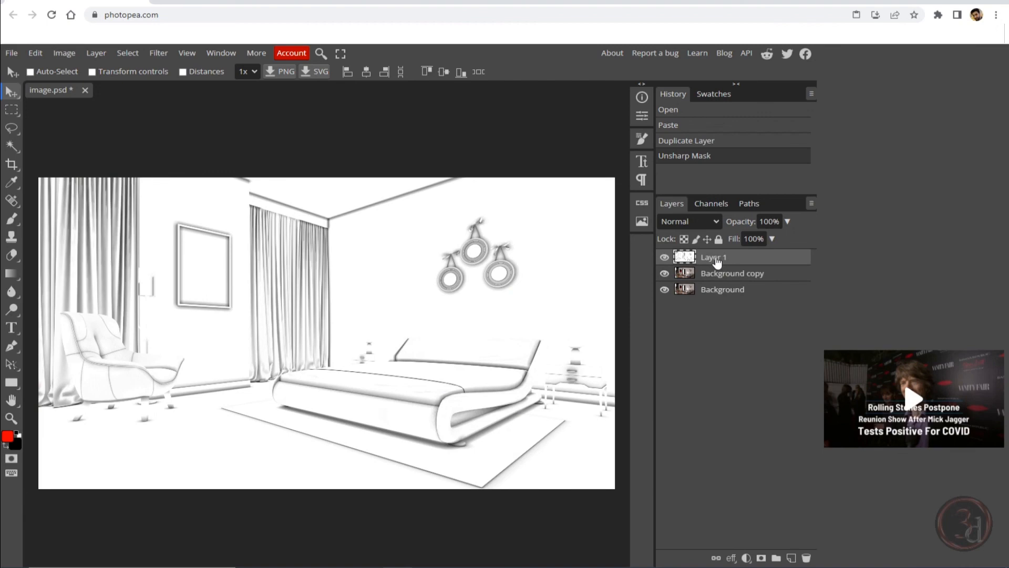
pyautogui.moveTo(701, 216)
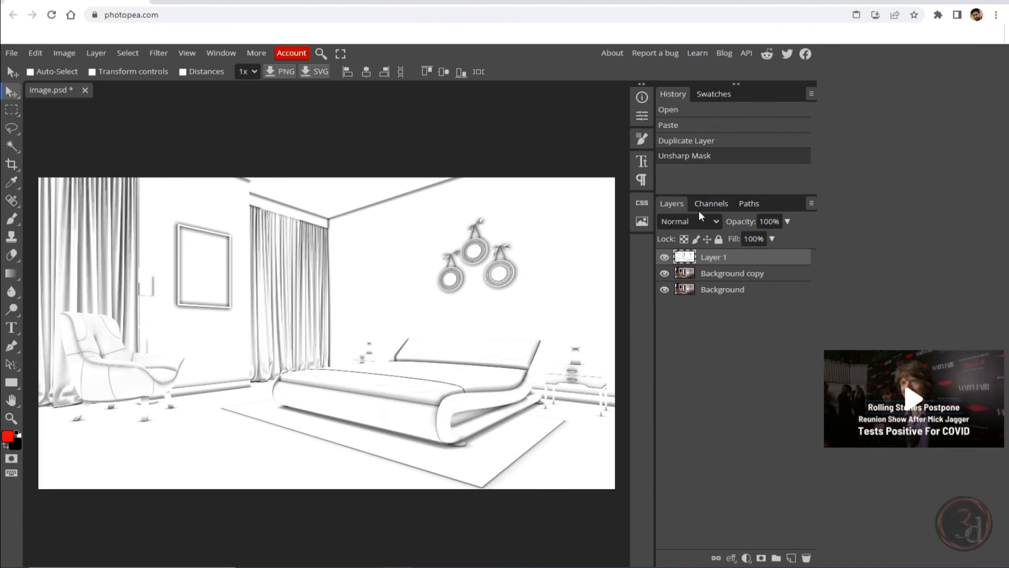
pyautogui.click(689, 220)
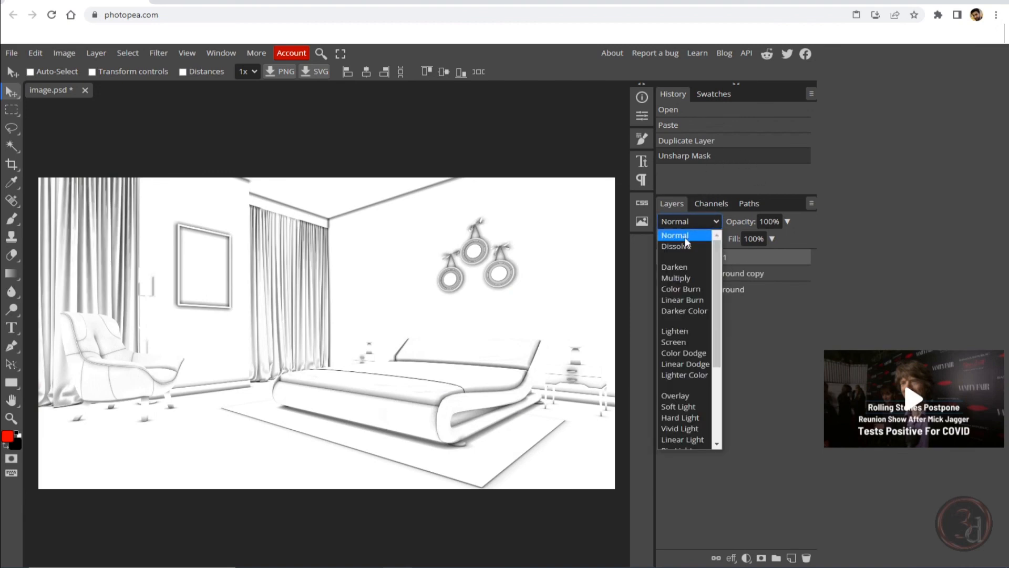
pyautogui.click(676, 278)
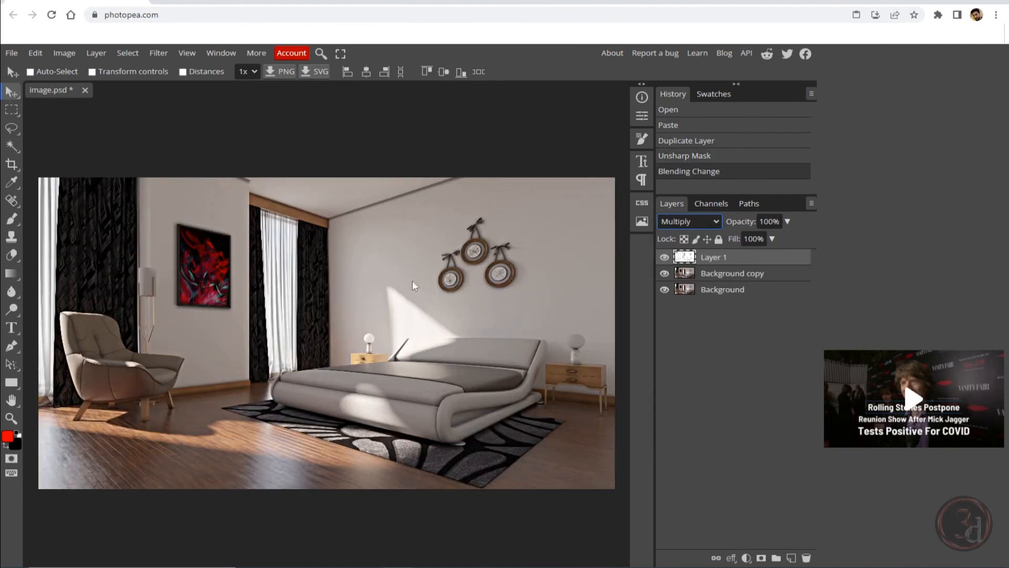
pyautogui.moveTo(399, 201)
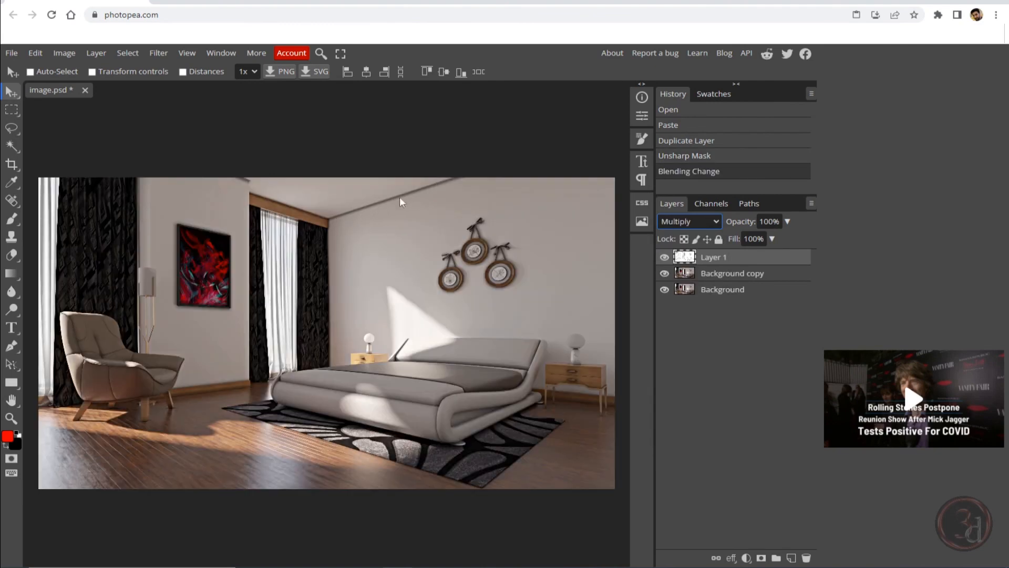
pyautogui.click(768, 221)
pyautogui.write('20')
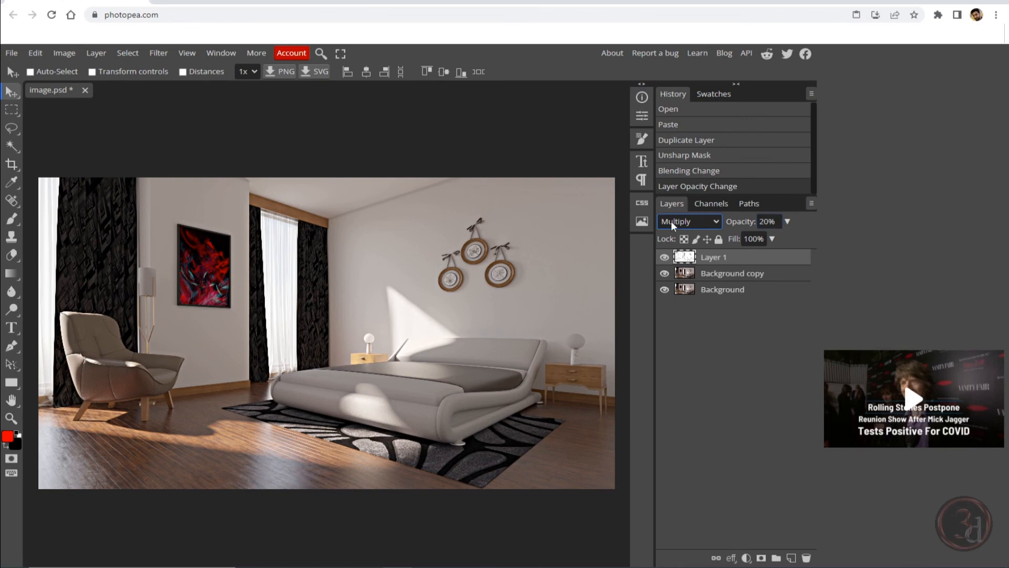
pyautogui.moveTo(788, 224)
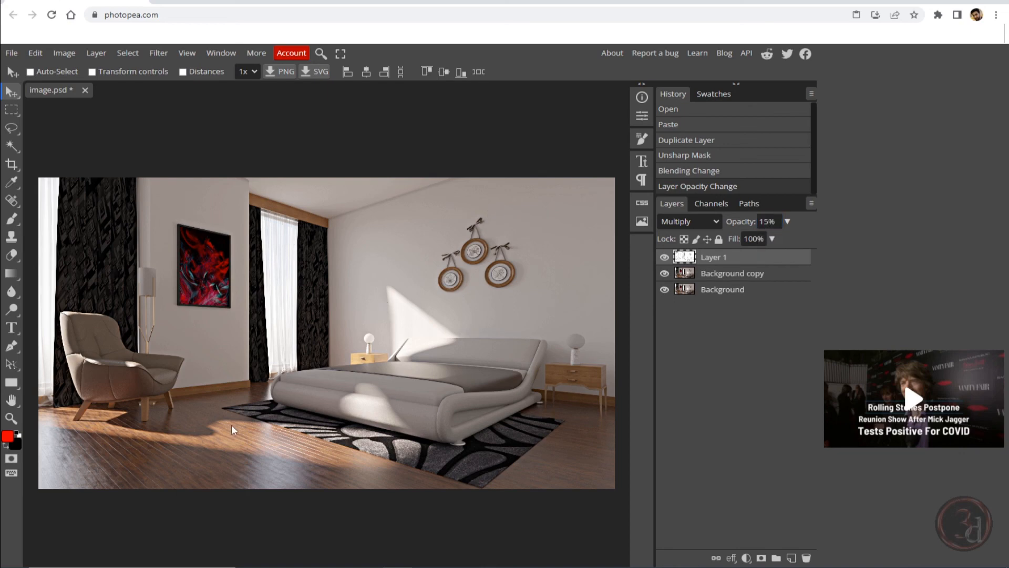
pyautogui.moveTo(430, 436)
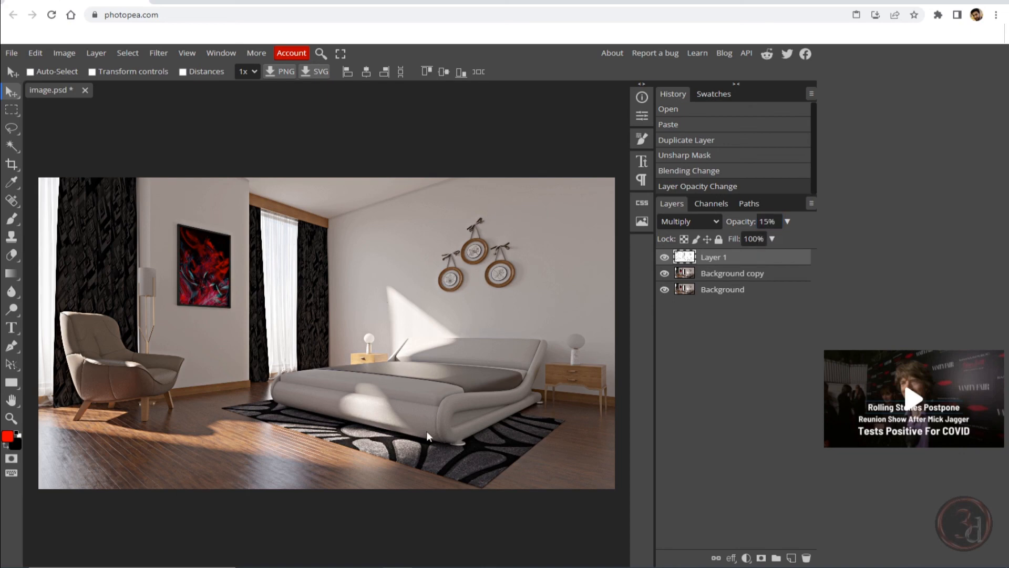
pyautogui.moveTo(399, 424)
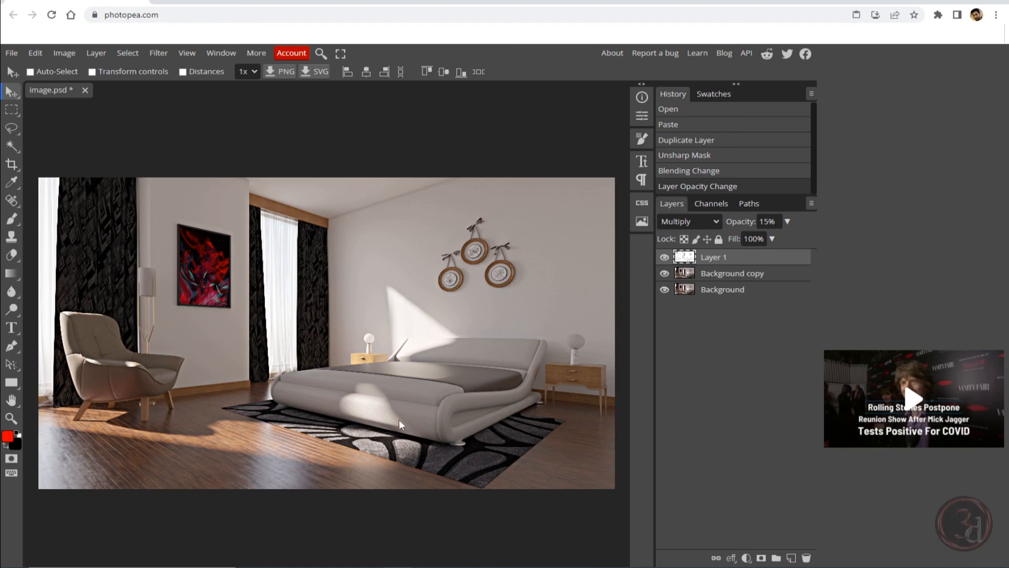
pyautogui.moveTo(397, 414)
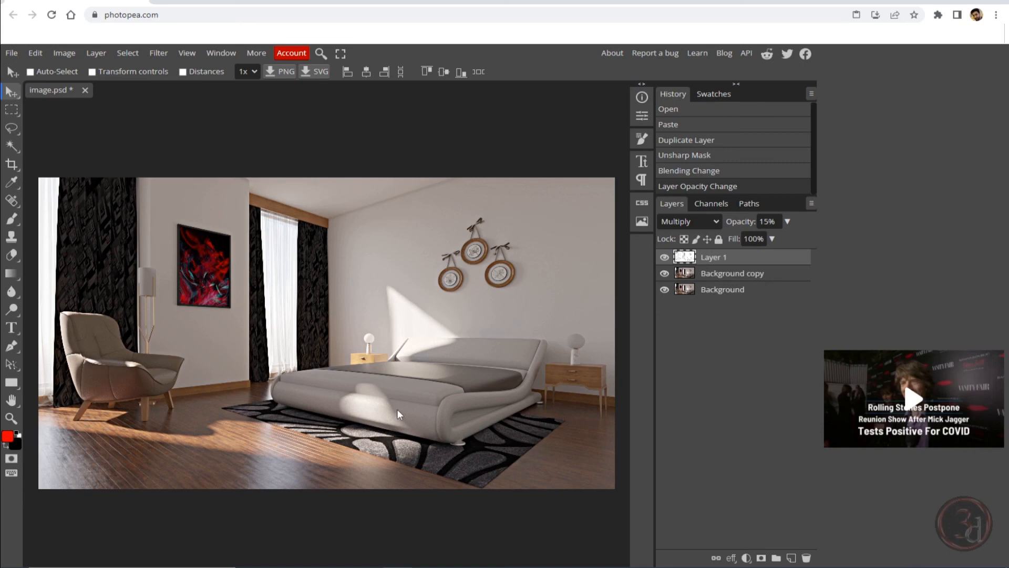
pyautogui.moveTo(413, 410)
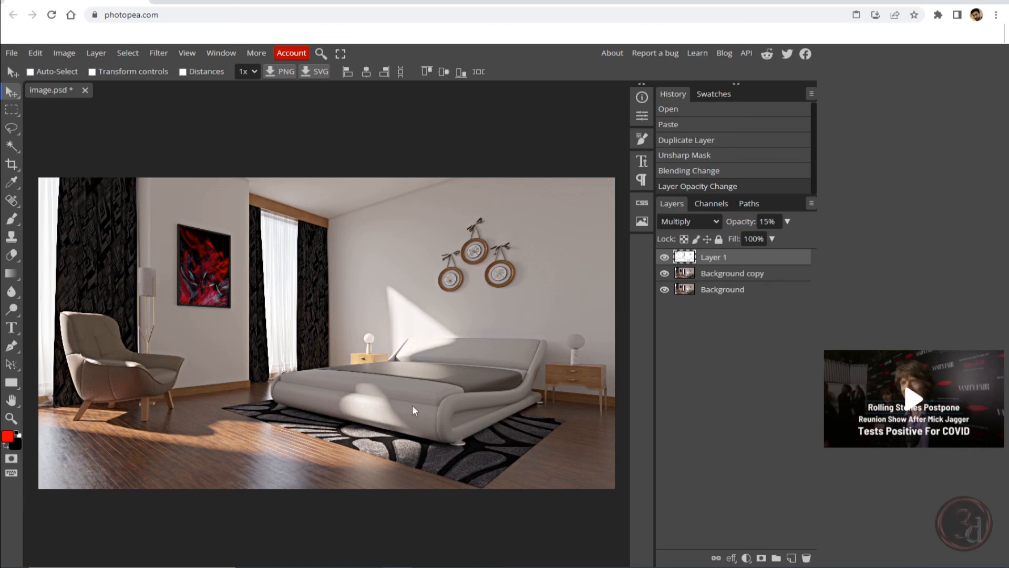